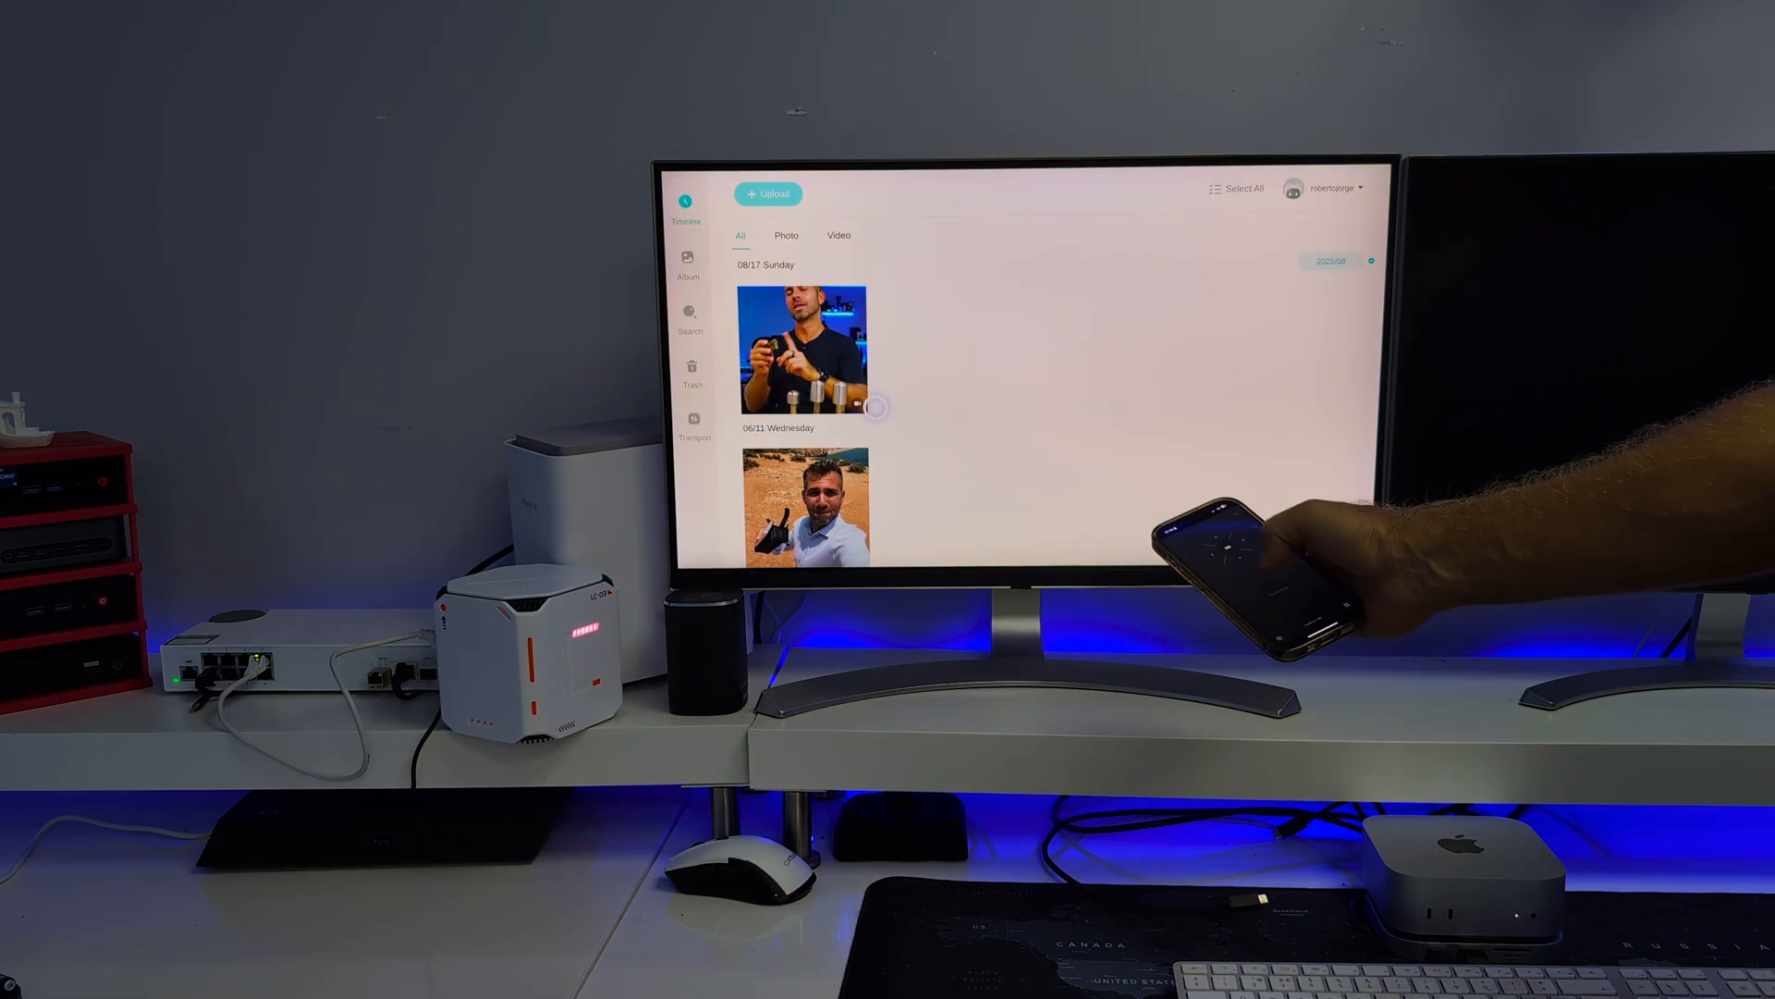
# - Browse the All photo timeline on the TV showing 08/17 Sunday and 06/11 Wednesday pictures
pyautogui.click(804, 349)
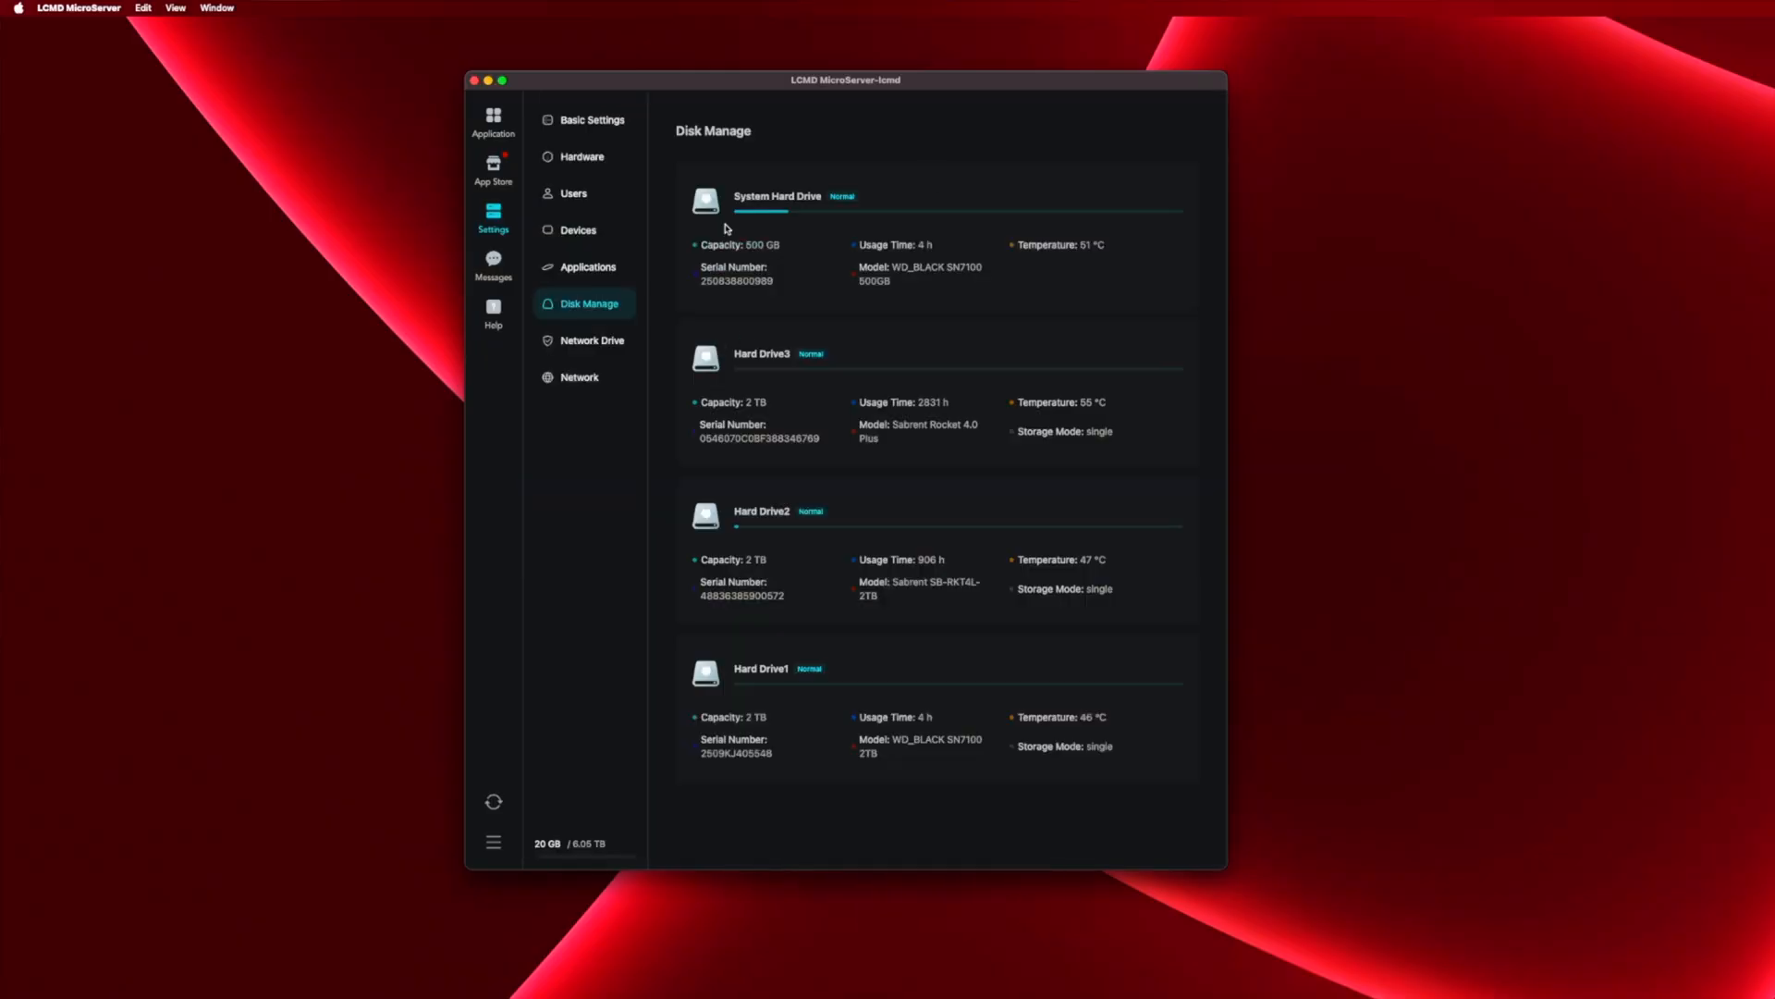
pyautogui.moveTo(673, 703)
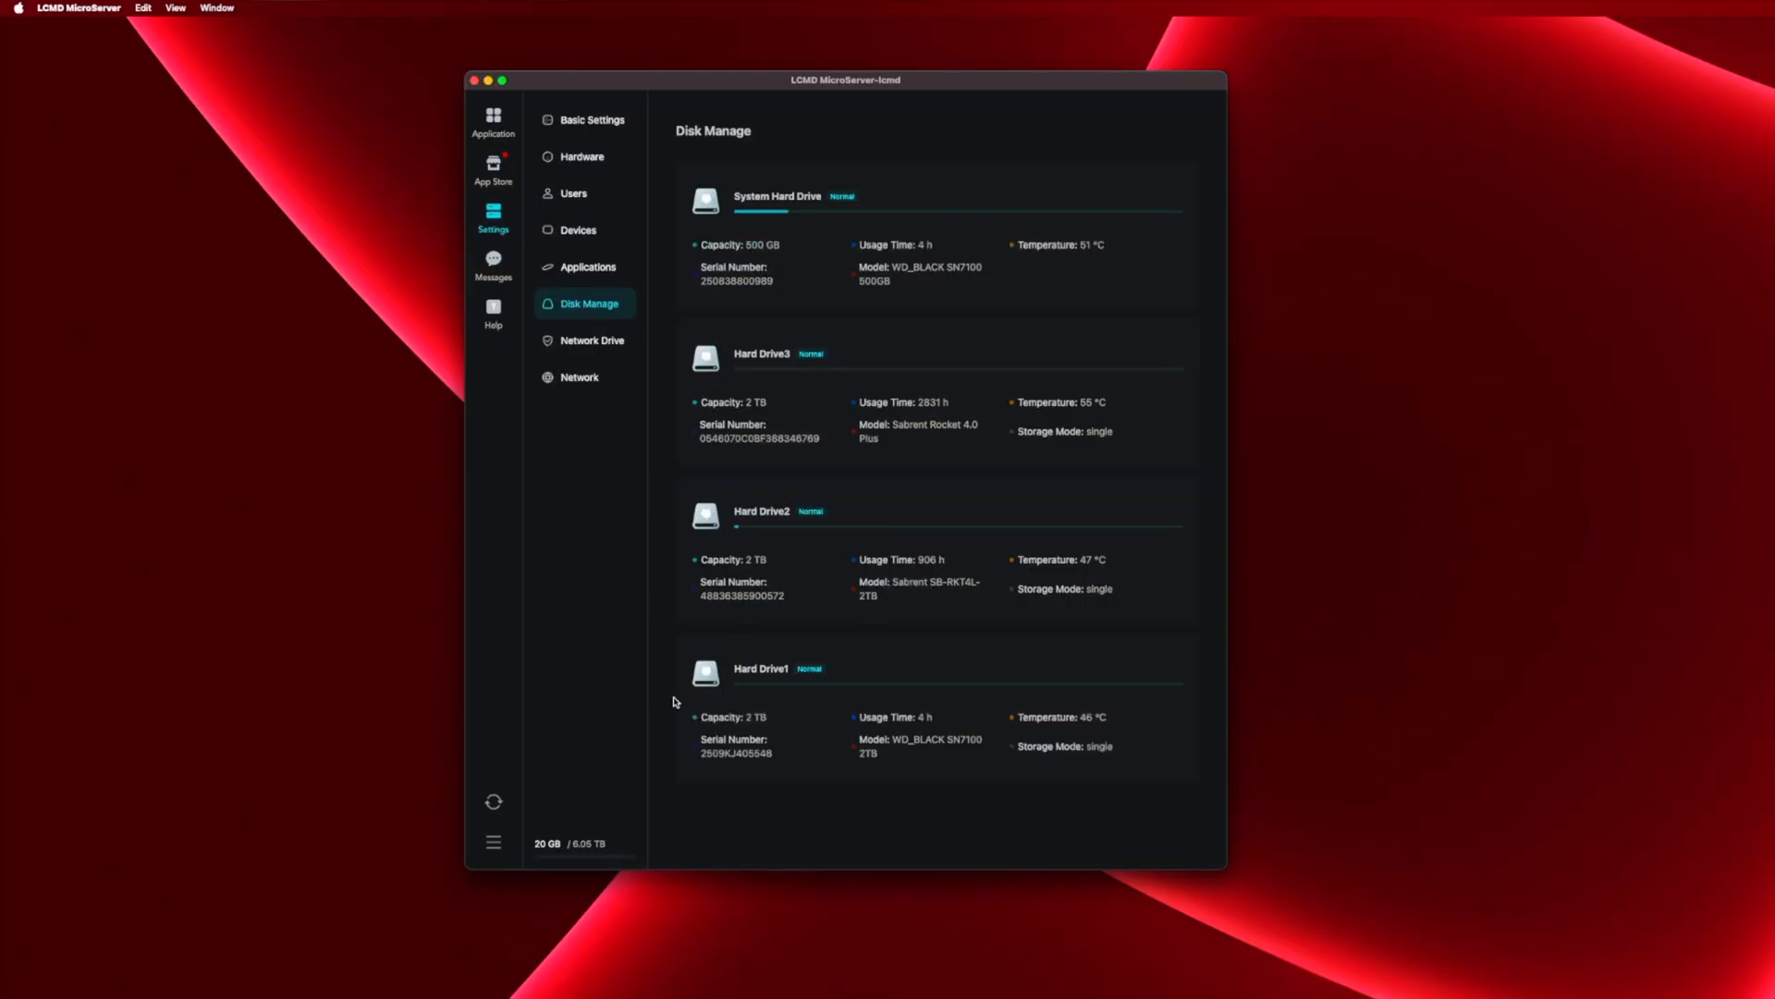
pyautogui.moveTo(622, 268)
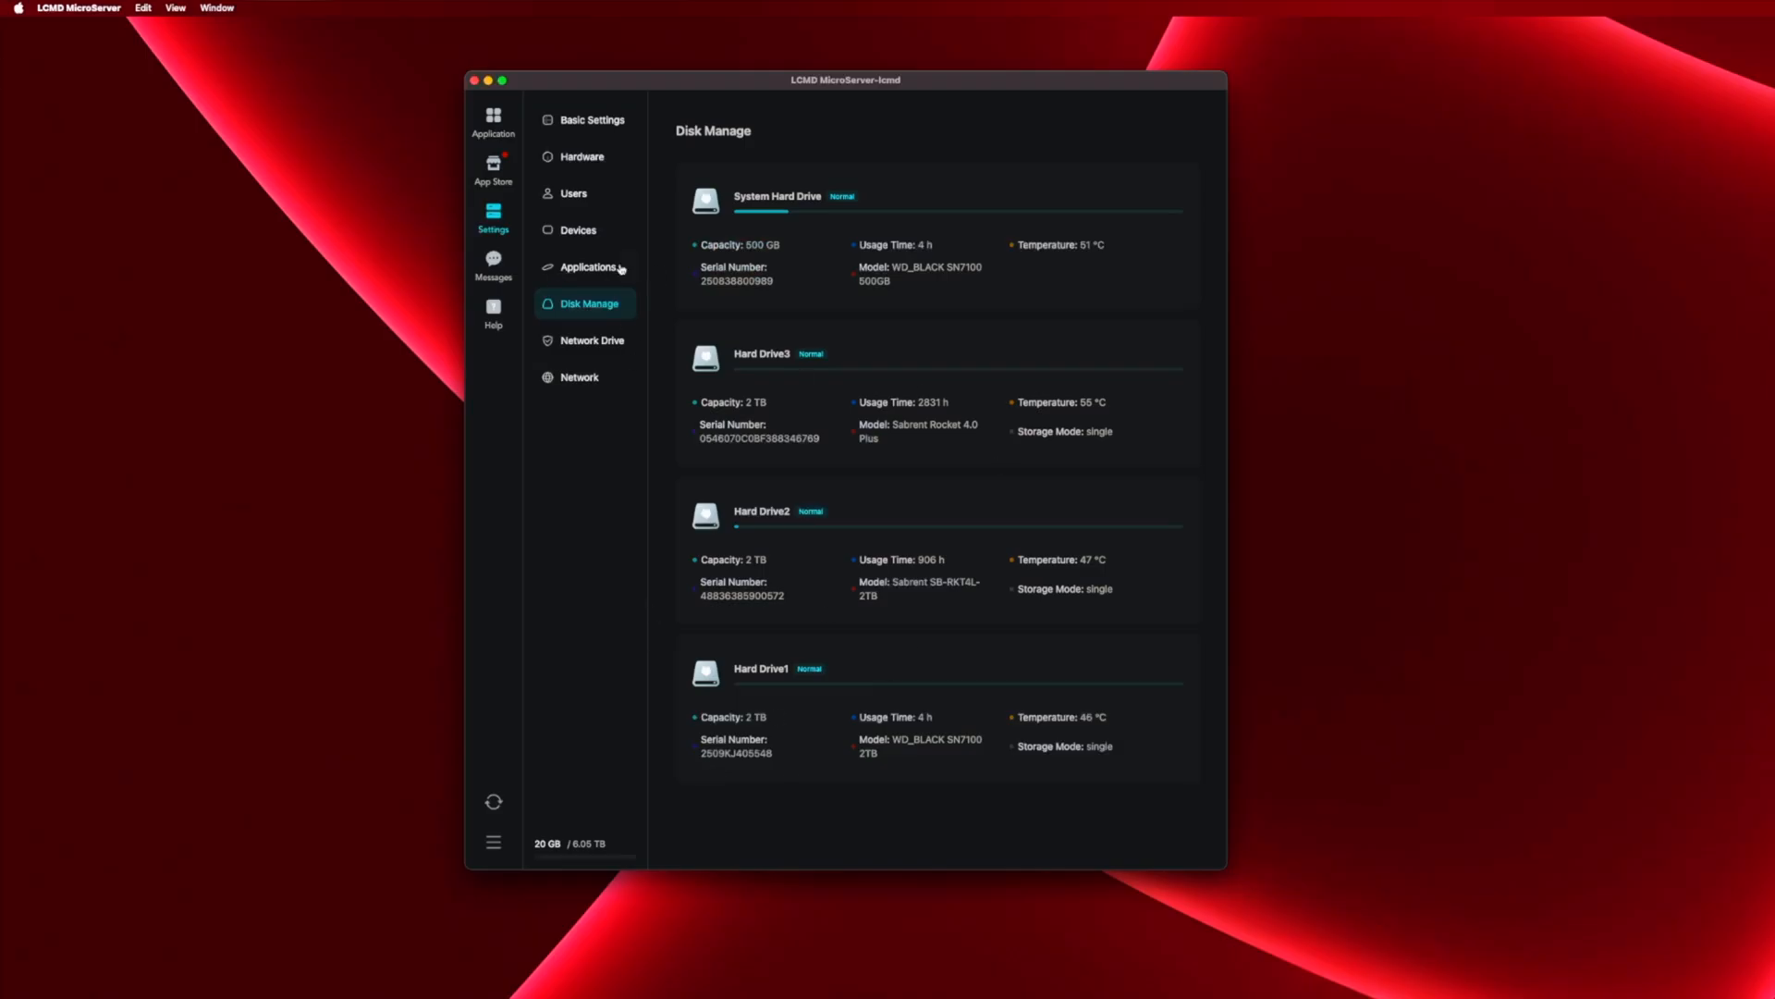
# - Review the Settings pages for logged-in Devices, Hardware info and Disk Manage drive status
pyautogui.click(577, 229)
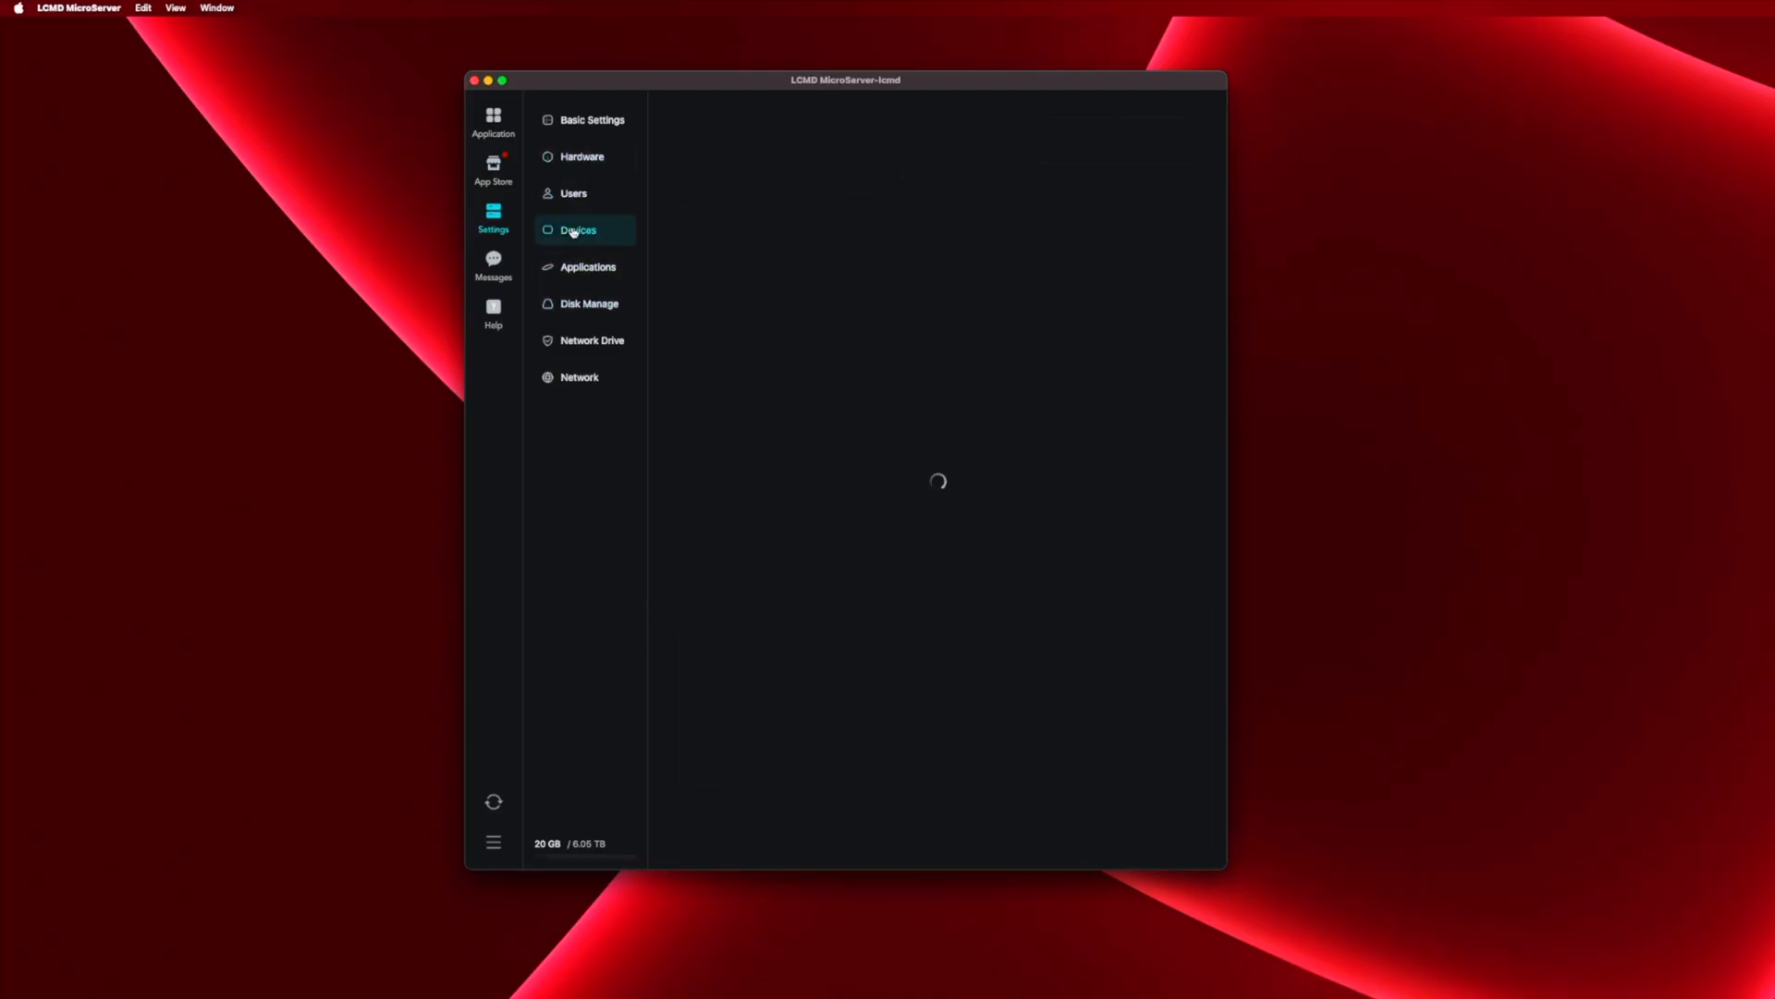
pyautogui.click(577, 229)
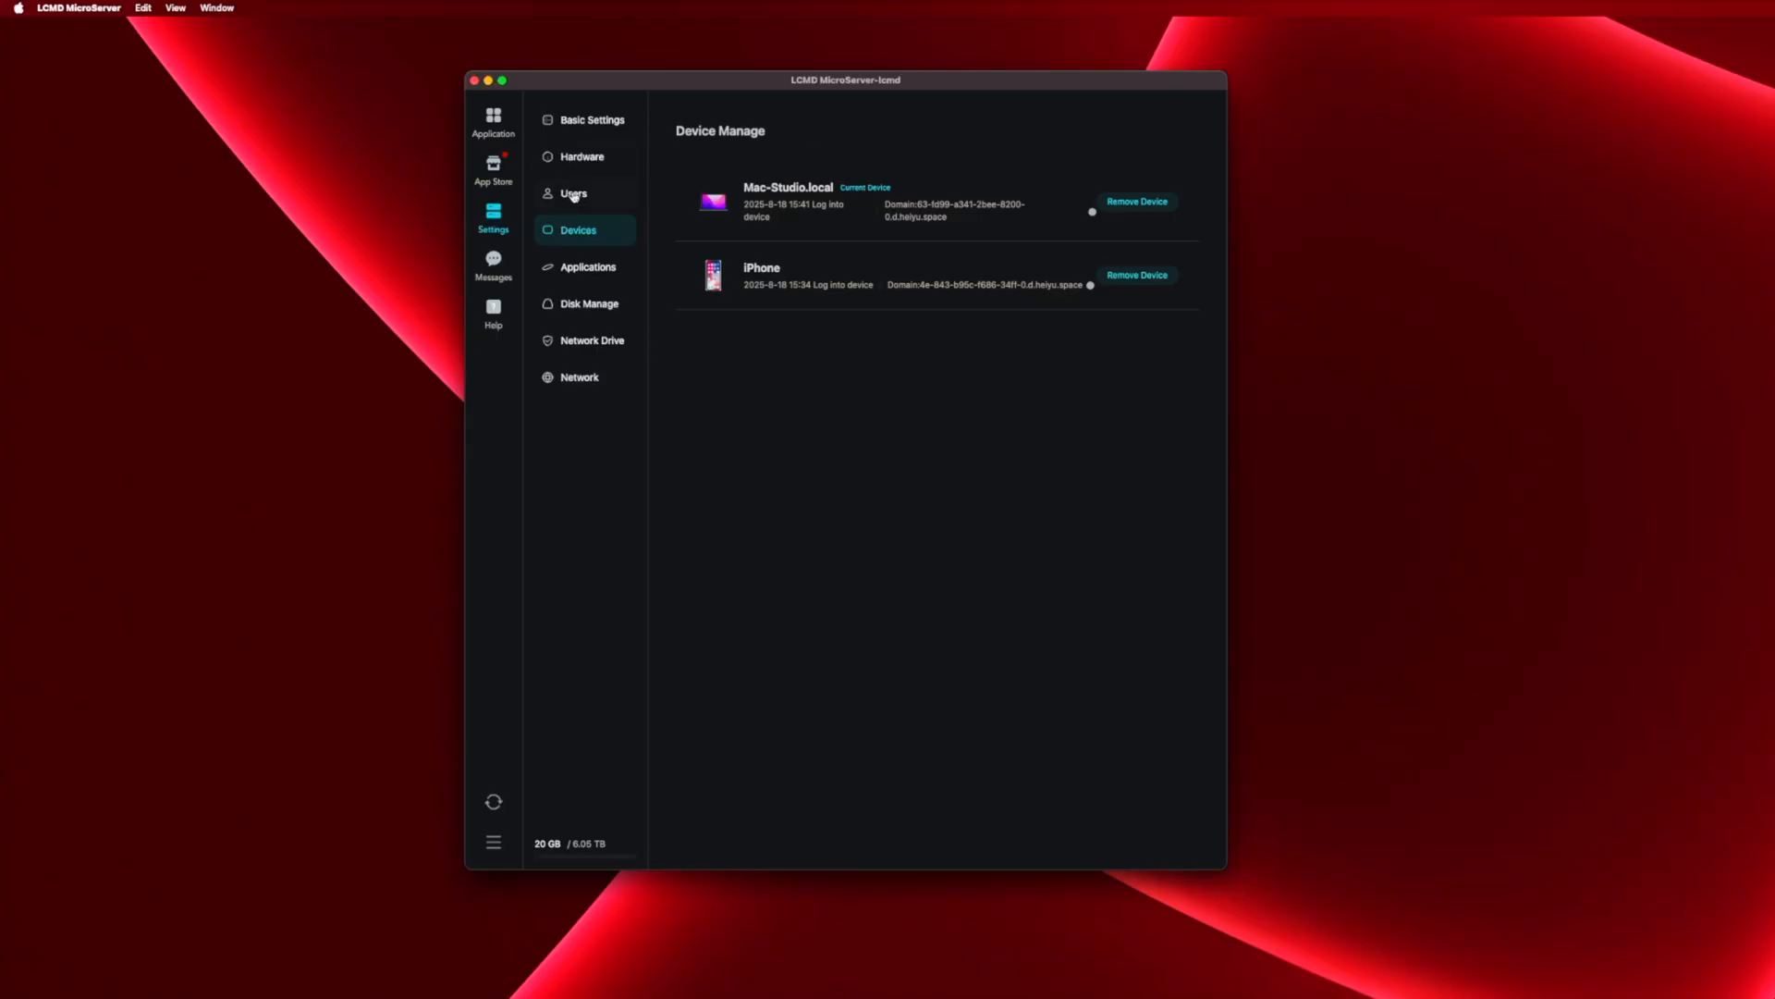
pyautogui.click(582, 155)
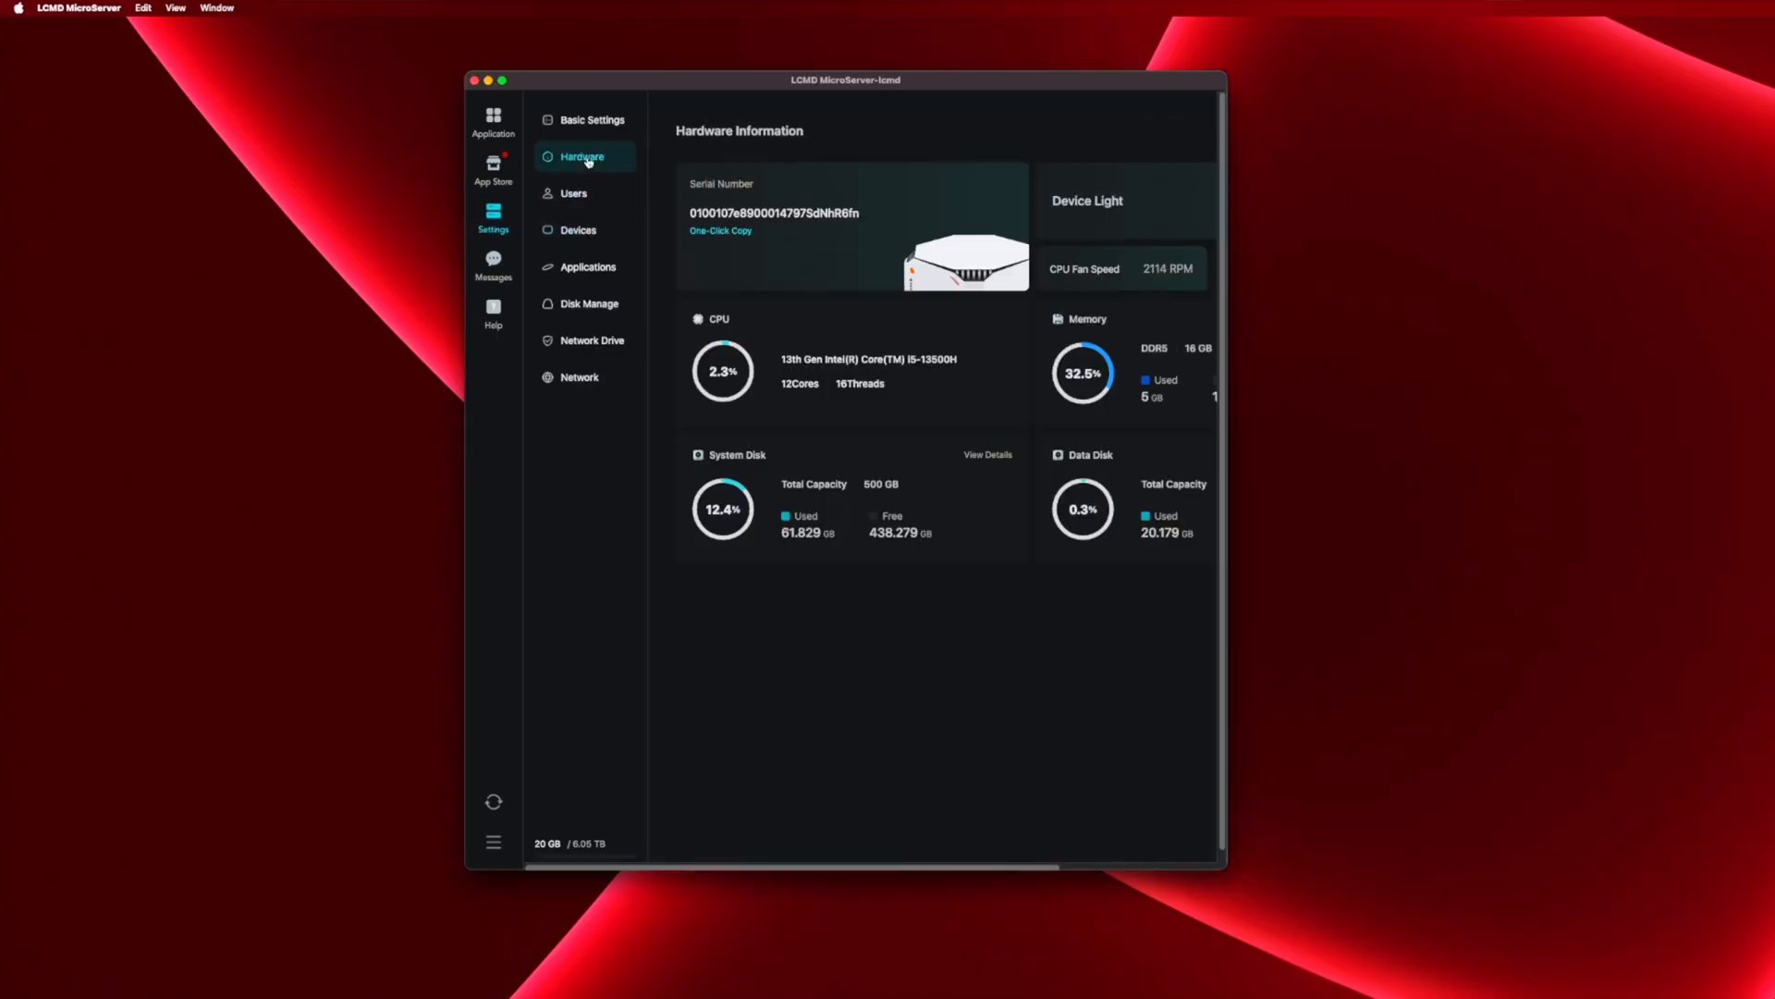
pyautogui.click(577, 230)
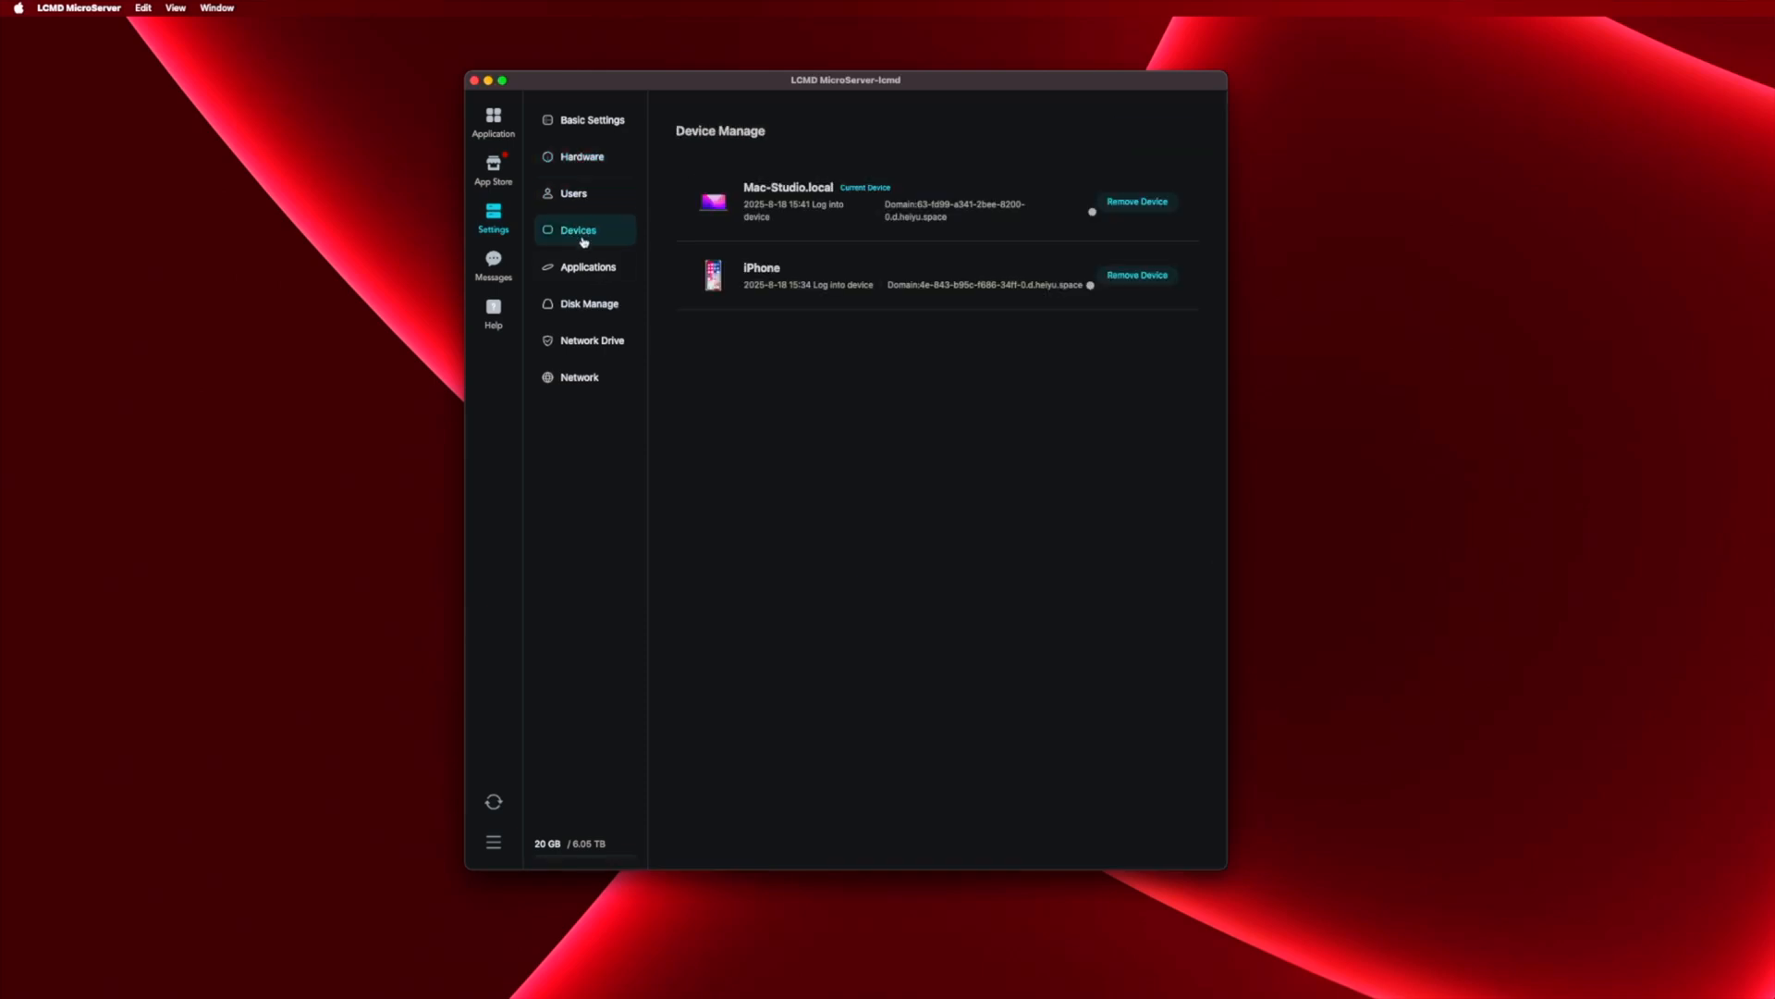
pyautogui.click(588, 303)
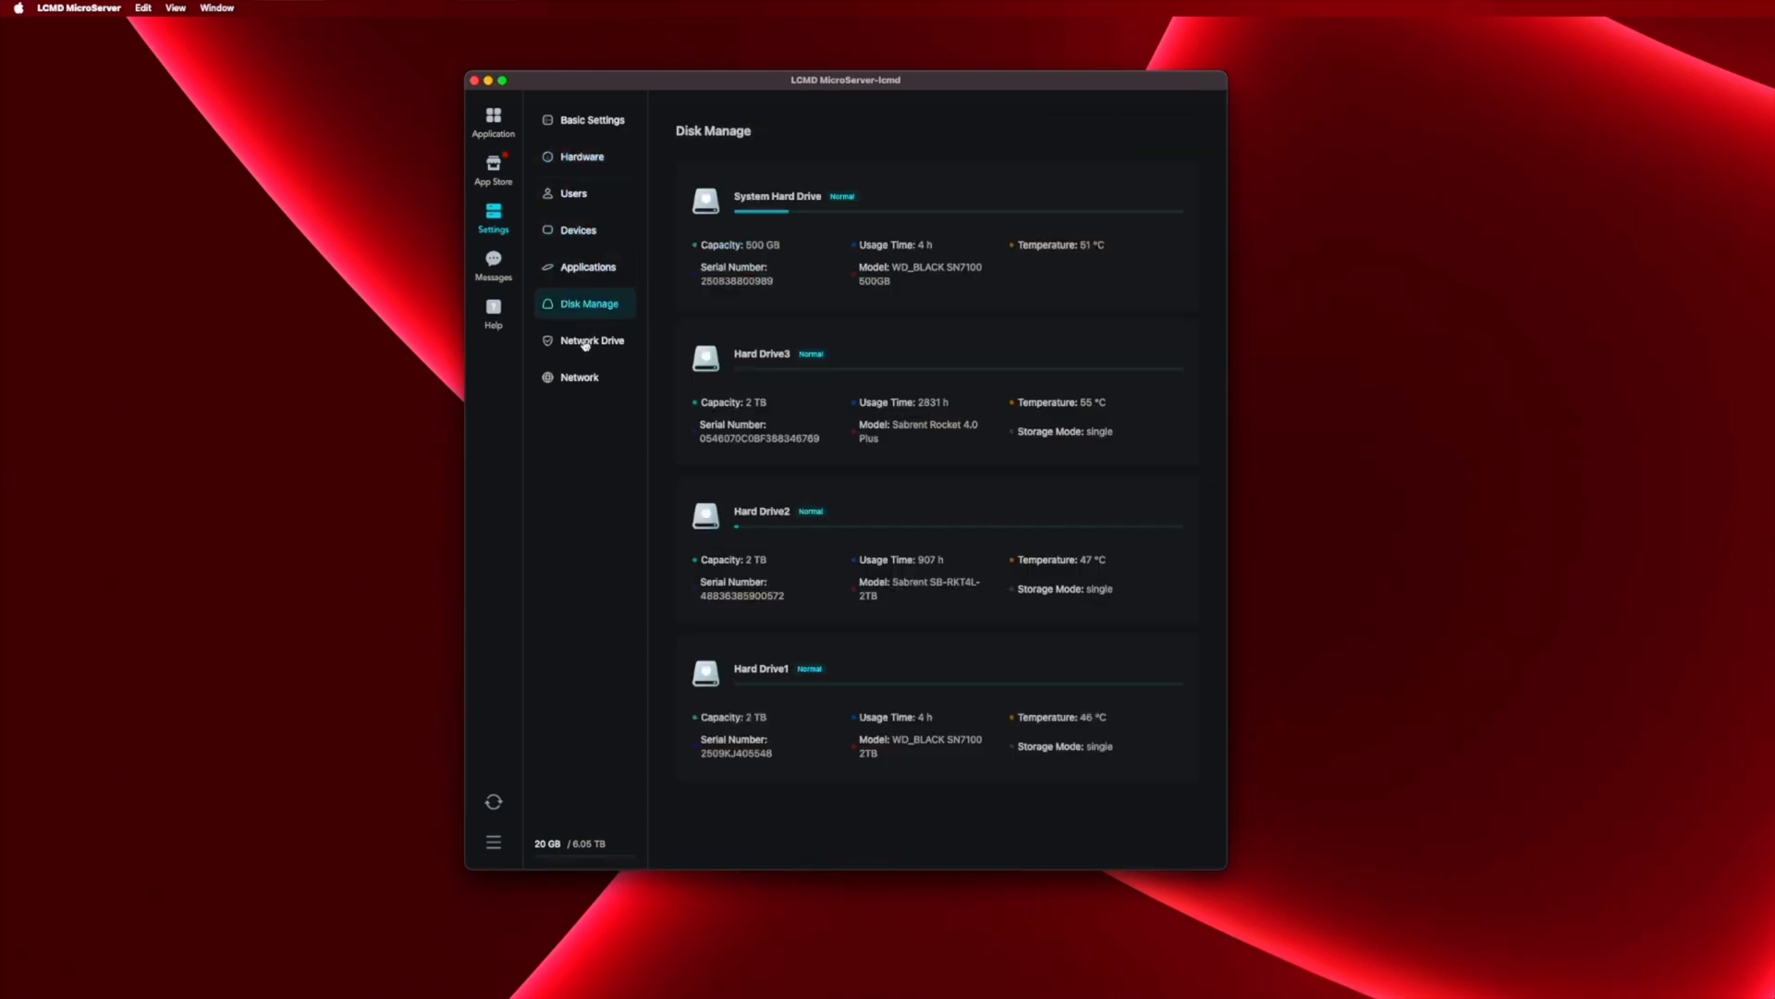
# - View the Network Device IP configuration and select the wired IPv4 address among the IPv6 entries
pyautogui.click(579, 377)
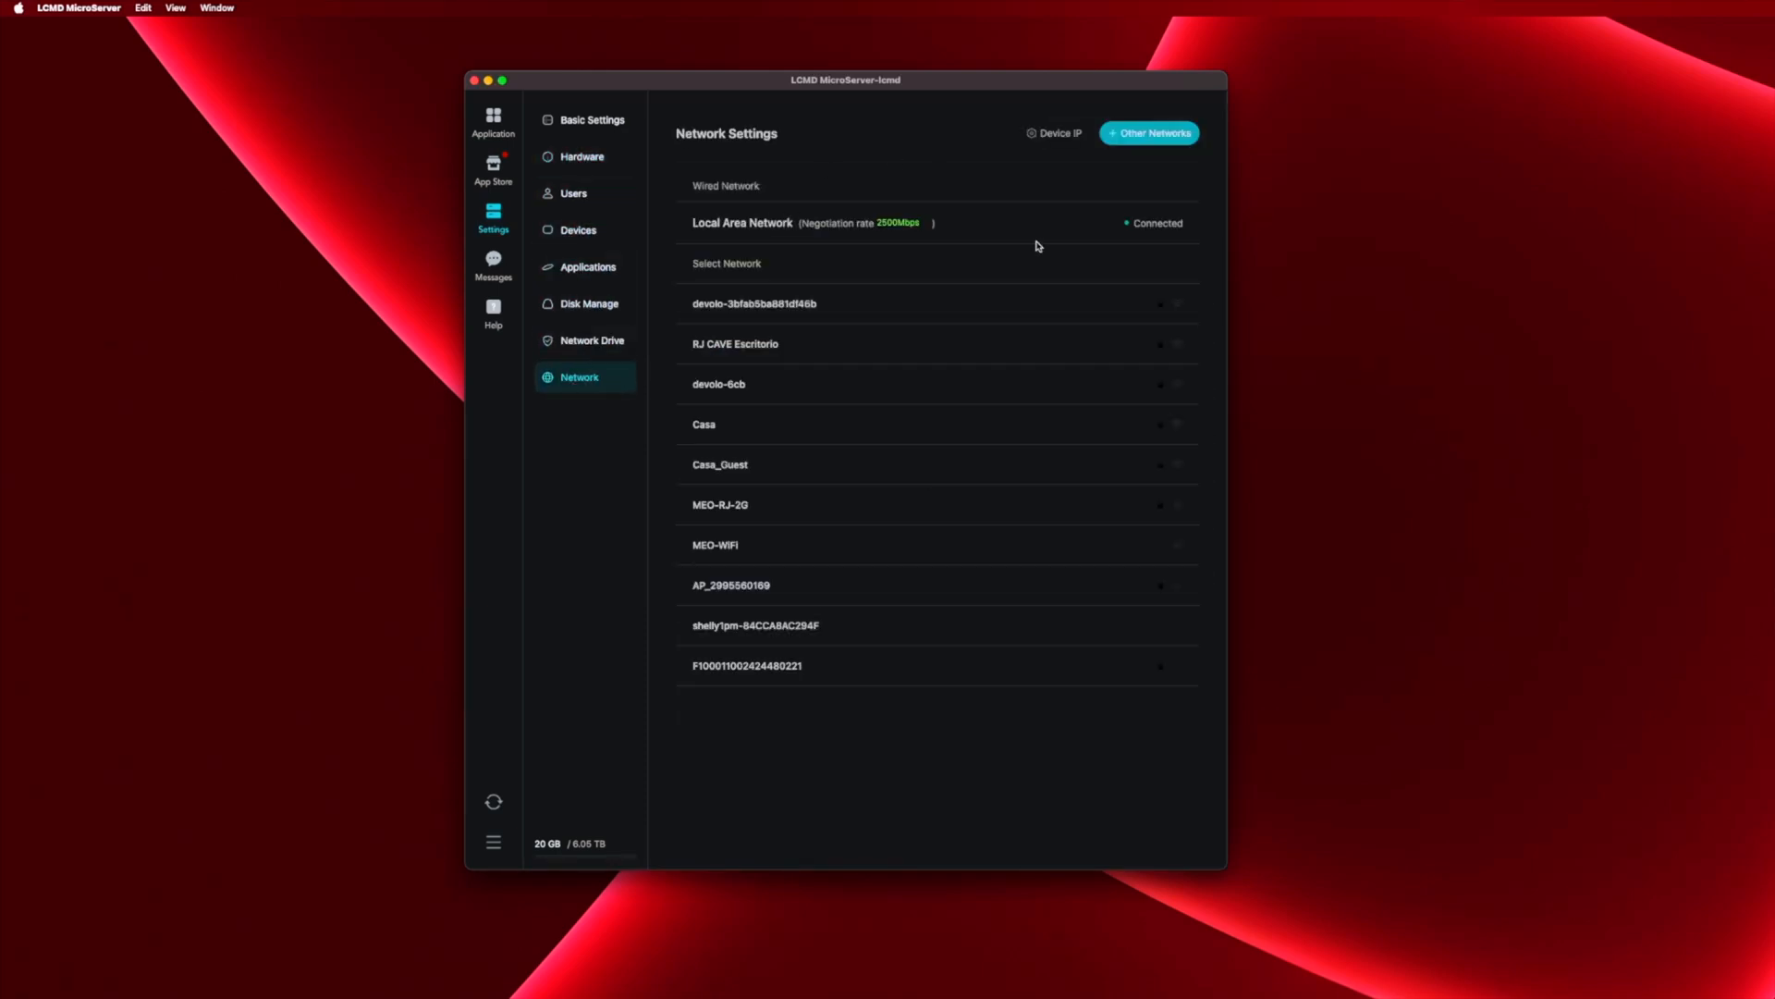
pyautogui.click(1054, 133)
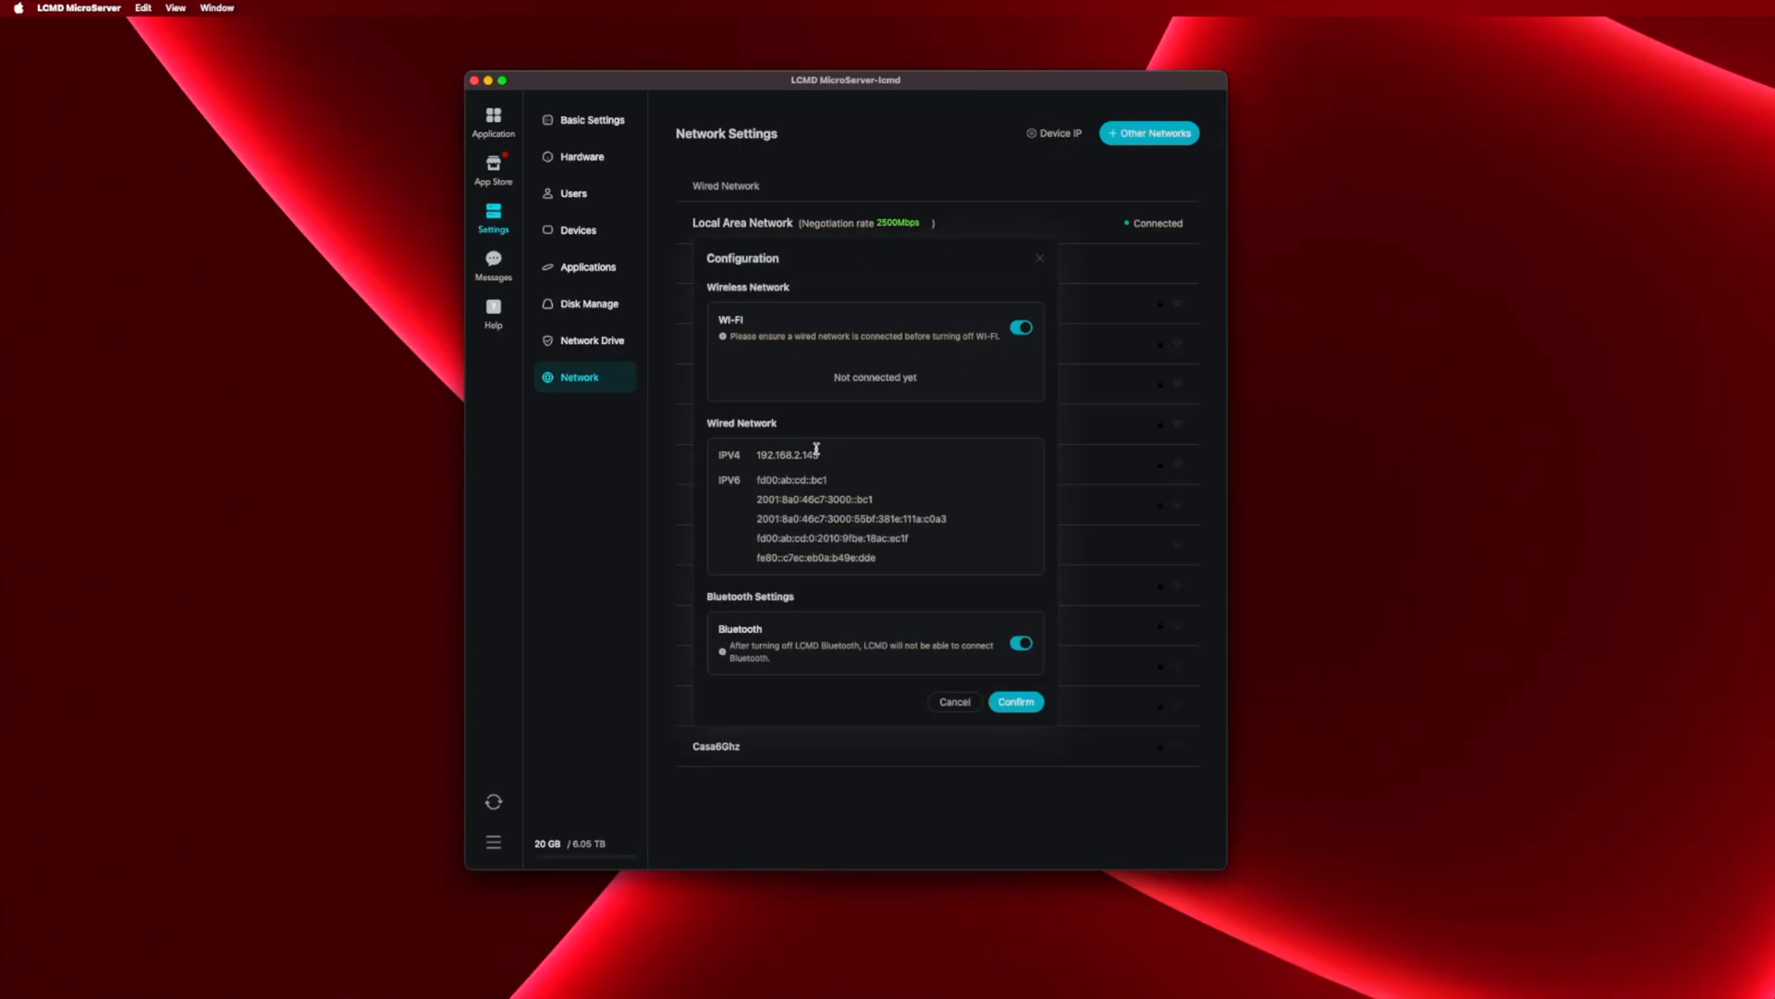
pyautogui.doubleClick(784, 455)
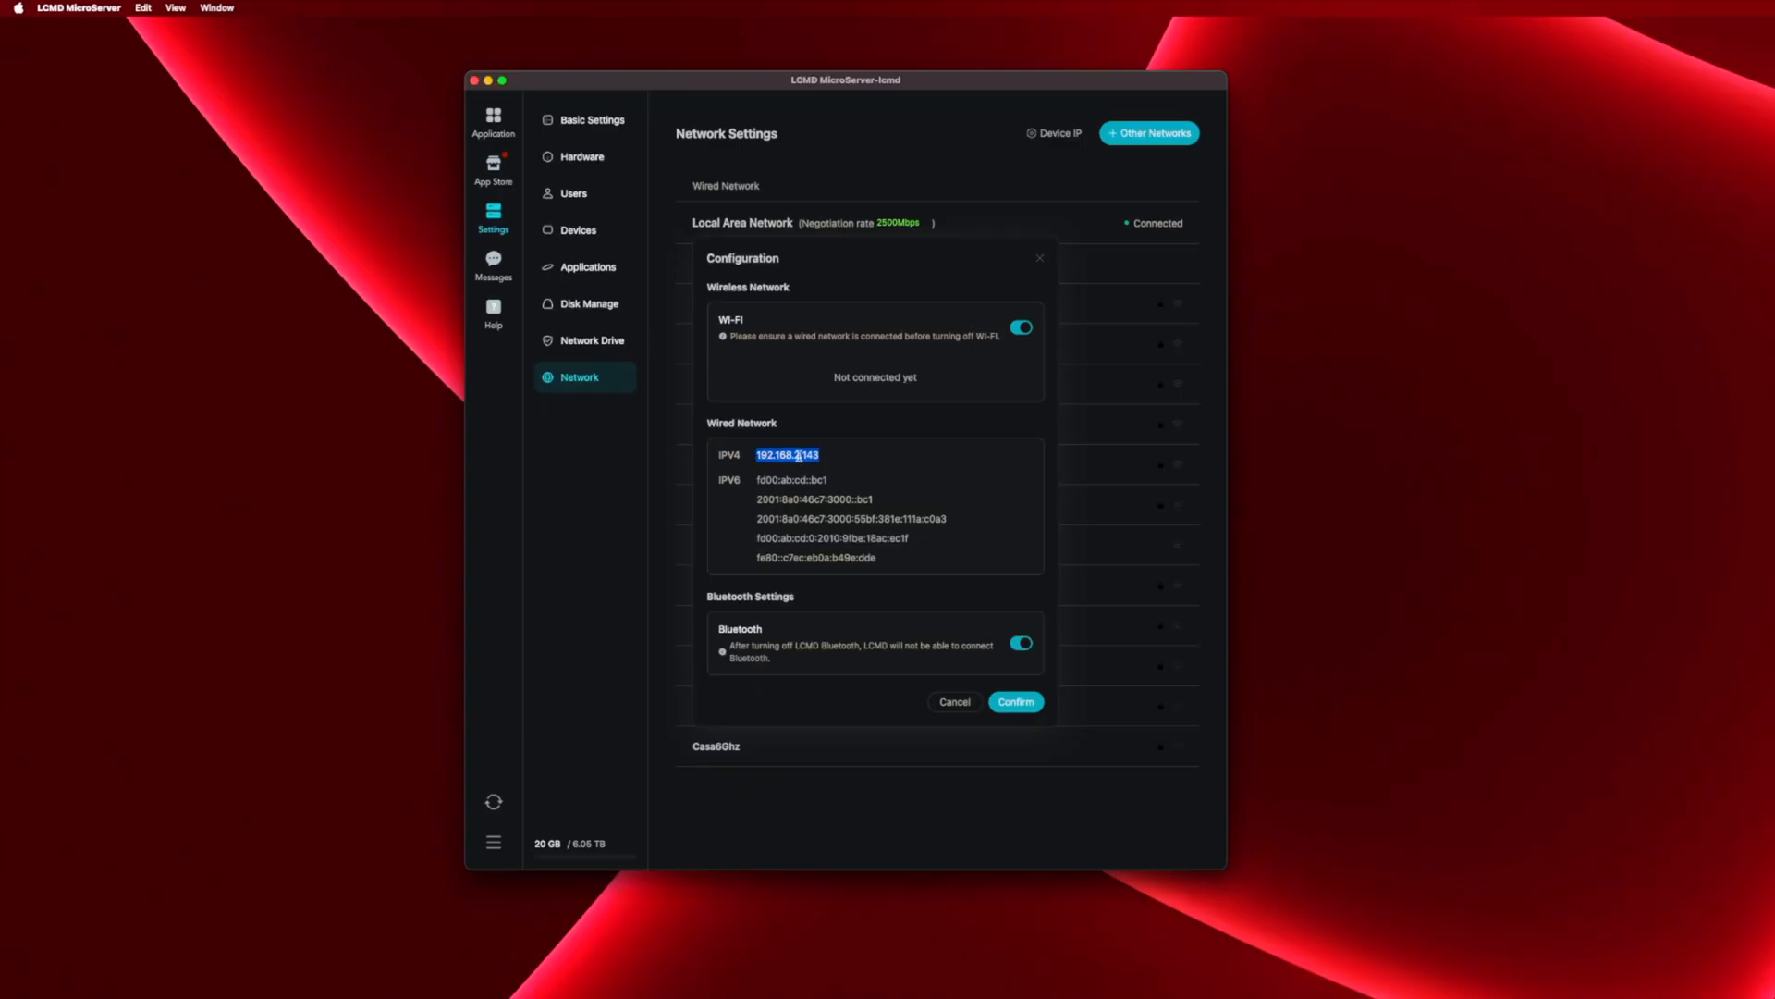
pyautogui.moveTo(941, 586)
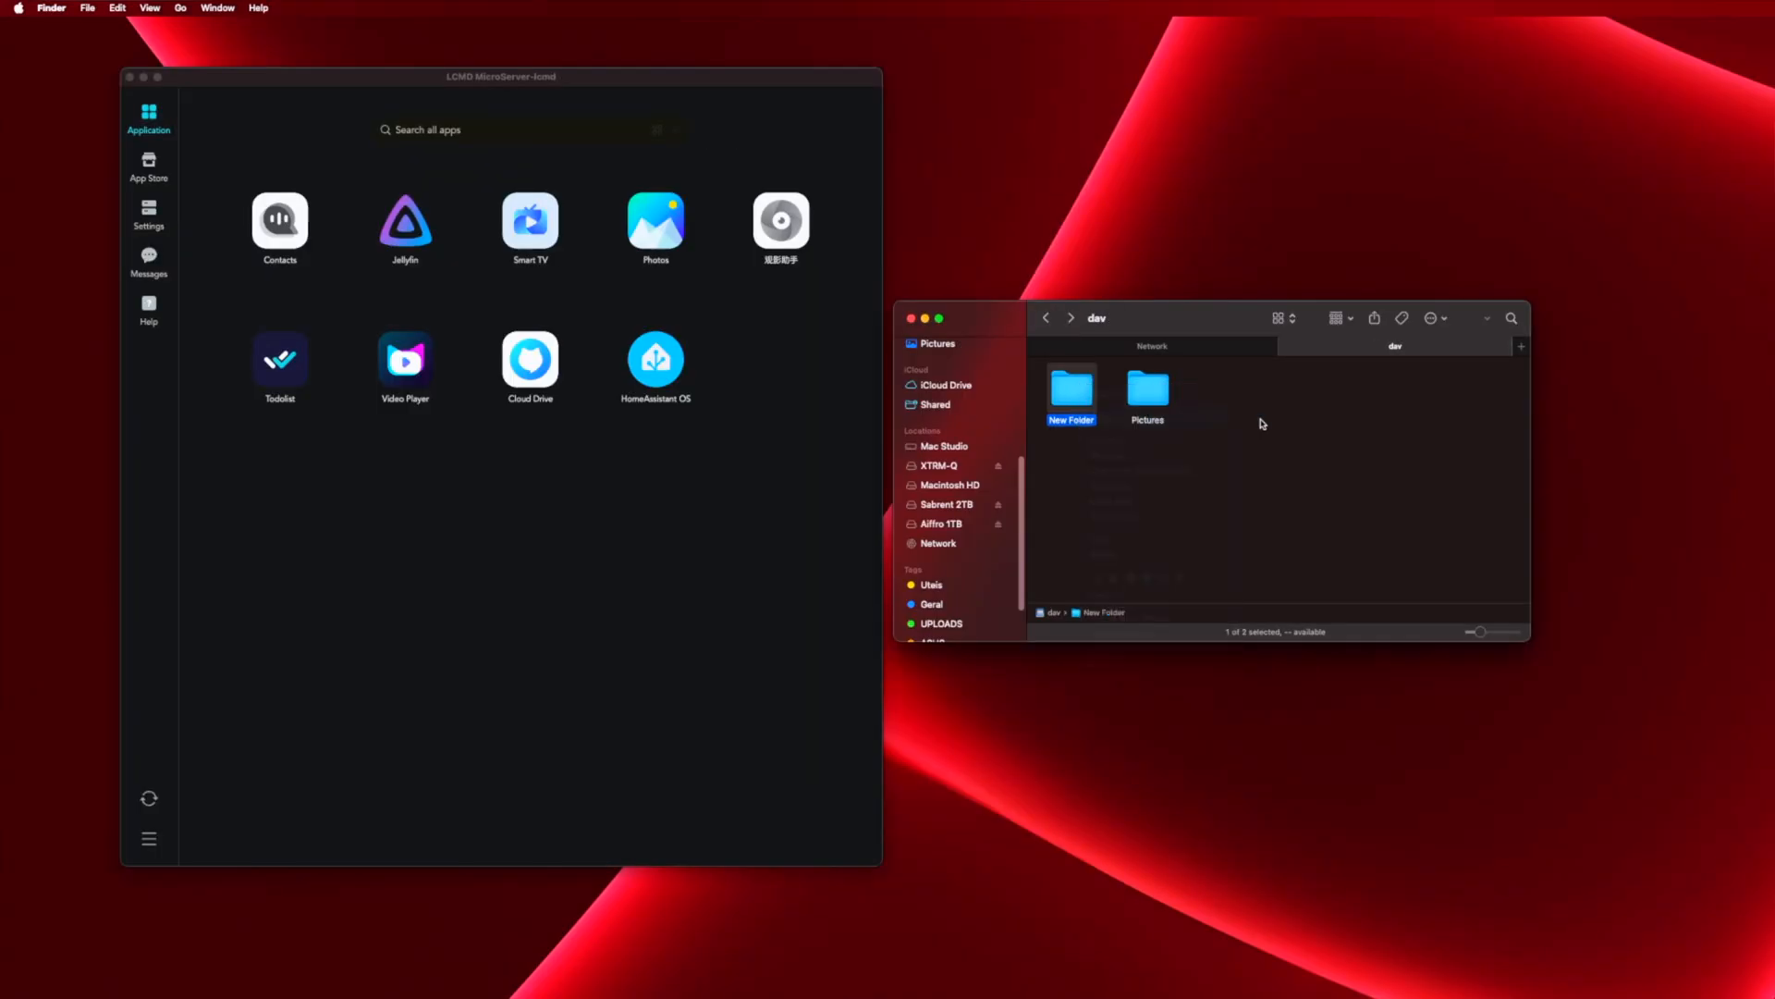
# - Navigate from Pictures into the server's TEST folder and play its single MP4 video
pyautogui.doubleClick(1147, 390)
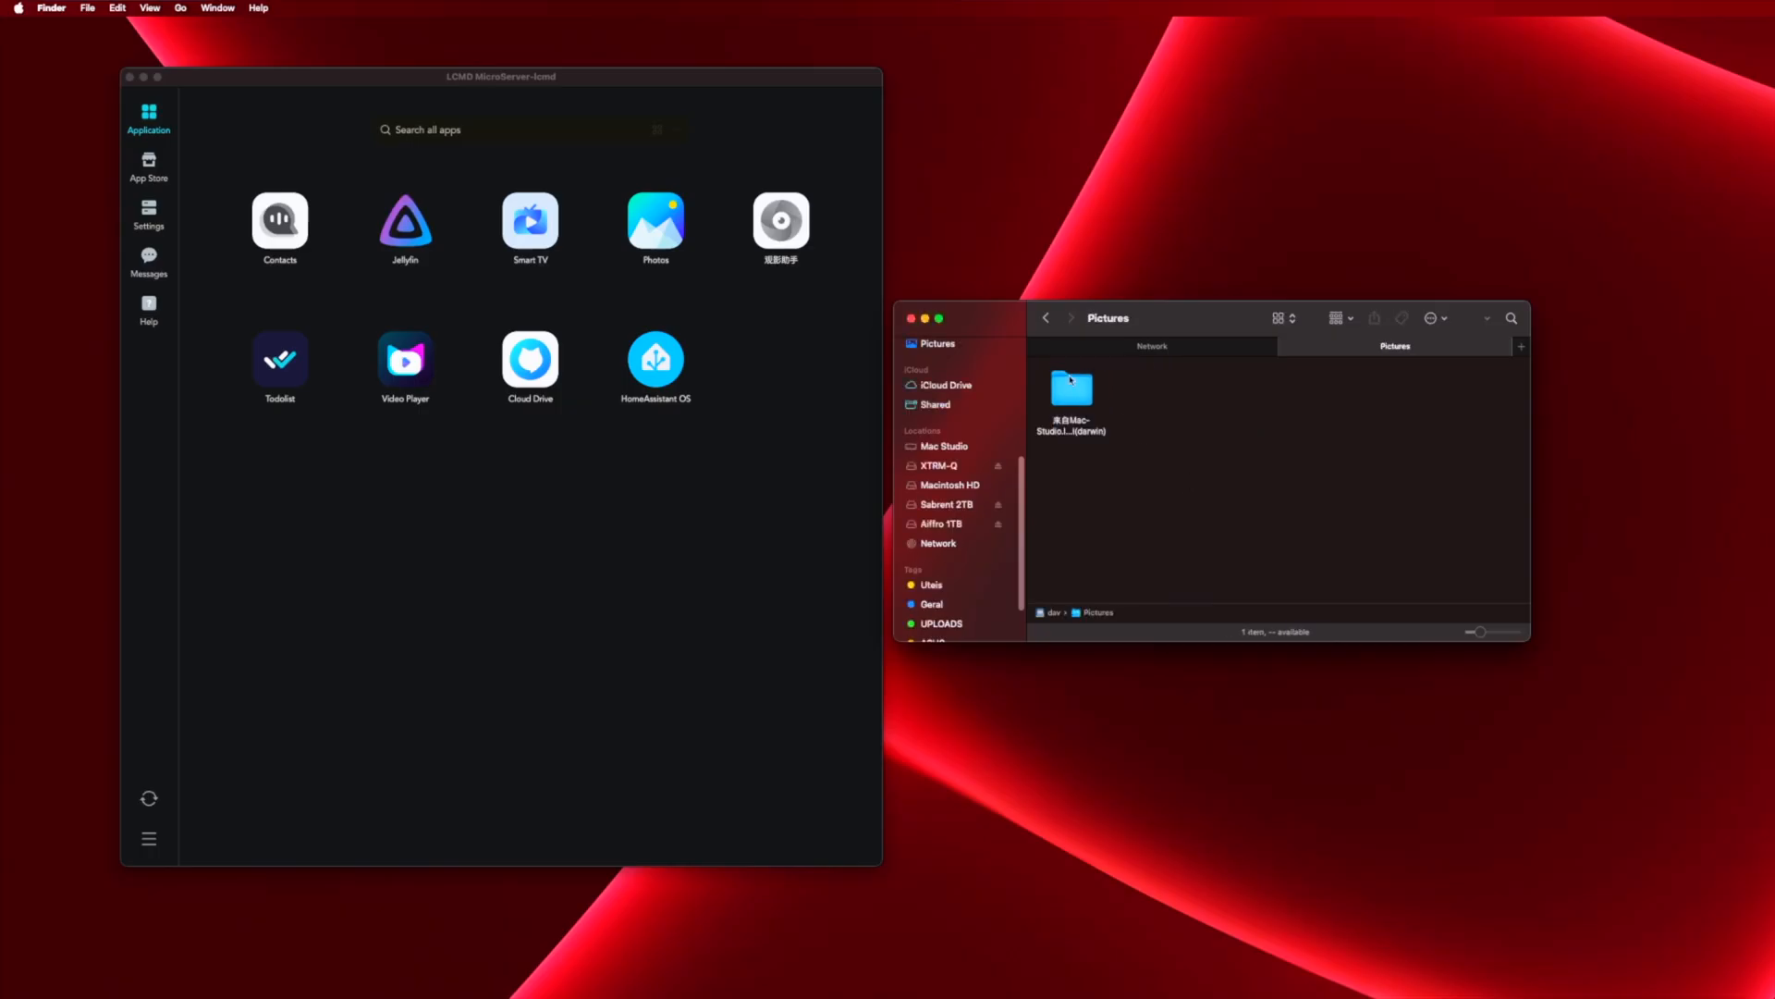
pyautogui.click(1045, 318)
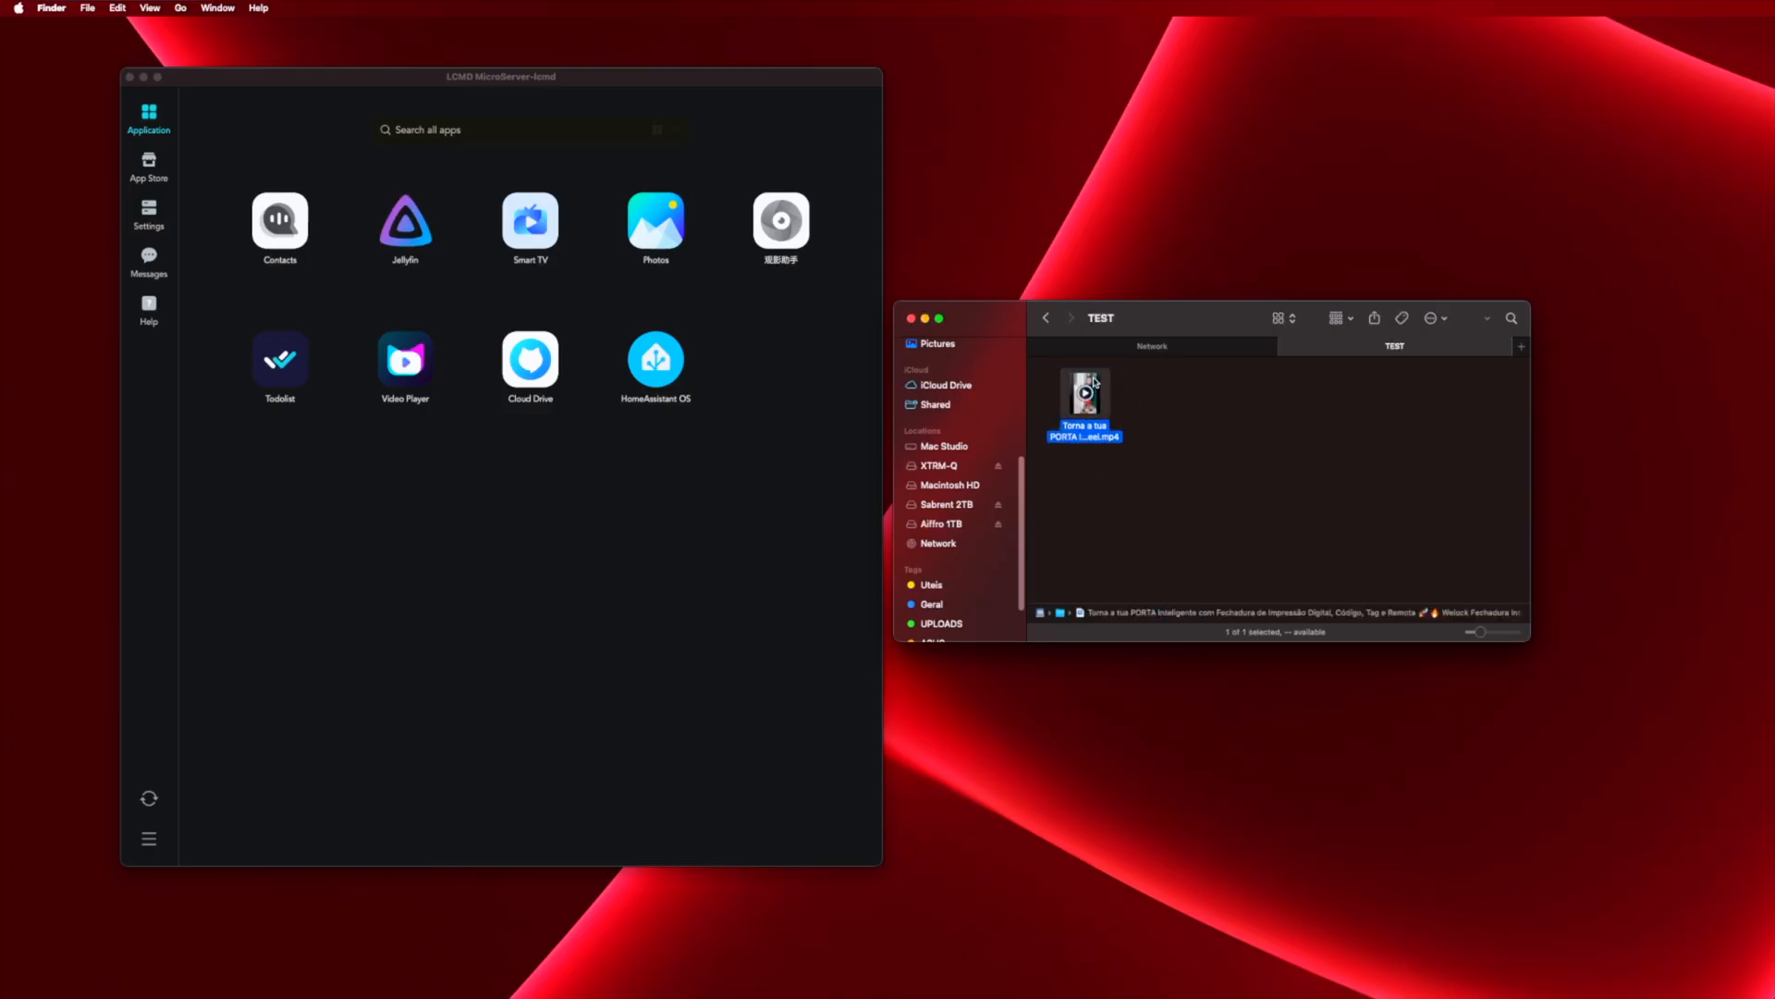
pyautogui.doubleClick(1082, 397)
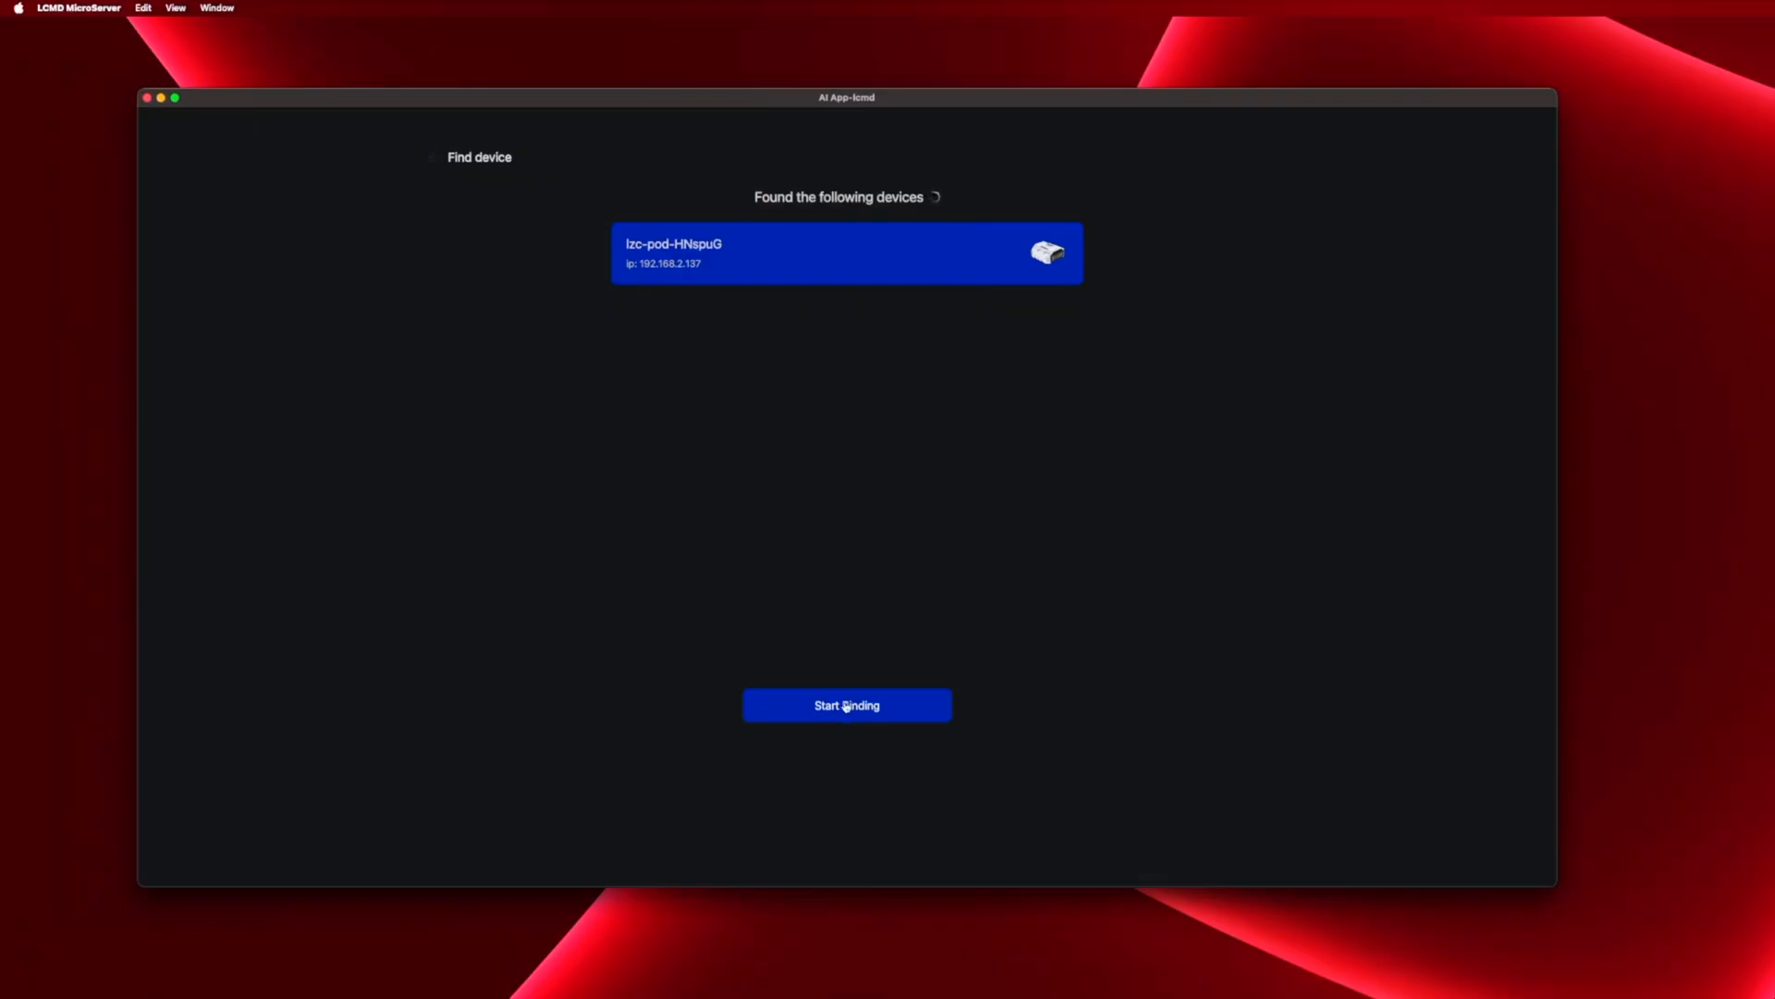
# - Bind the found AI Pod device and install webollama from the store's AI Pod category
pyautogui.click(846, 704)
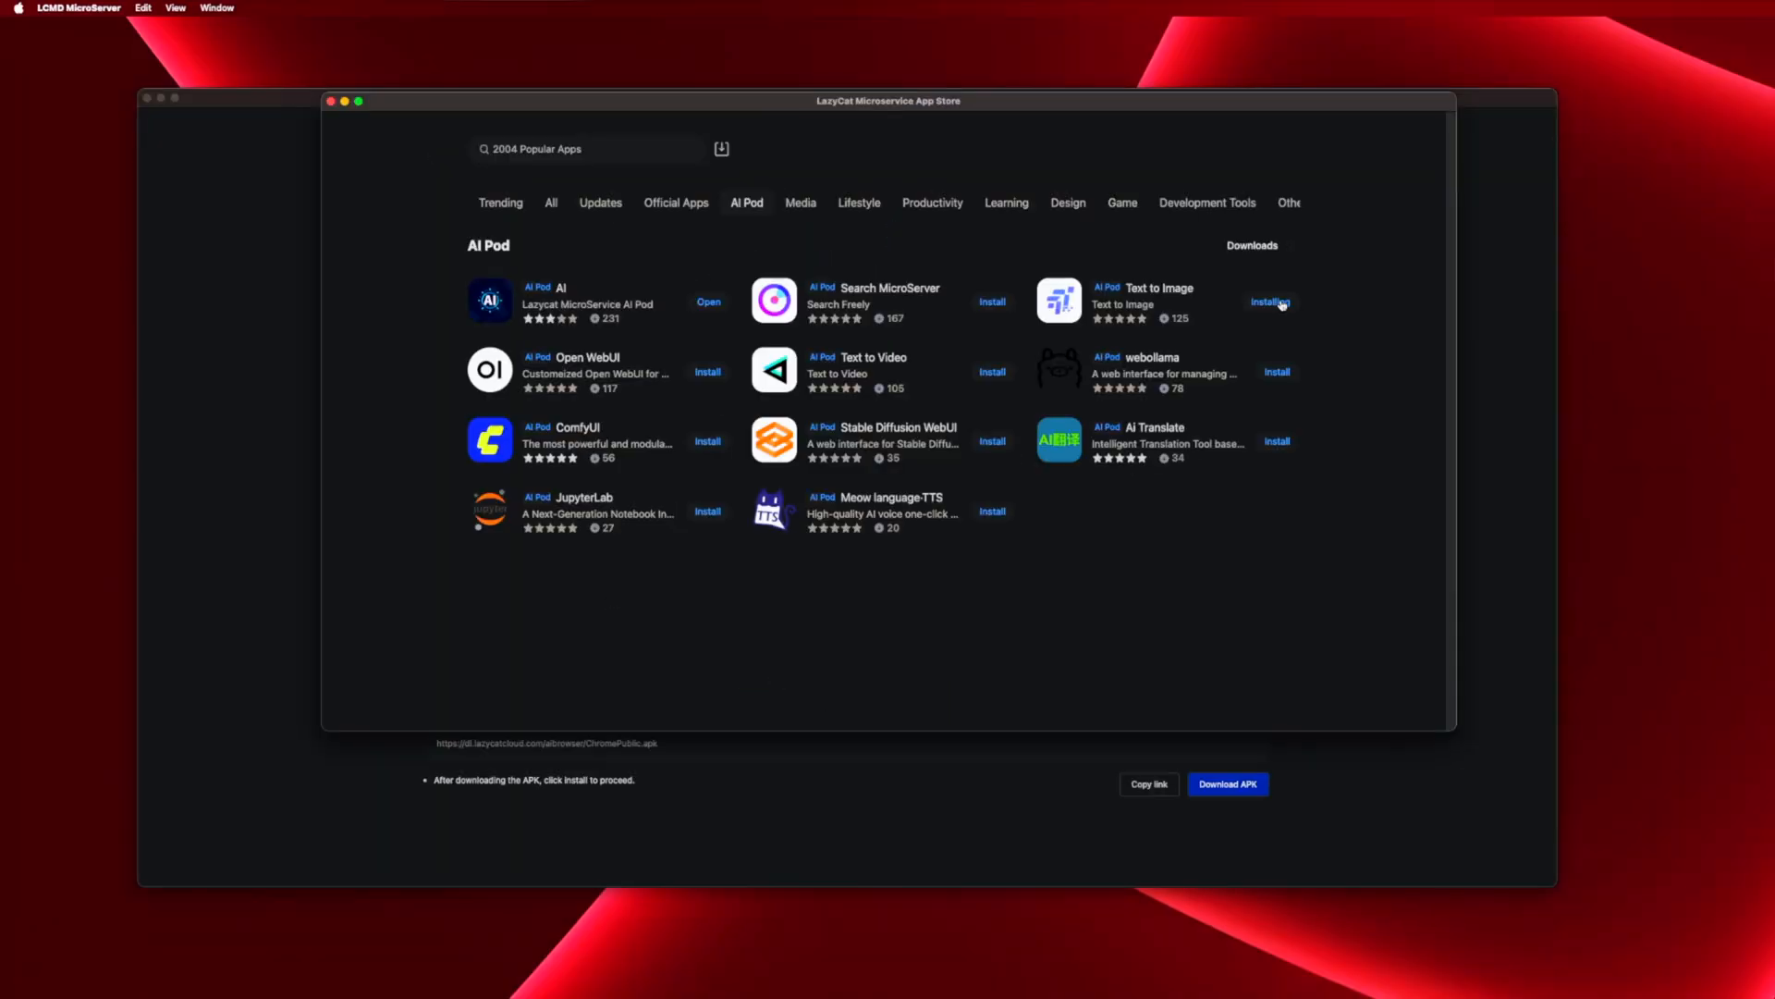
pyautogui.click(1268, 301)
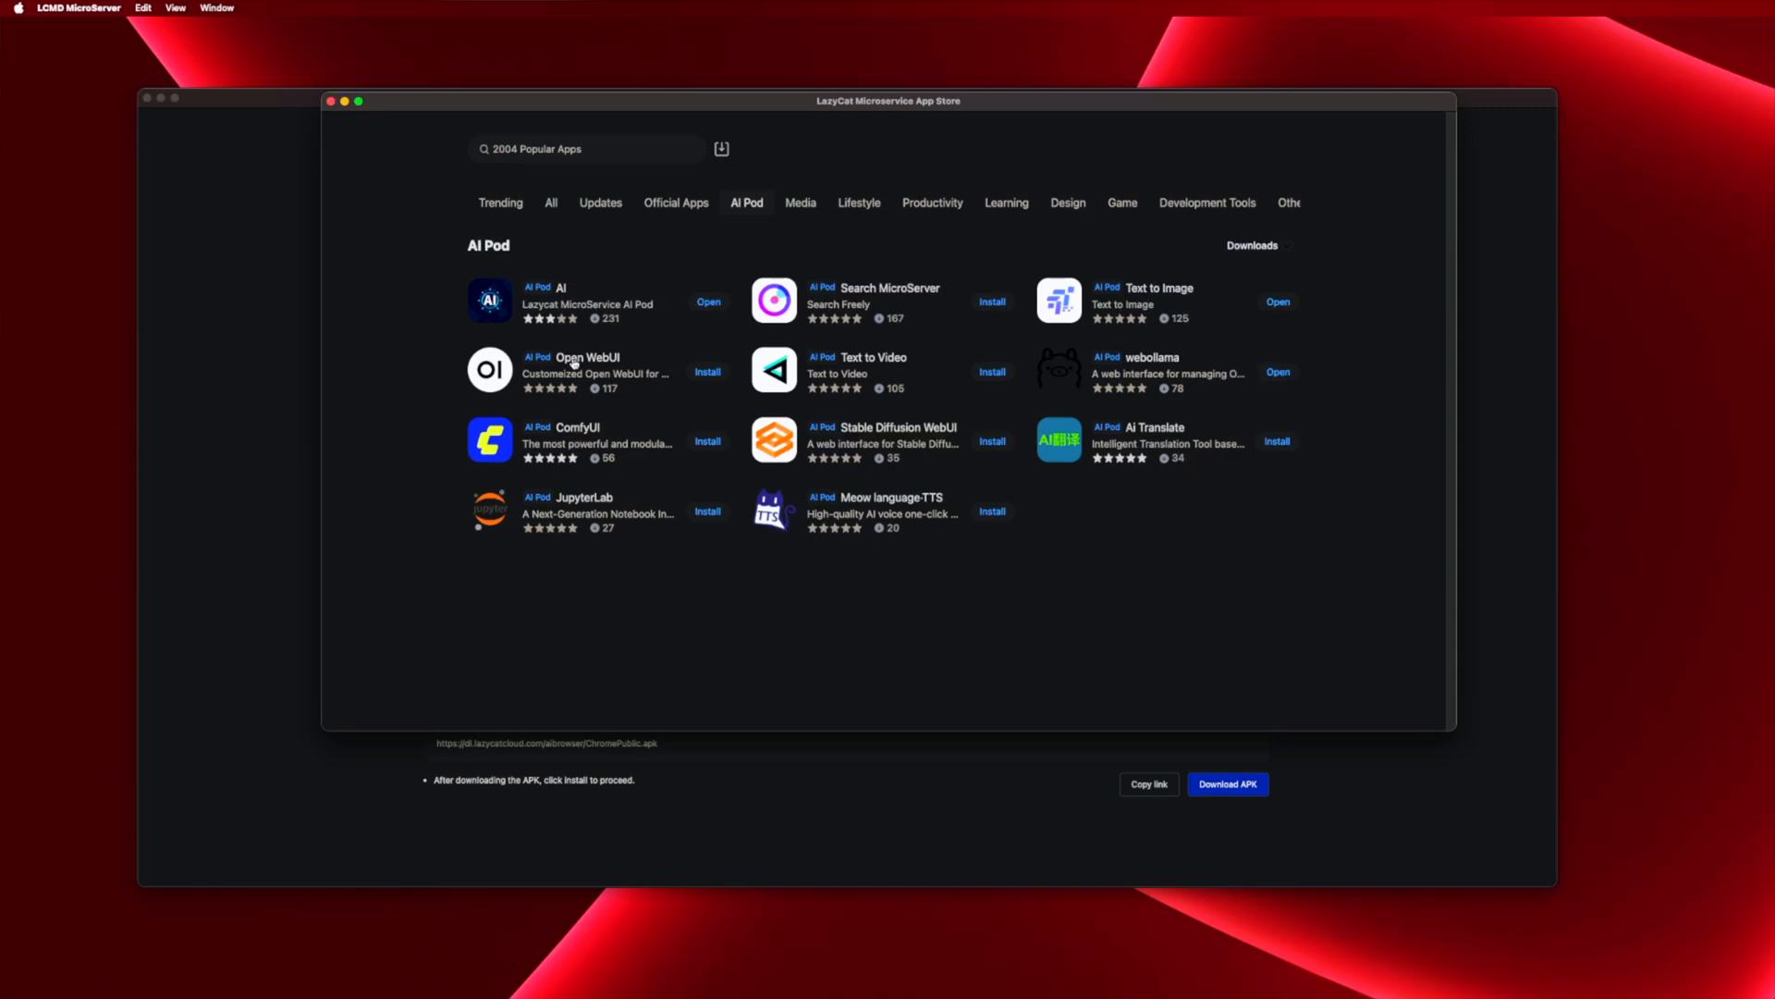
# - Generate four beach images of a man with umbrellas in Text to Image and browse through them
pyautogui.click(1278, 302)
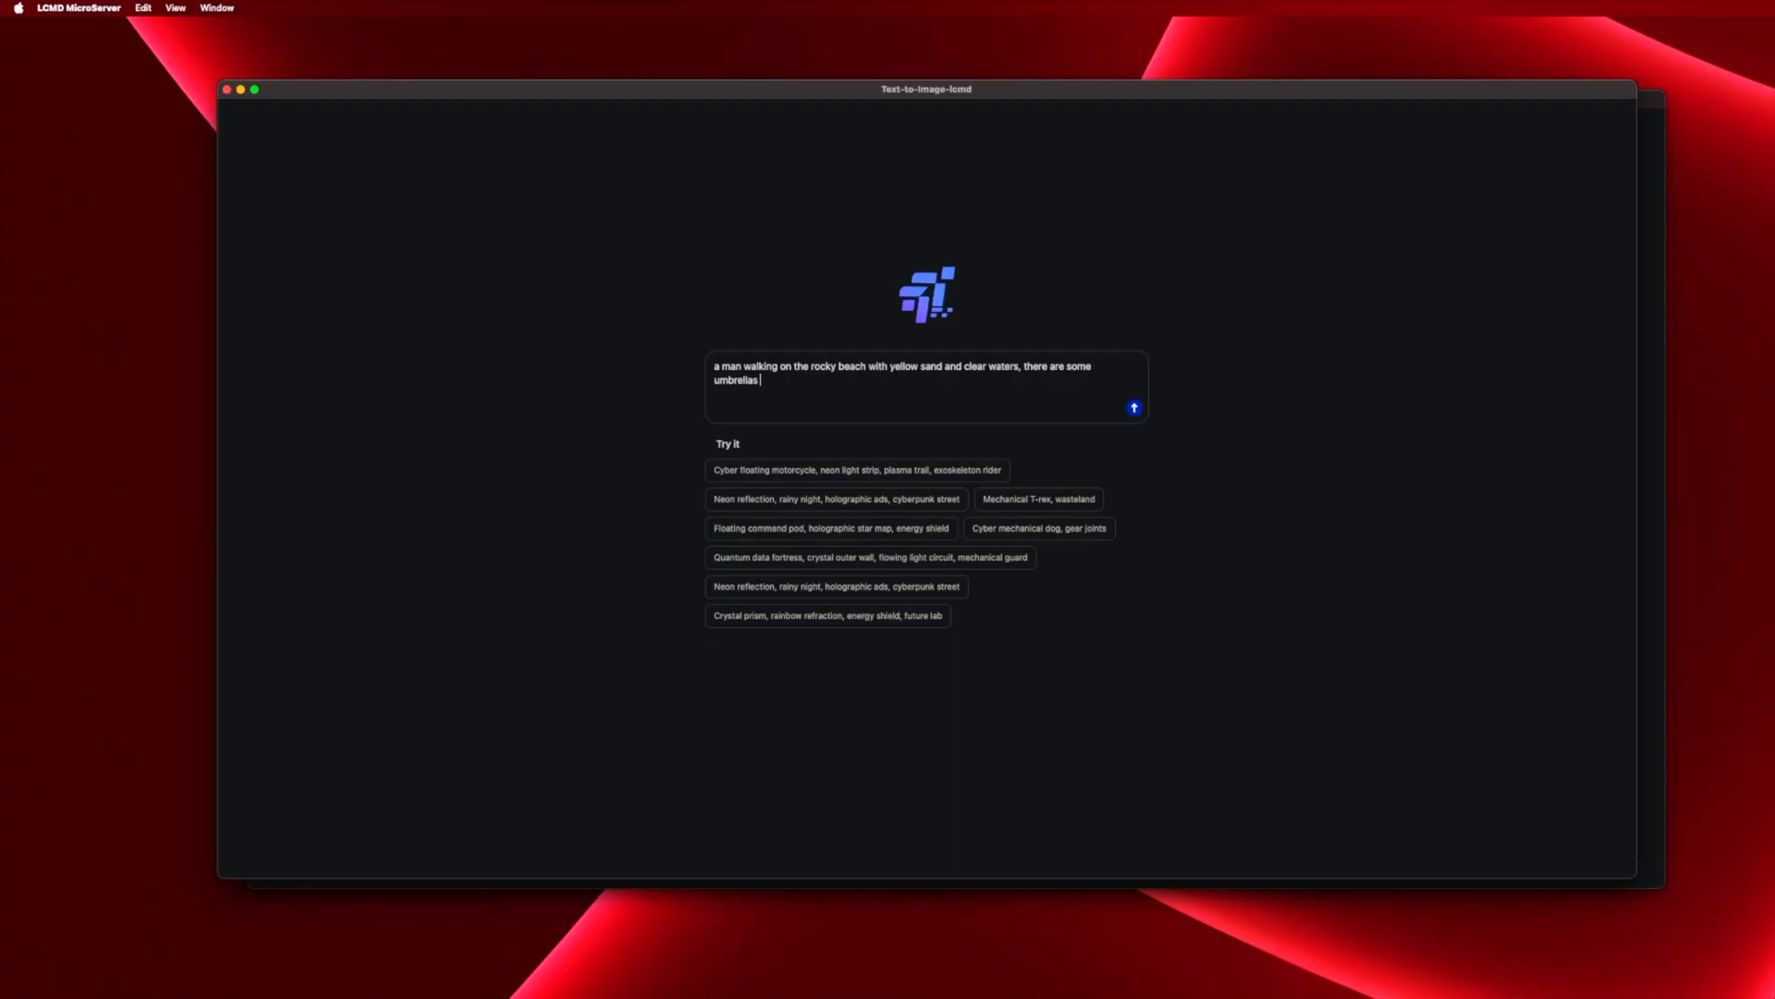
pyautogui.click(1134, 407)
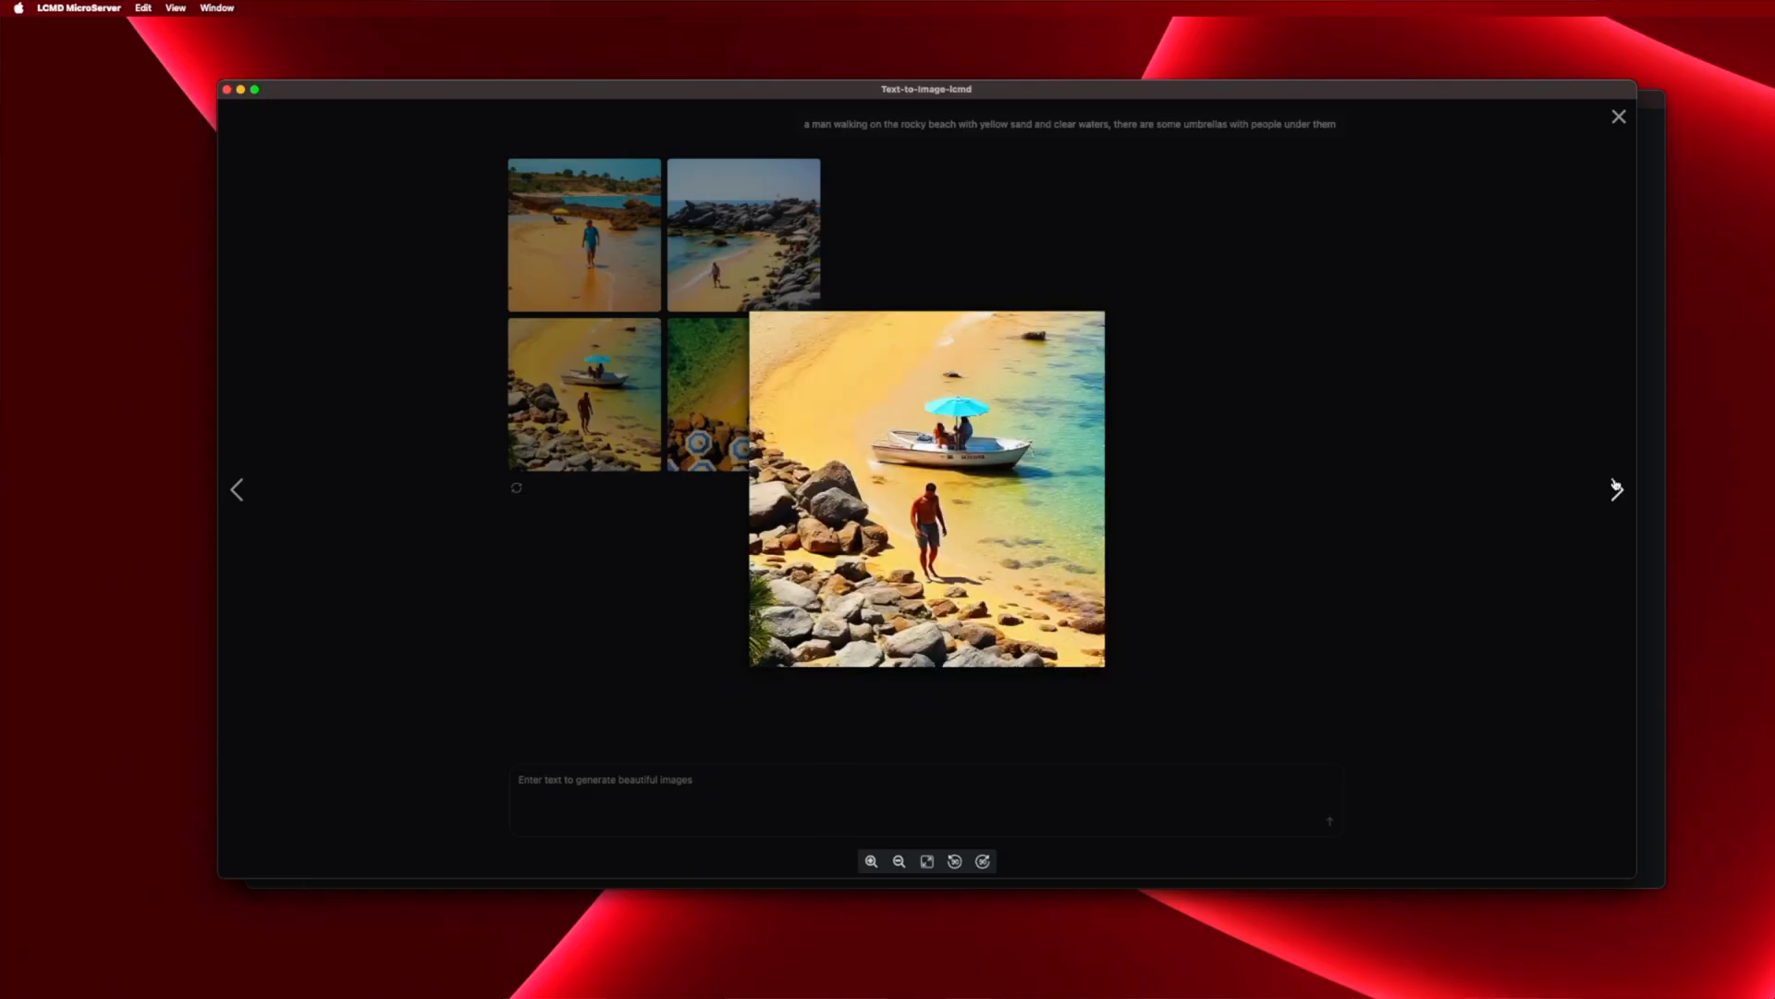
pyautogui.click(1616, 489)
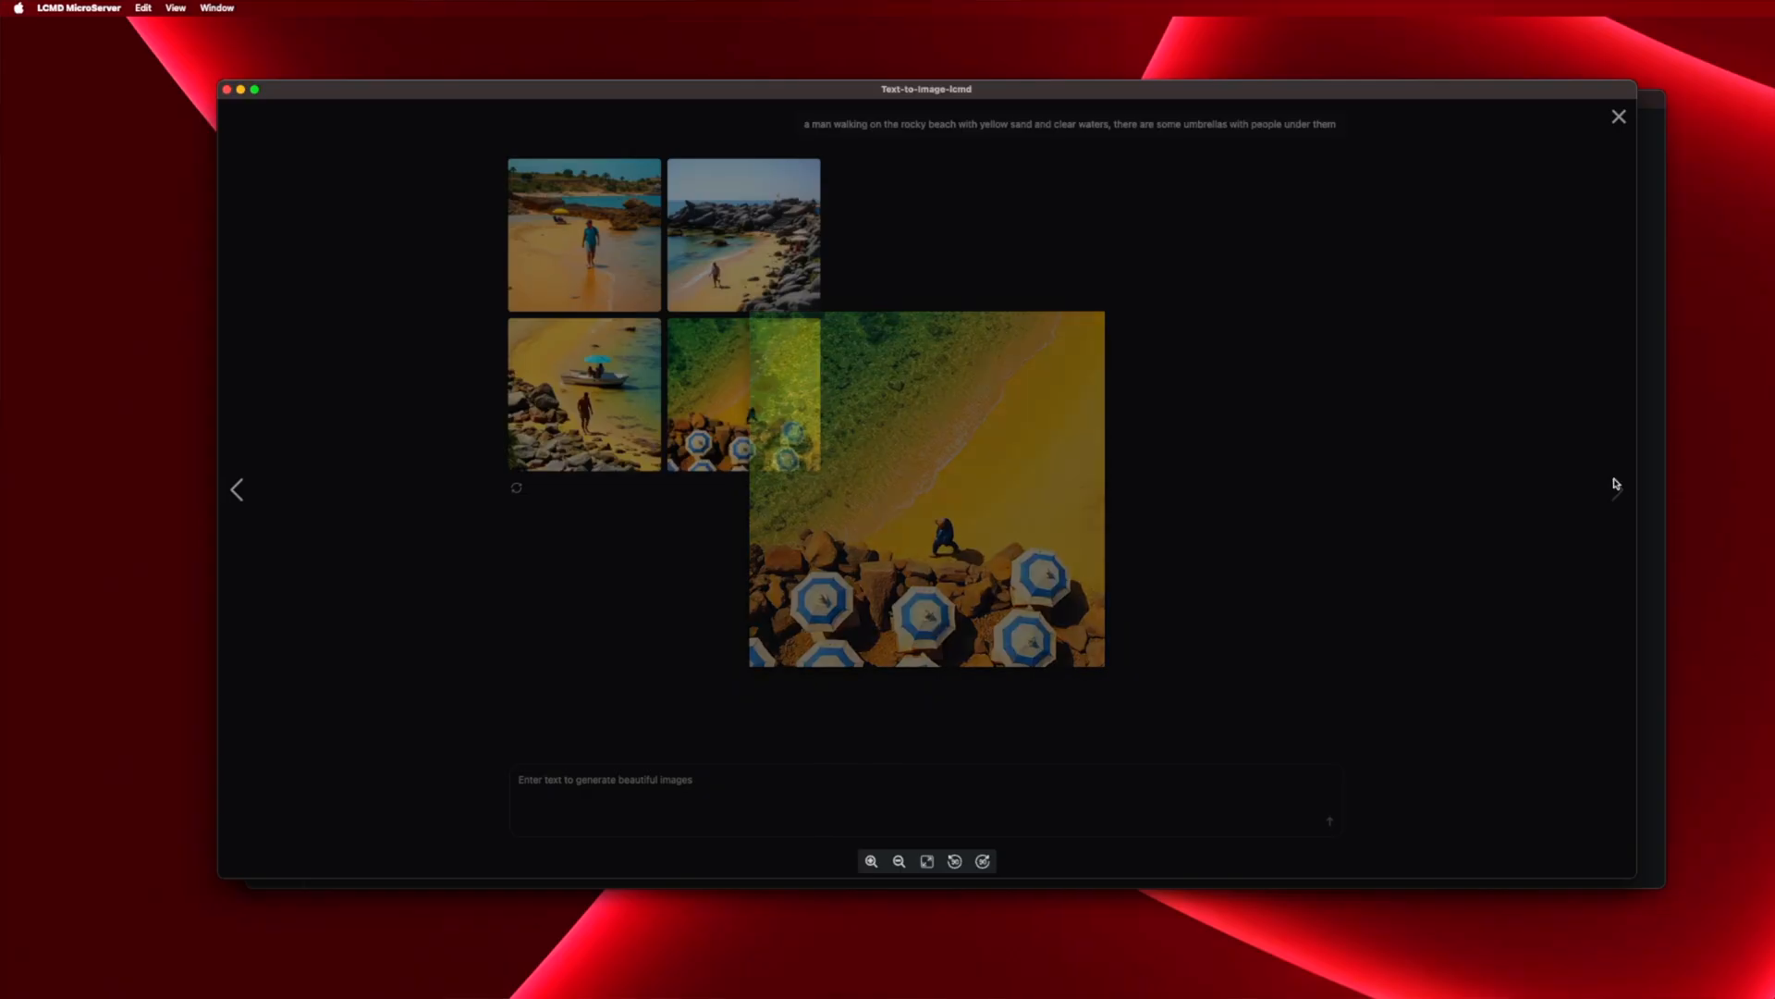
pyautogui.click(1616, 488)
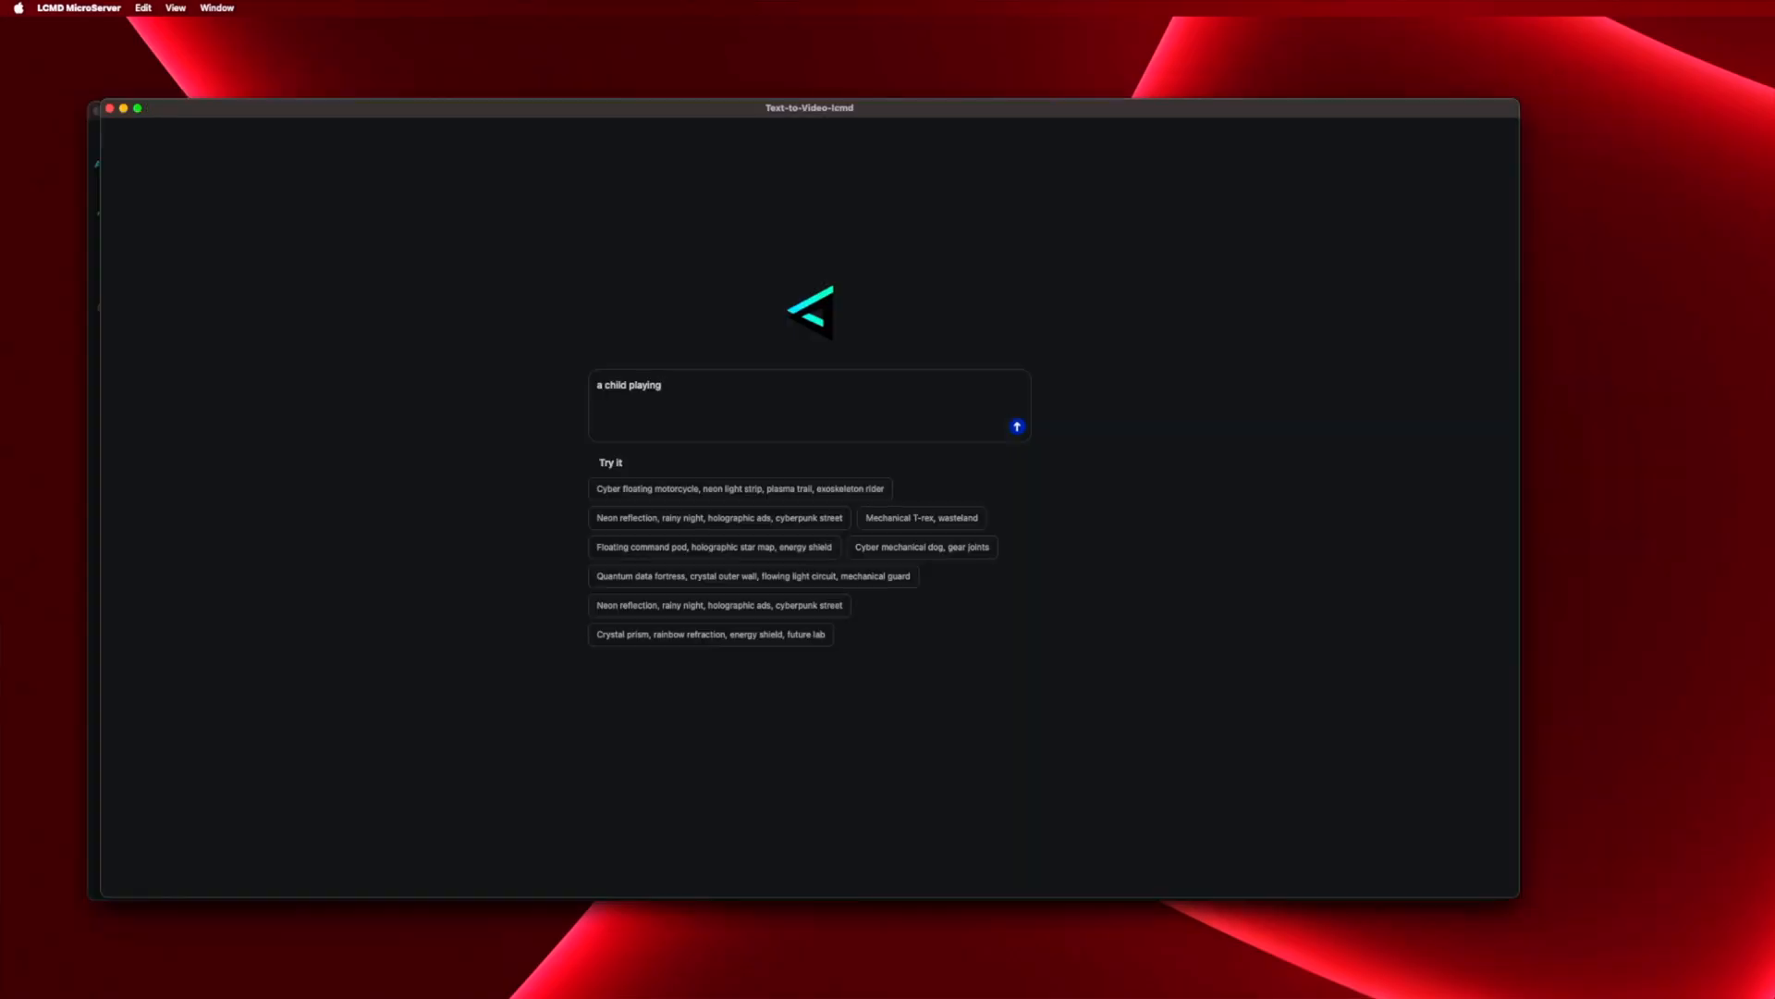
# - Generate a video from 'football in a bed' and scroll the history of red dragon, sunset and racing clips
pyautogui.write('football in a bed')
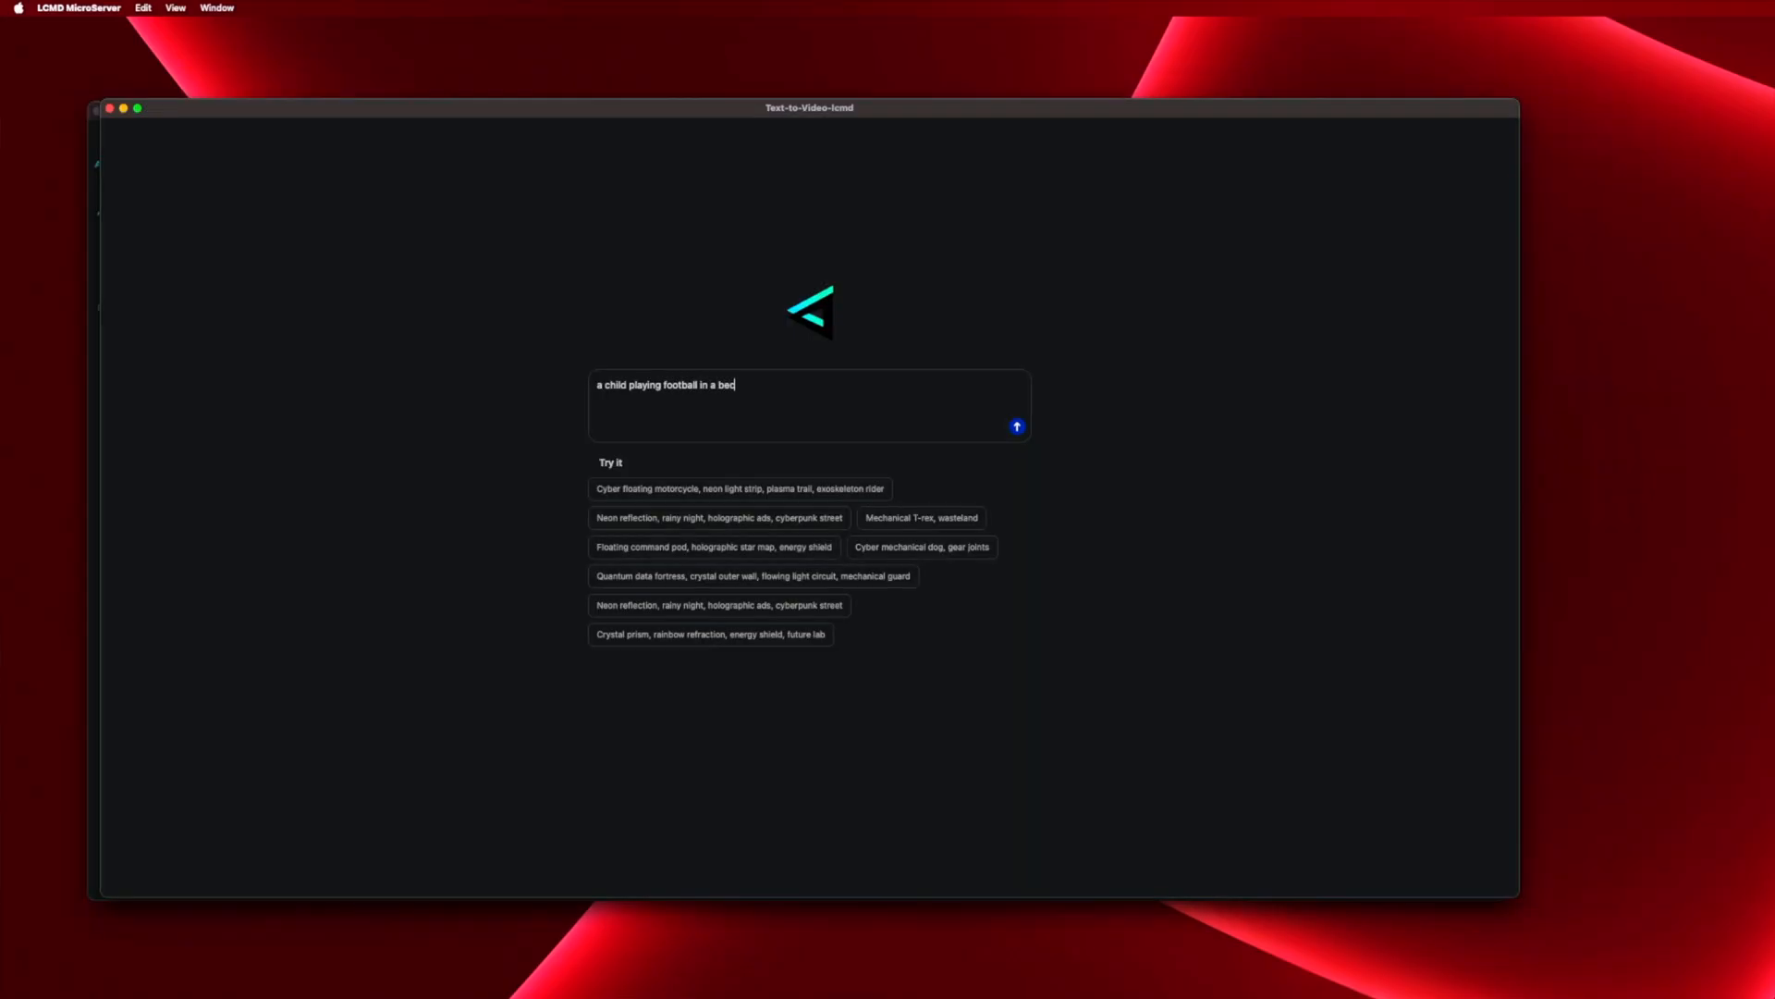
pyautogui.click(1016, 427)
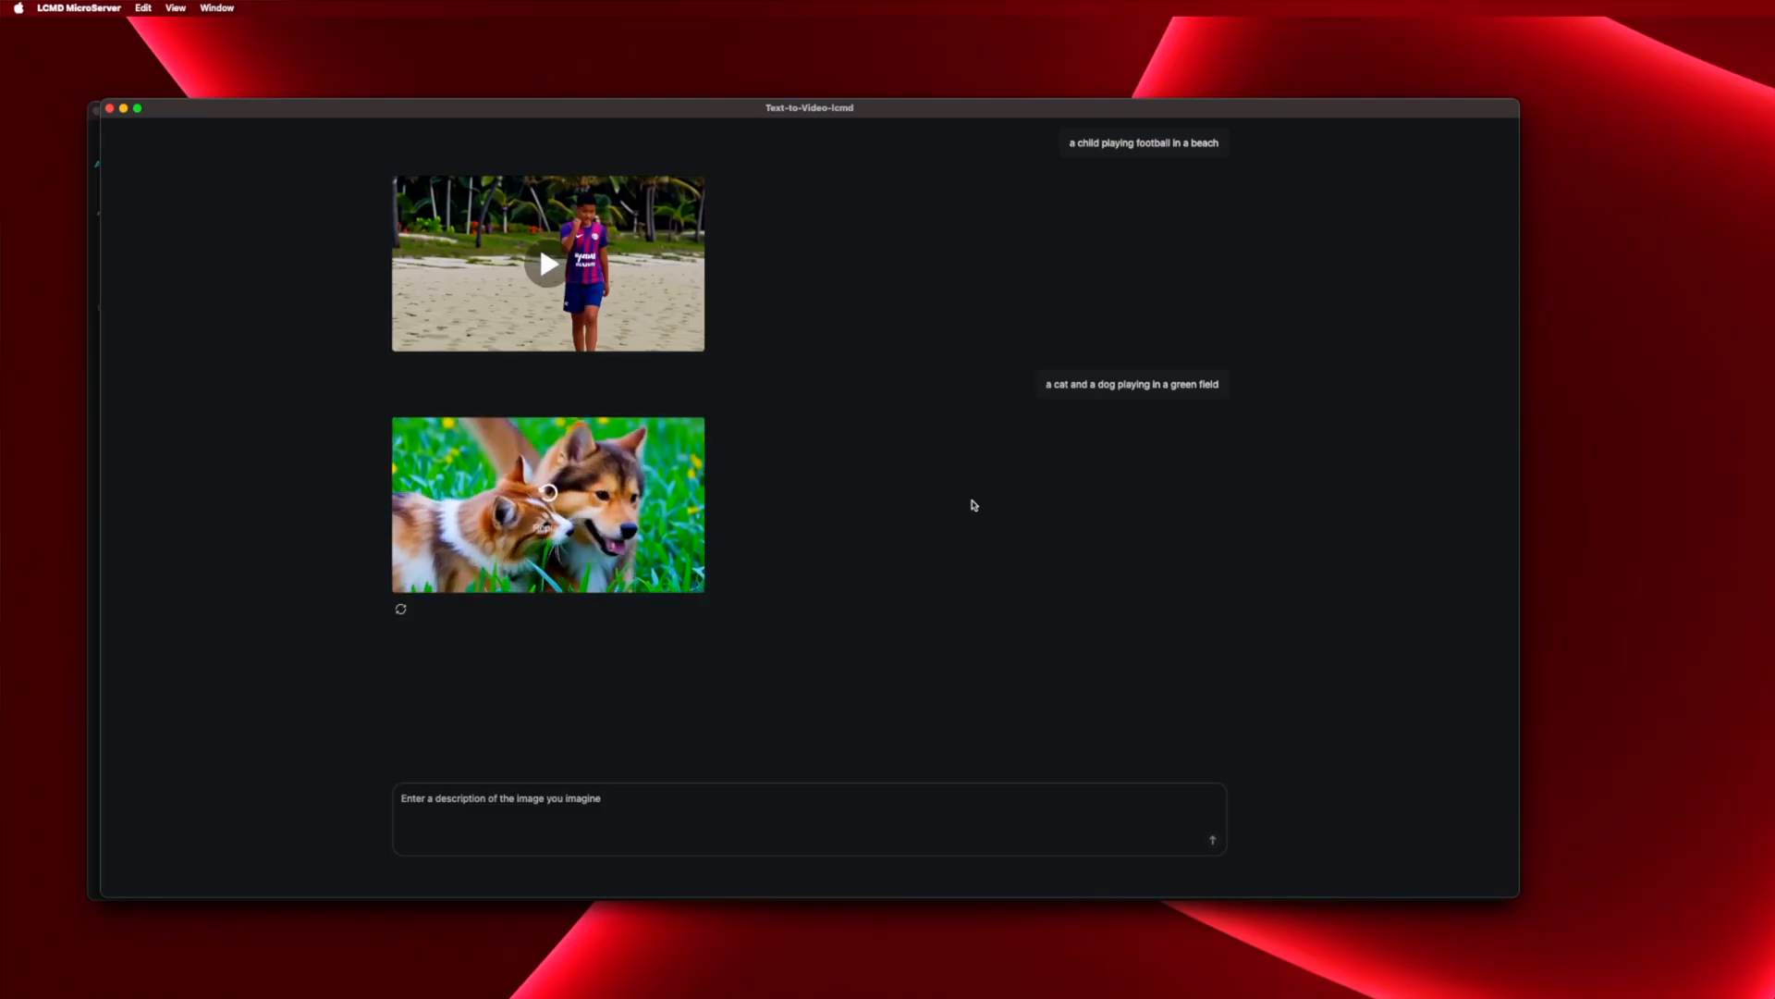
pyautogui.scroll(-3)
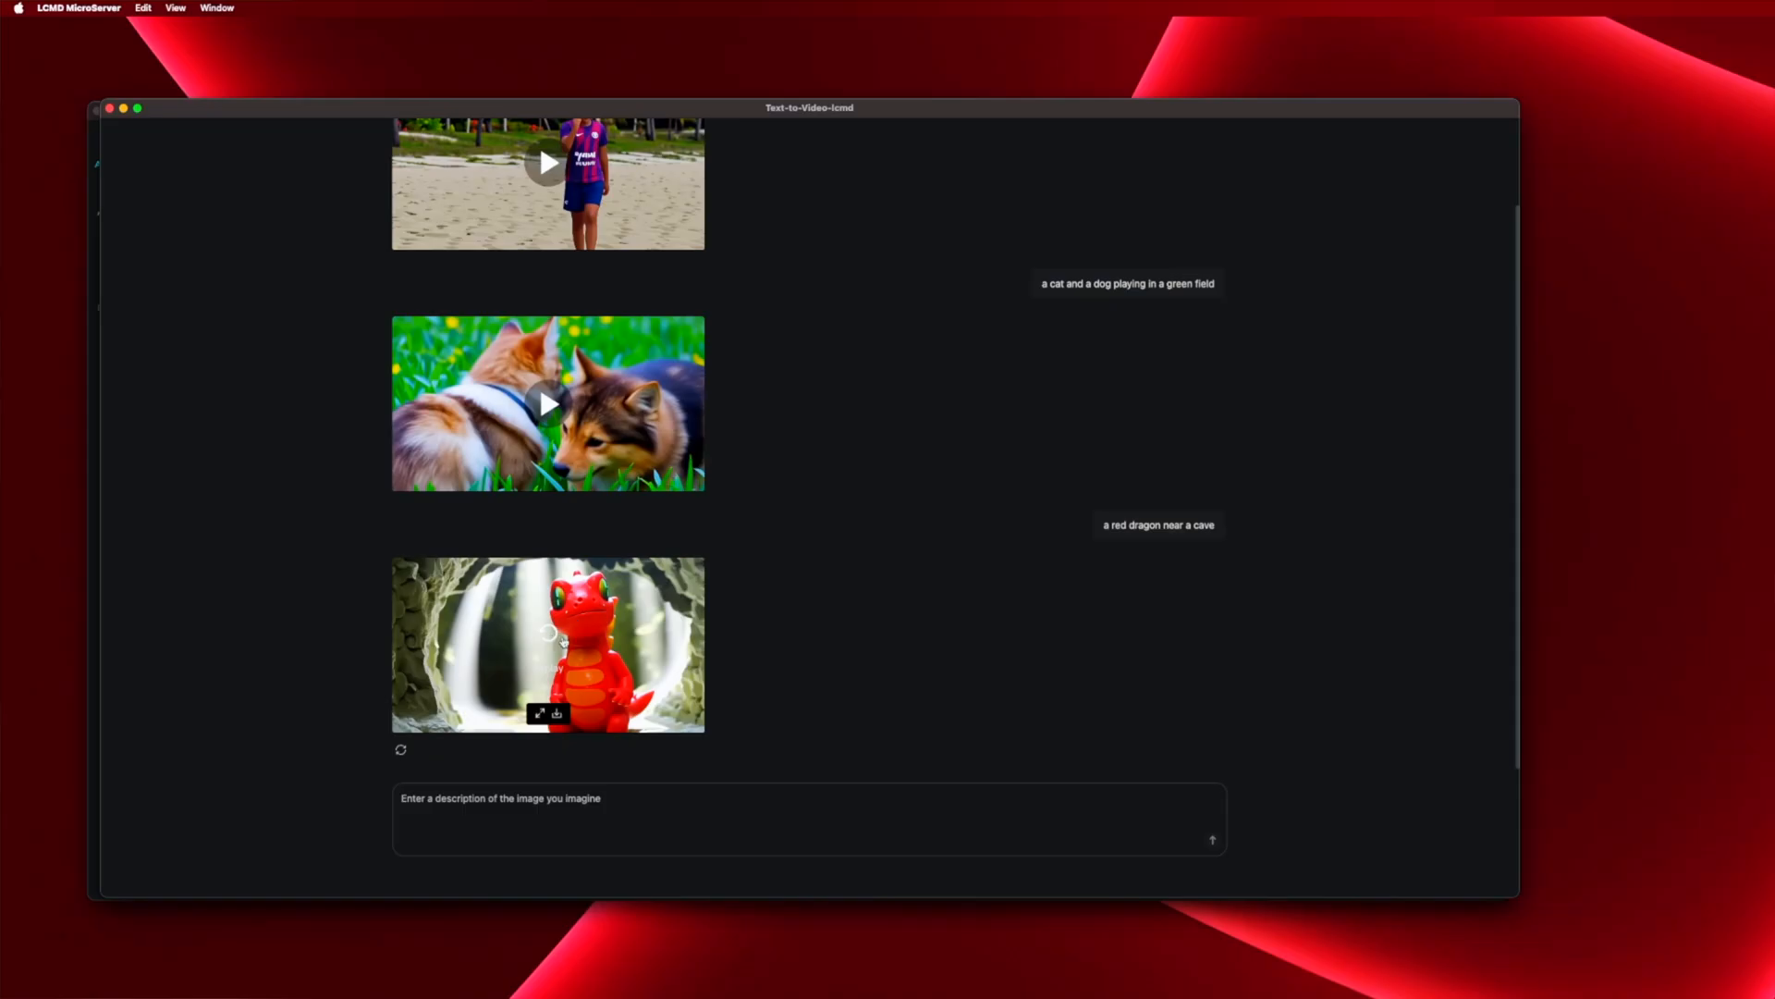
pyautogui.moveTo(765, 634)
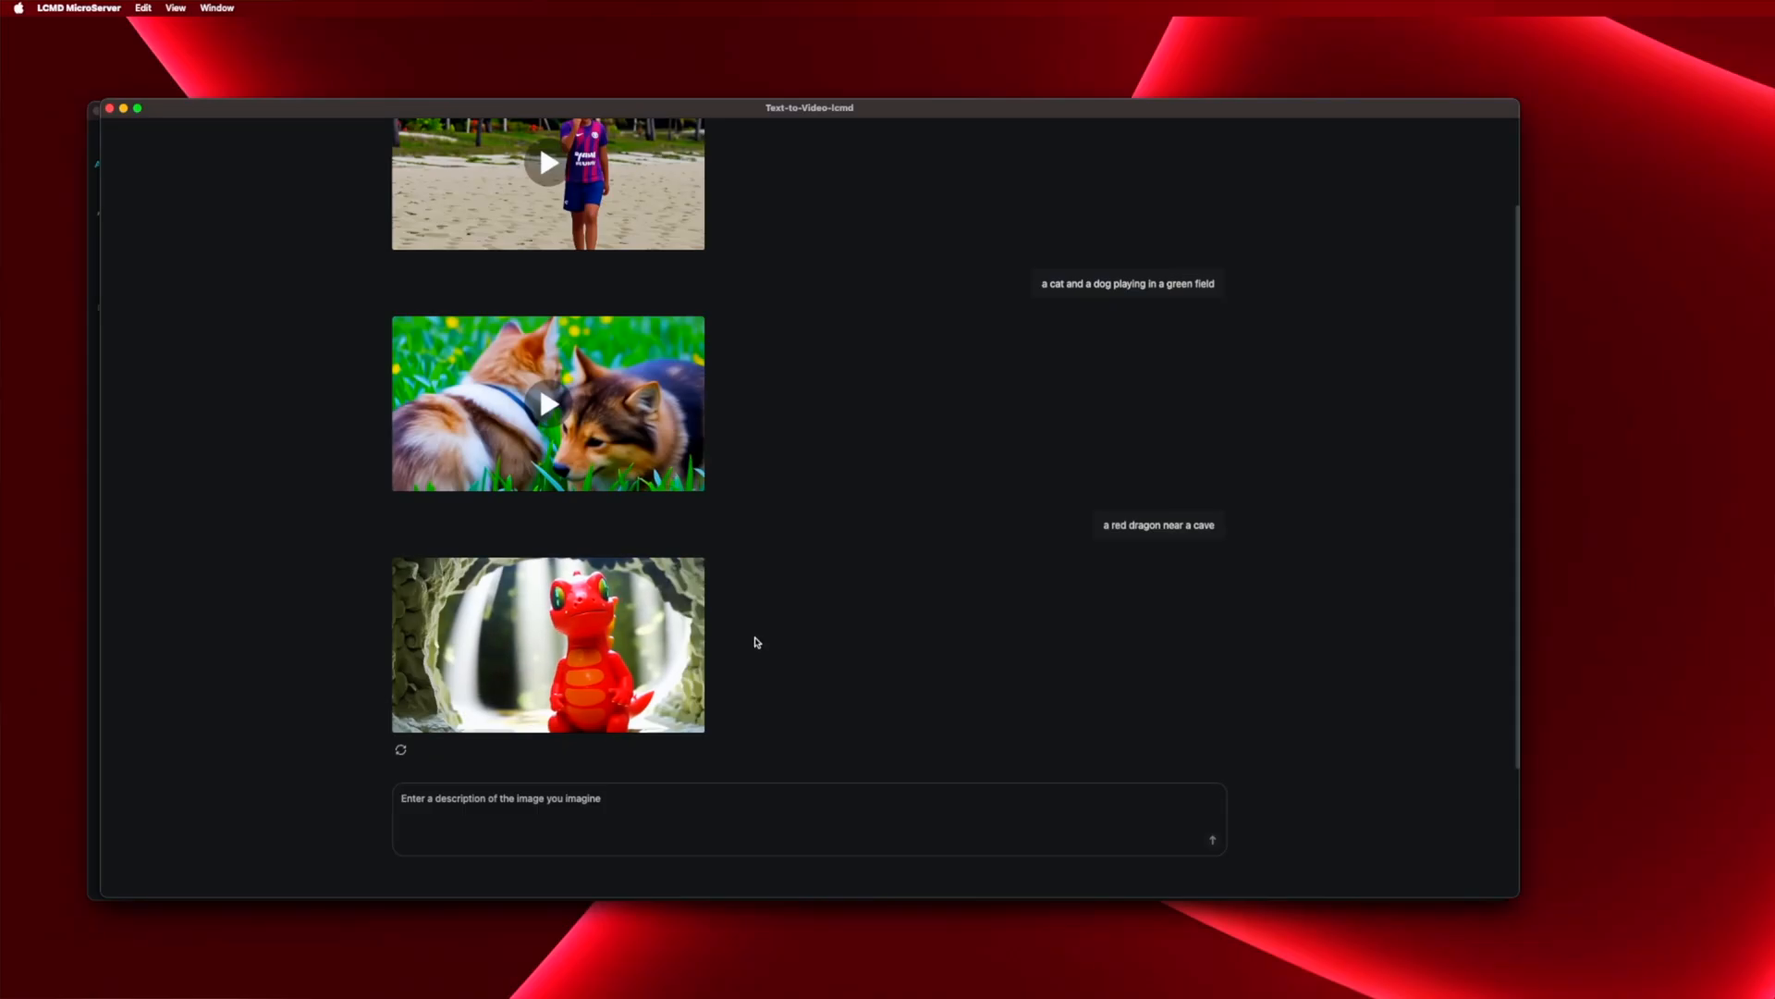
pyautogui.scroll(-3)
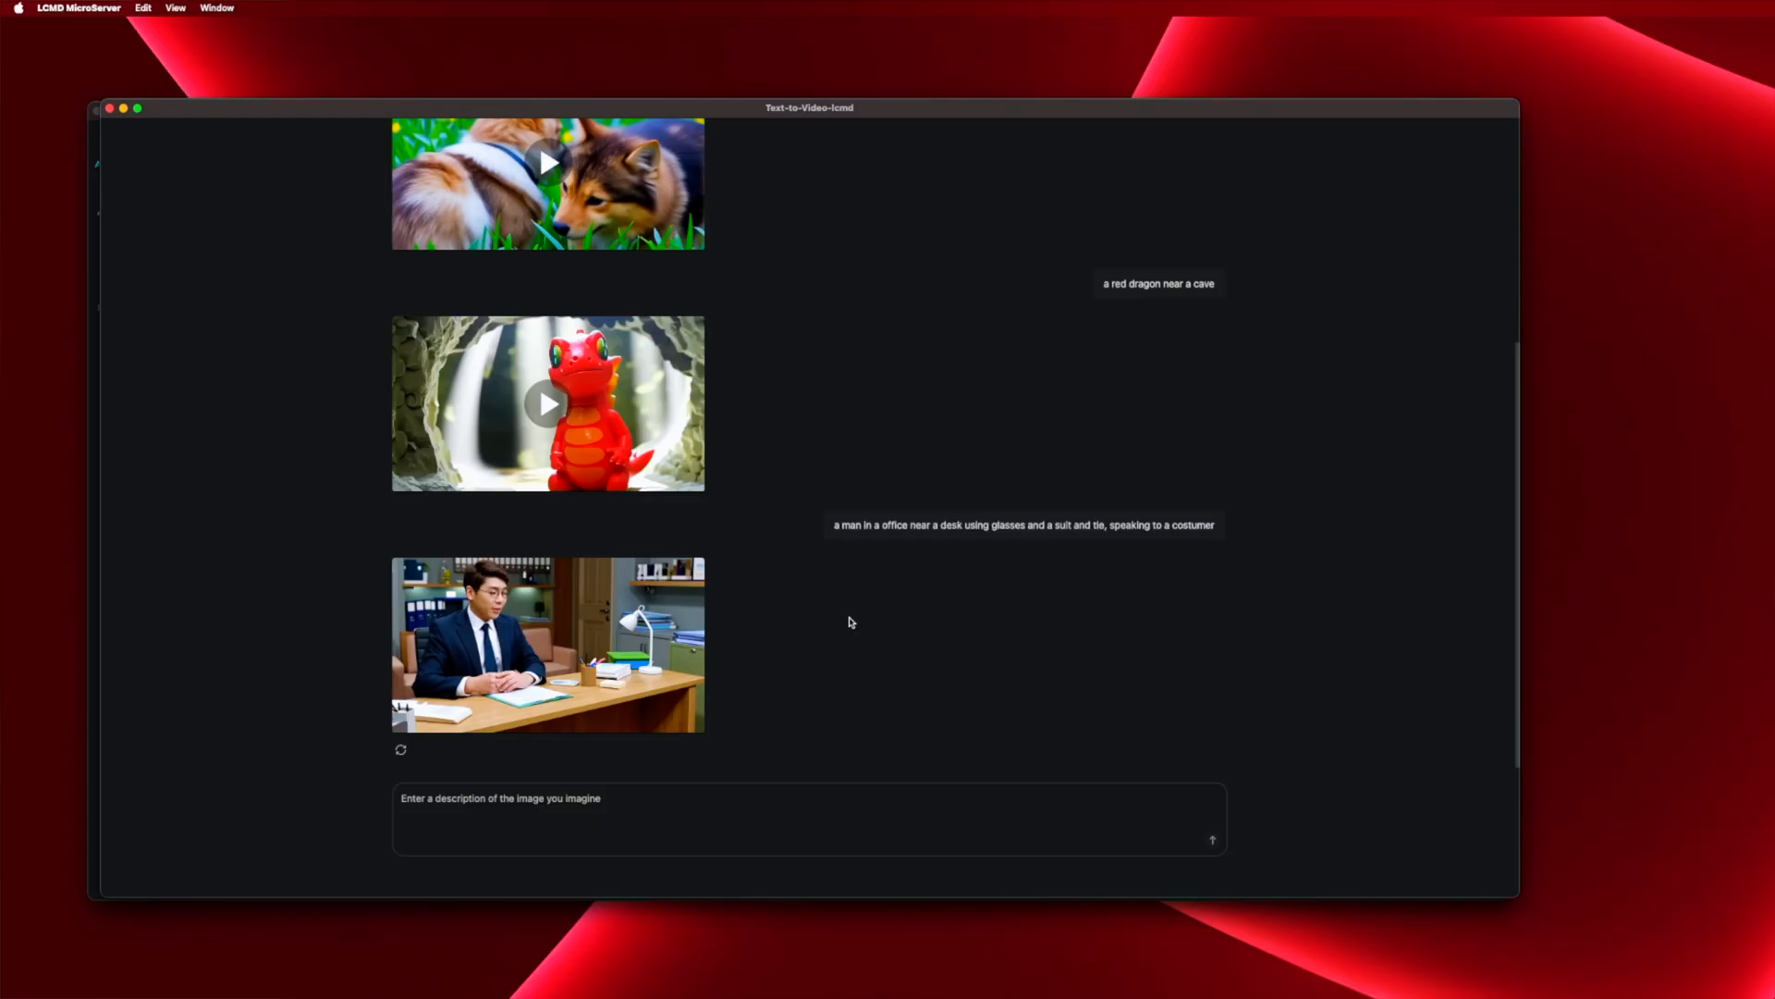
pyautogui.moveTo(734, 625)
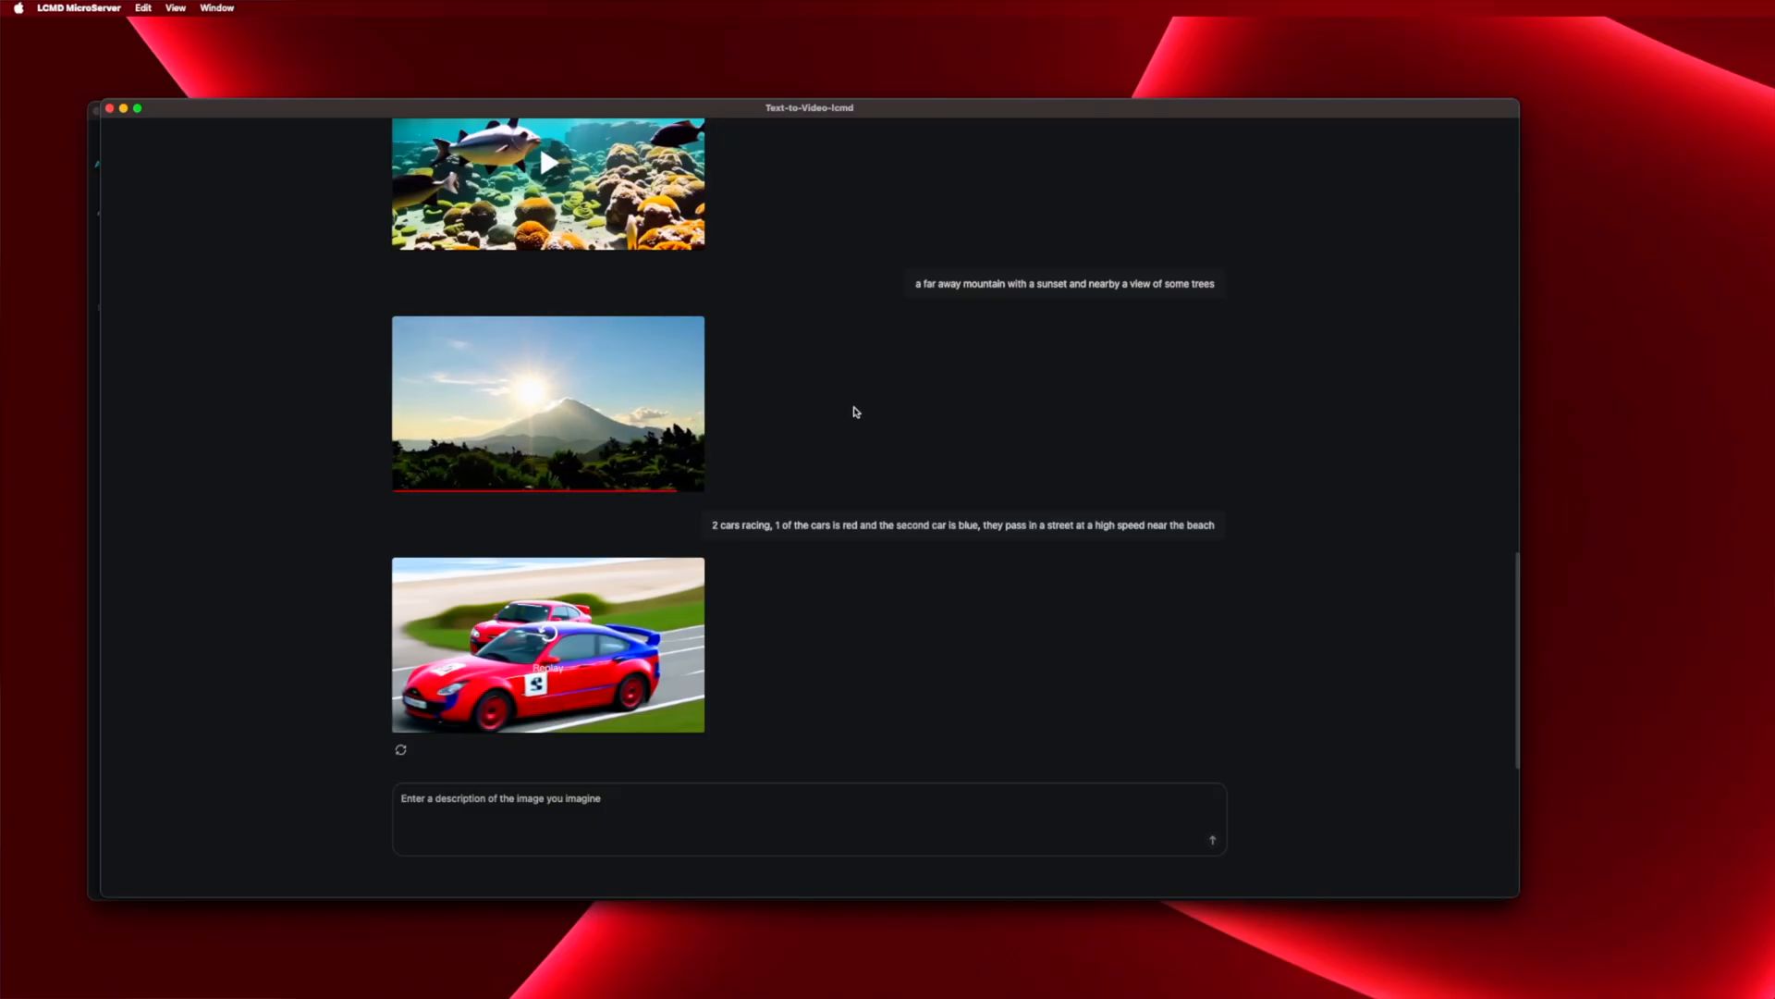
pyautogui.scroll(3)
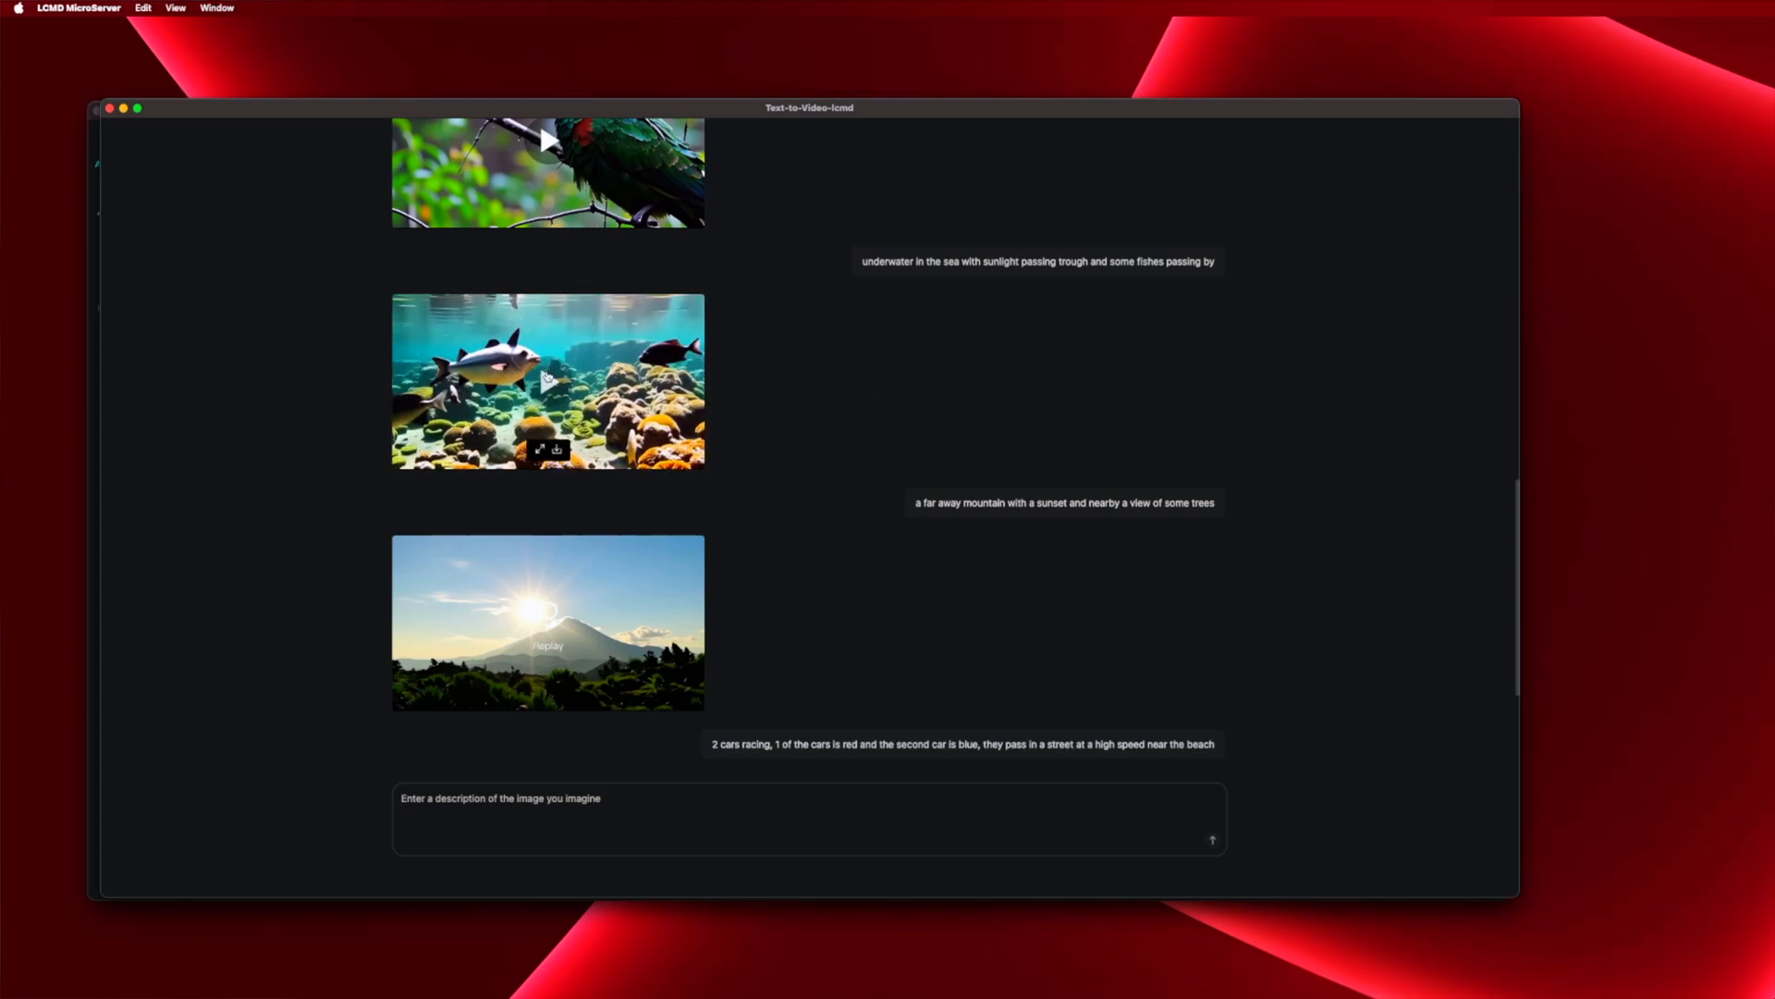
pyautogui.scroll(3)
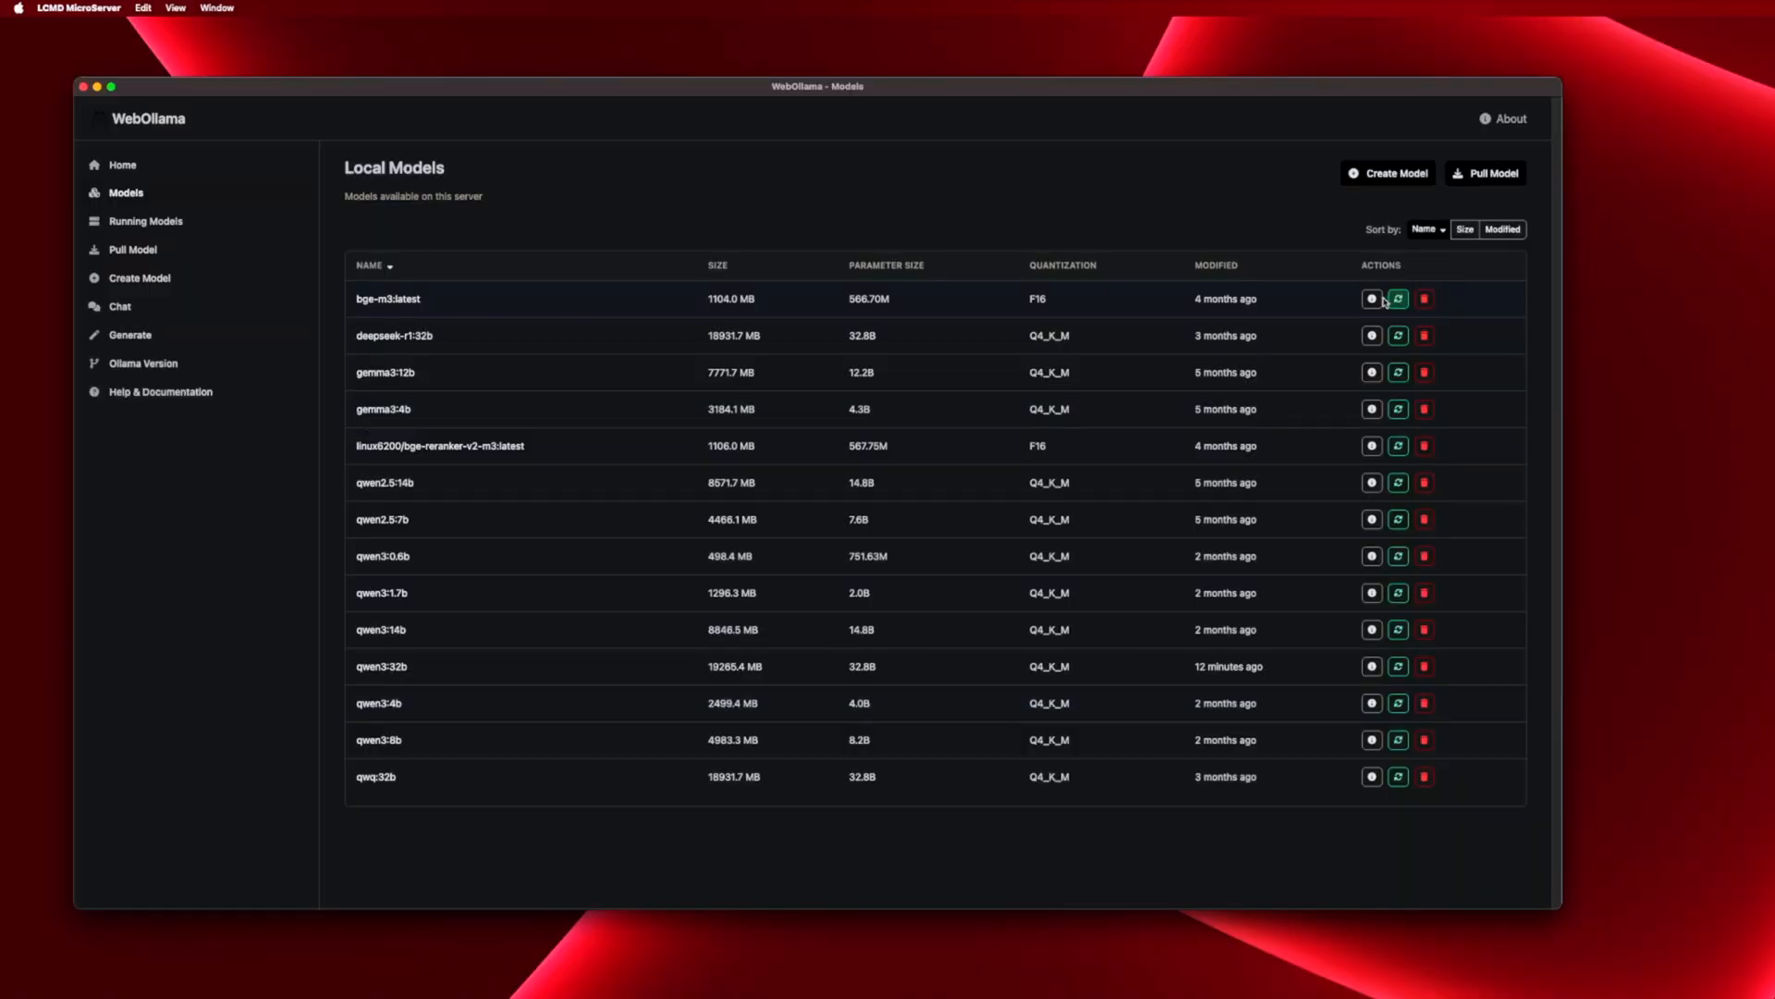
pyautogui.moveTo(1398, 334)
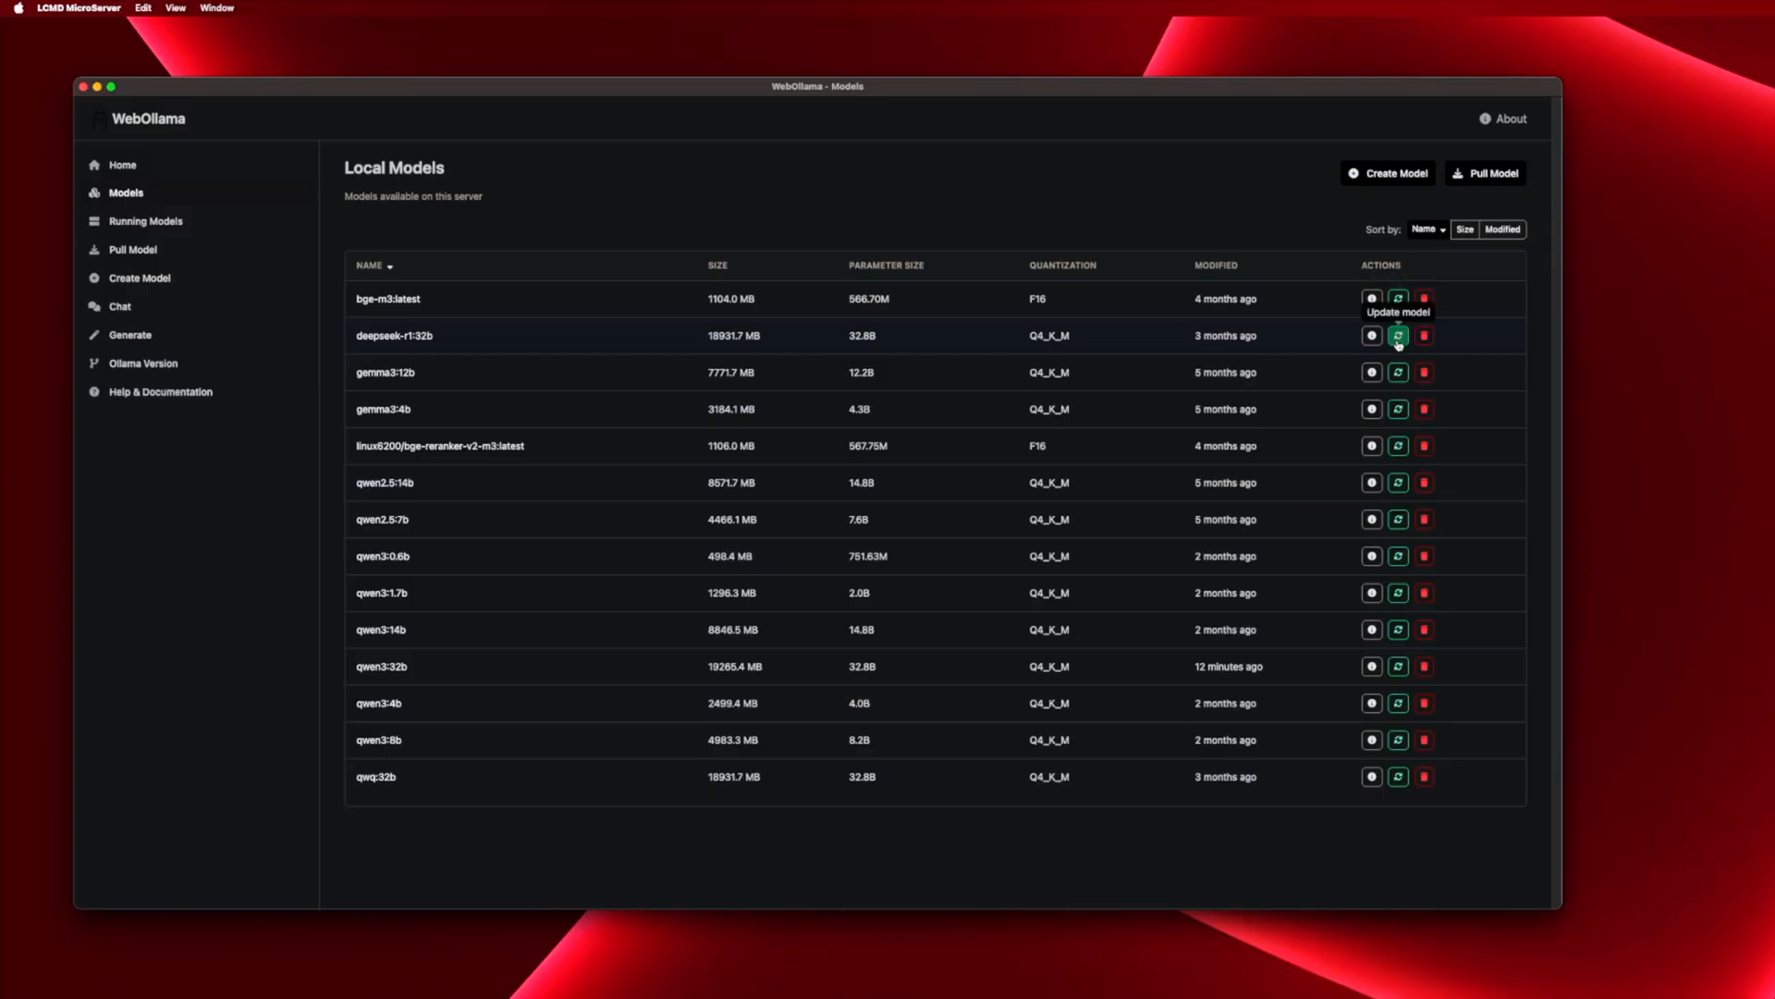
pyautogui.moveTo(126, 184)
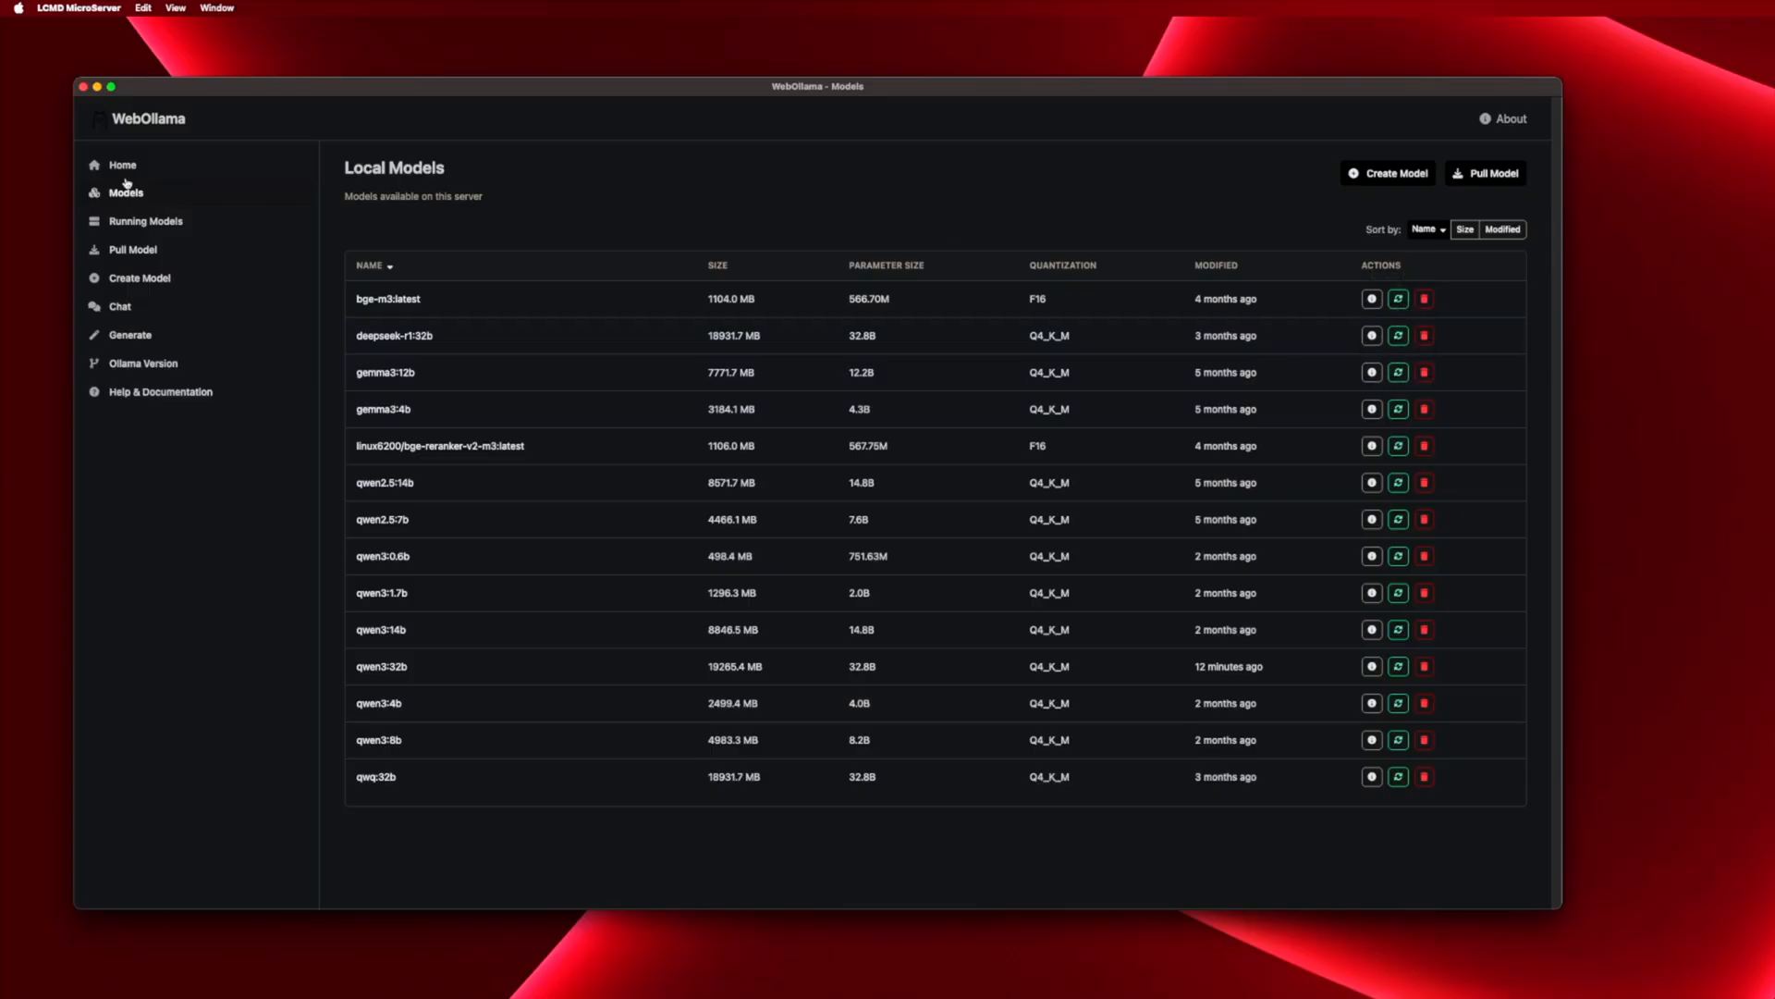
# - Switch WebOllama from Local Models to the Chat page with qwen3:1.7b selected
pyautogui.click(118, 305)
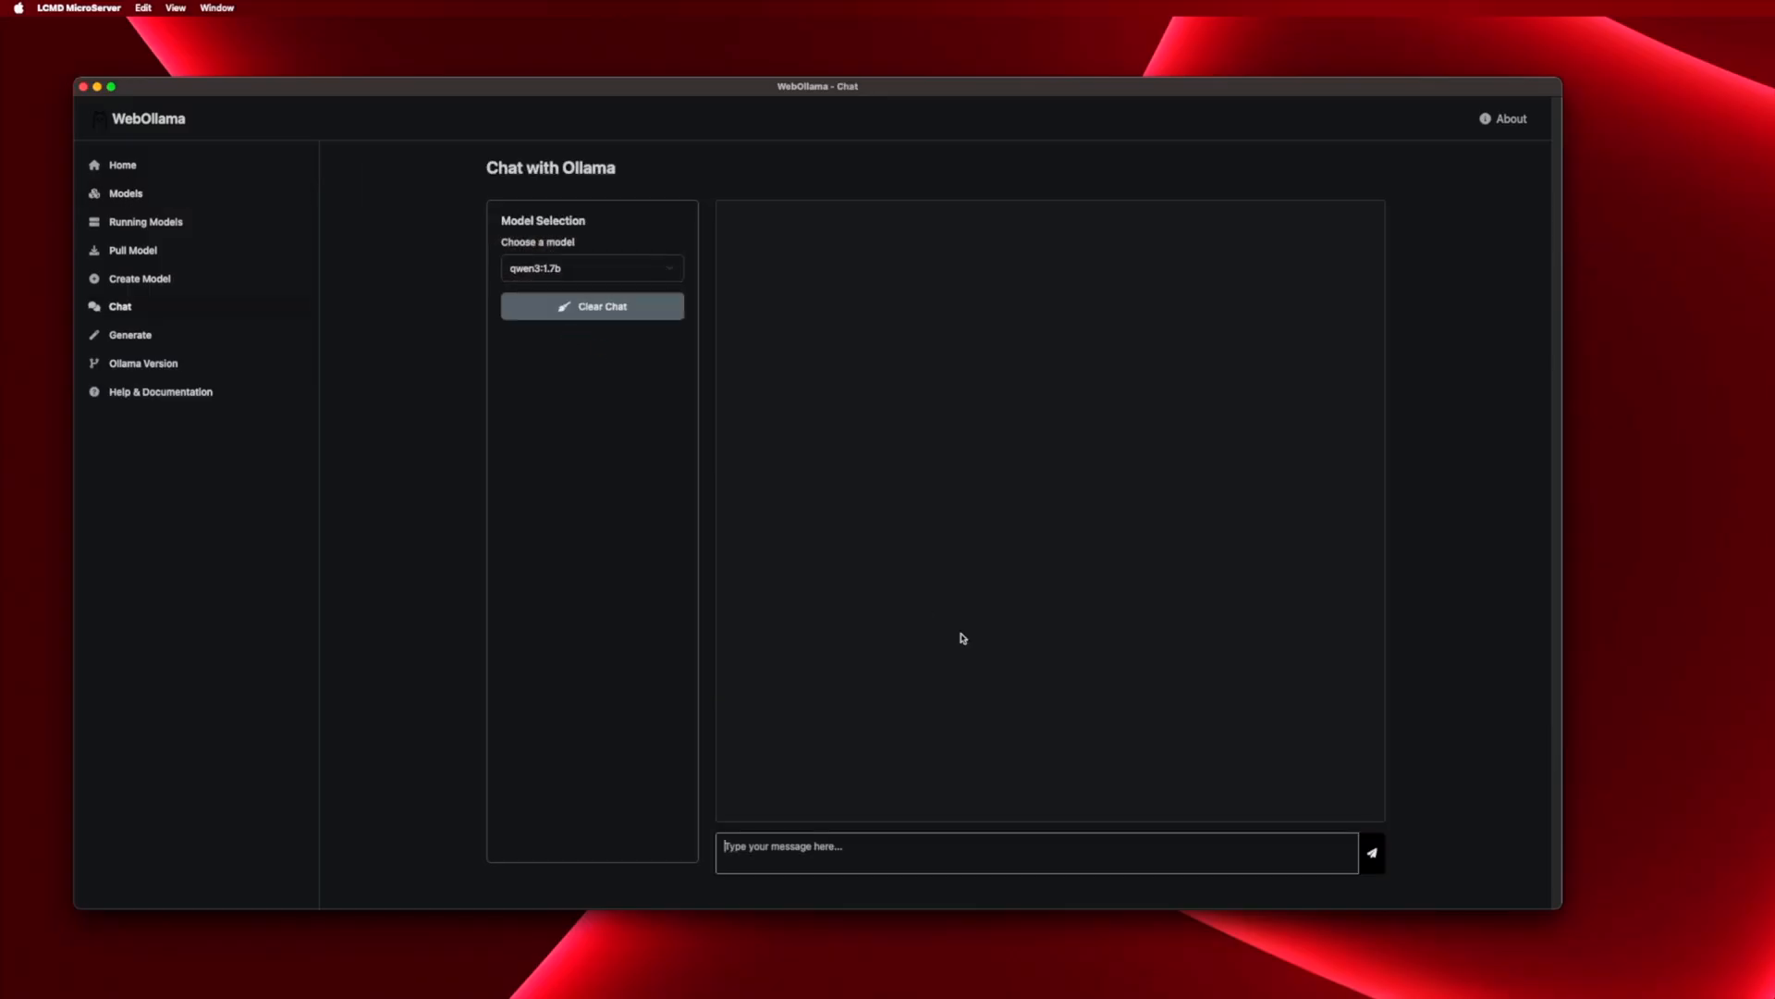
# - Switch the chat to qwen3:8b and scroll its Portuguese answer ranking the world's richest cities
pyautogui.click(1370, 851)
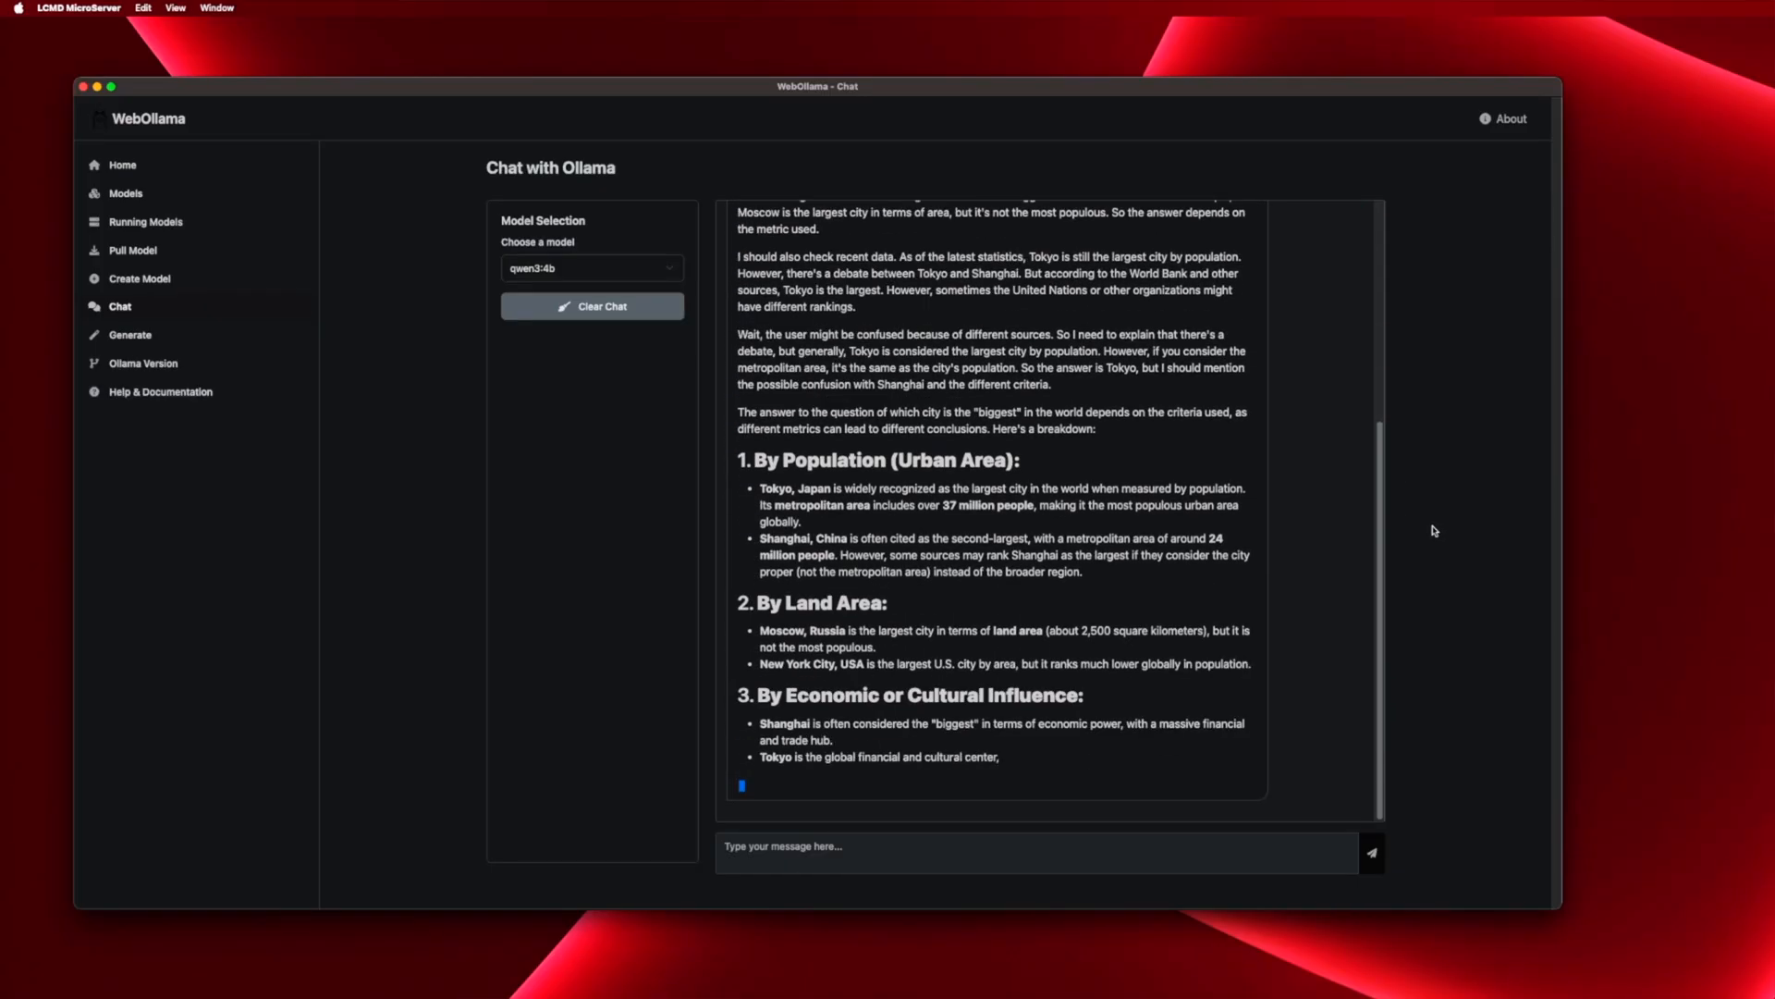
pyautogui.scroll(-3)
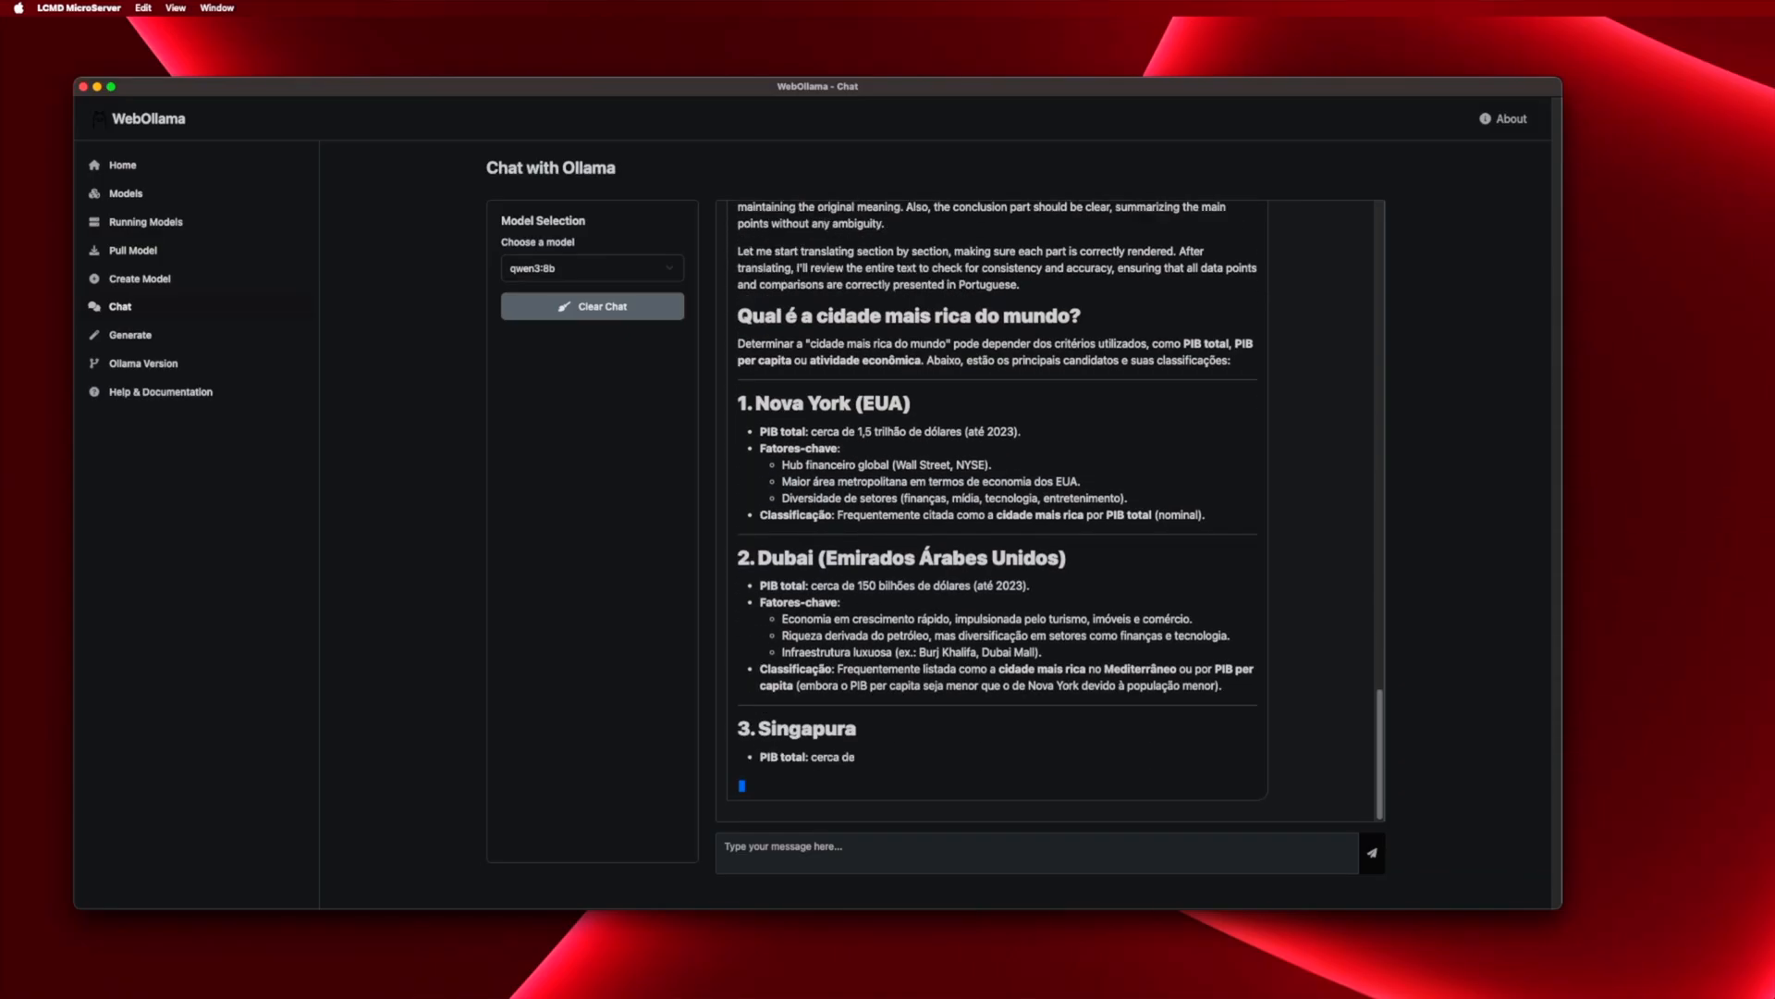
pyautogui.scroll(-3)
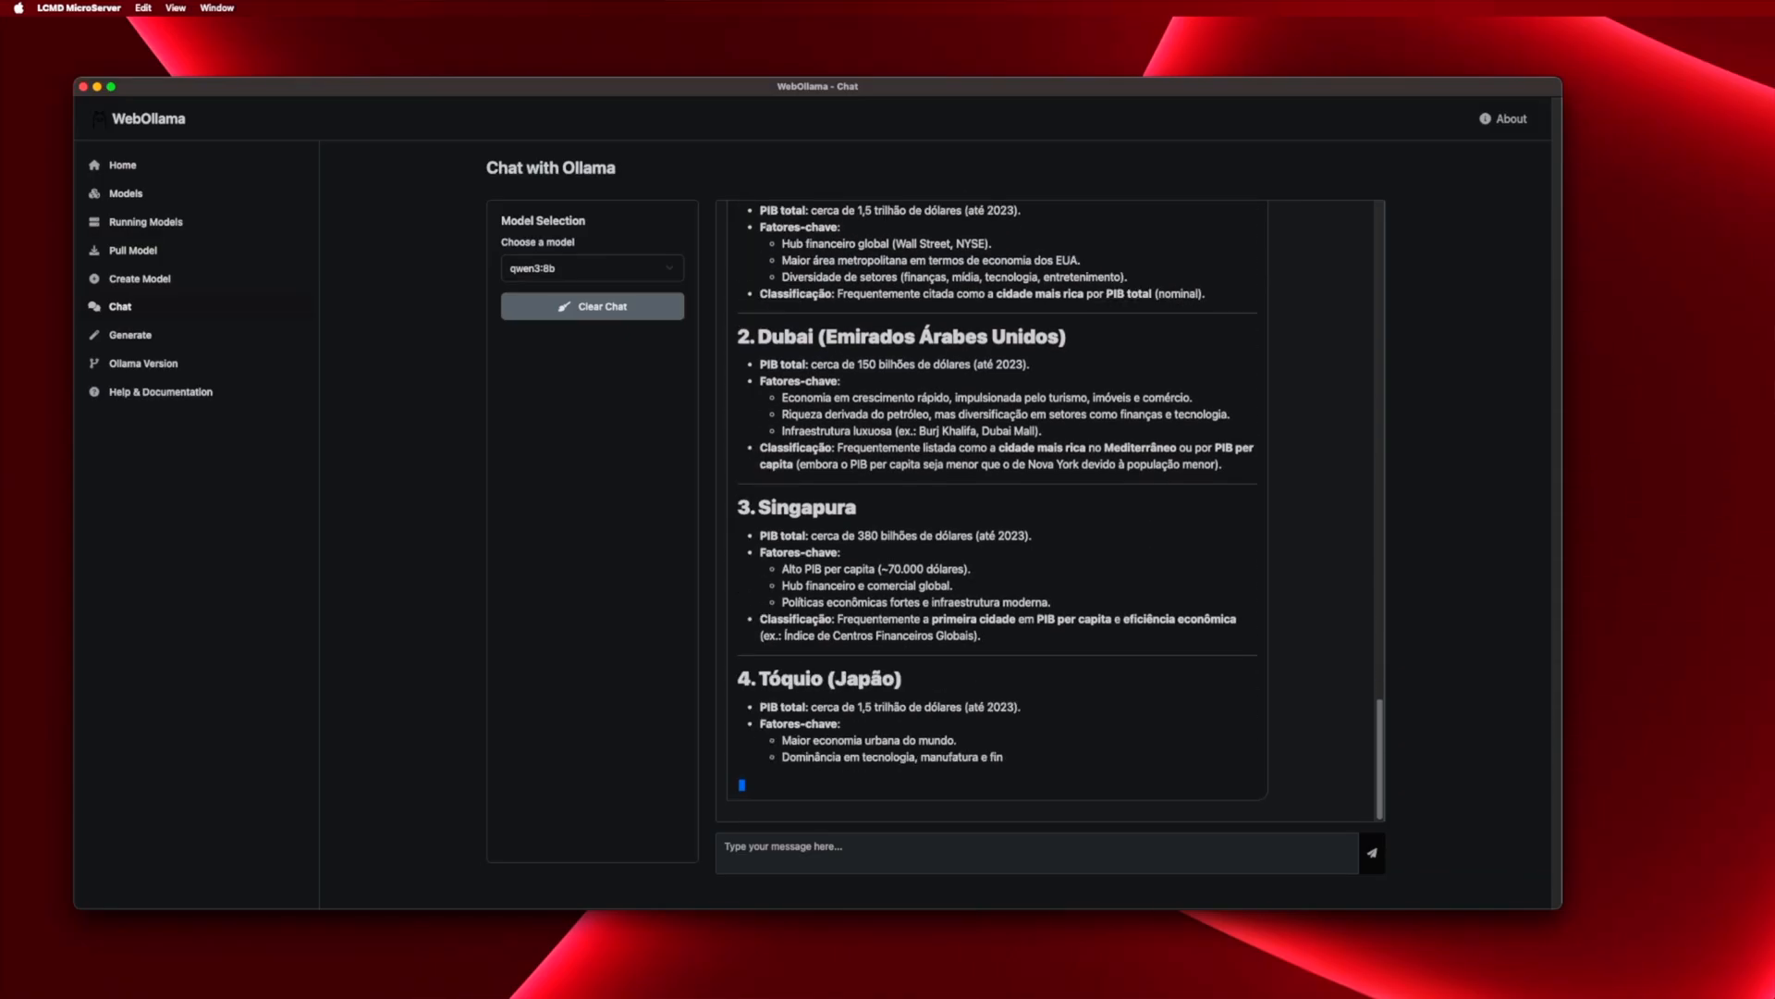
pyautogui.scroll(-3)
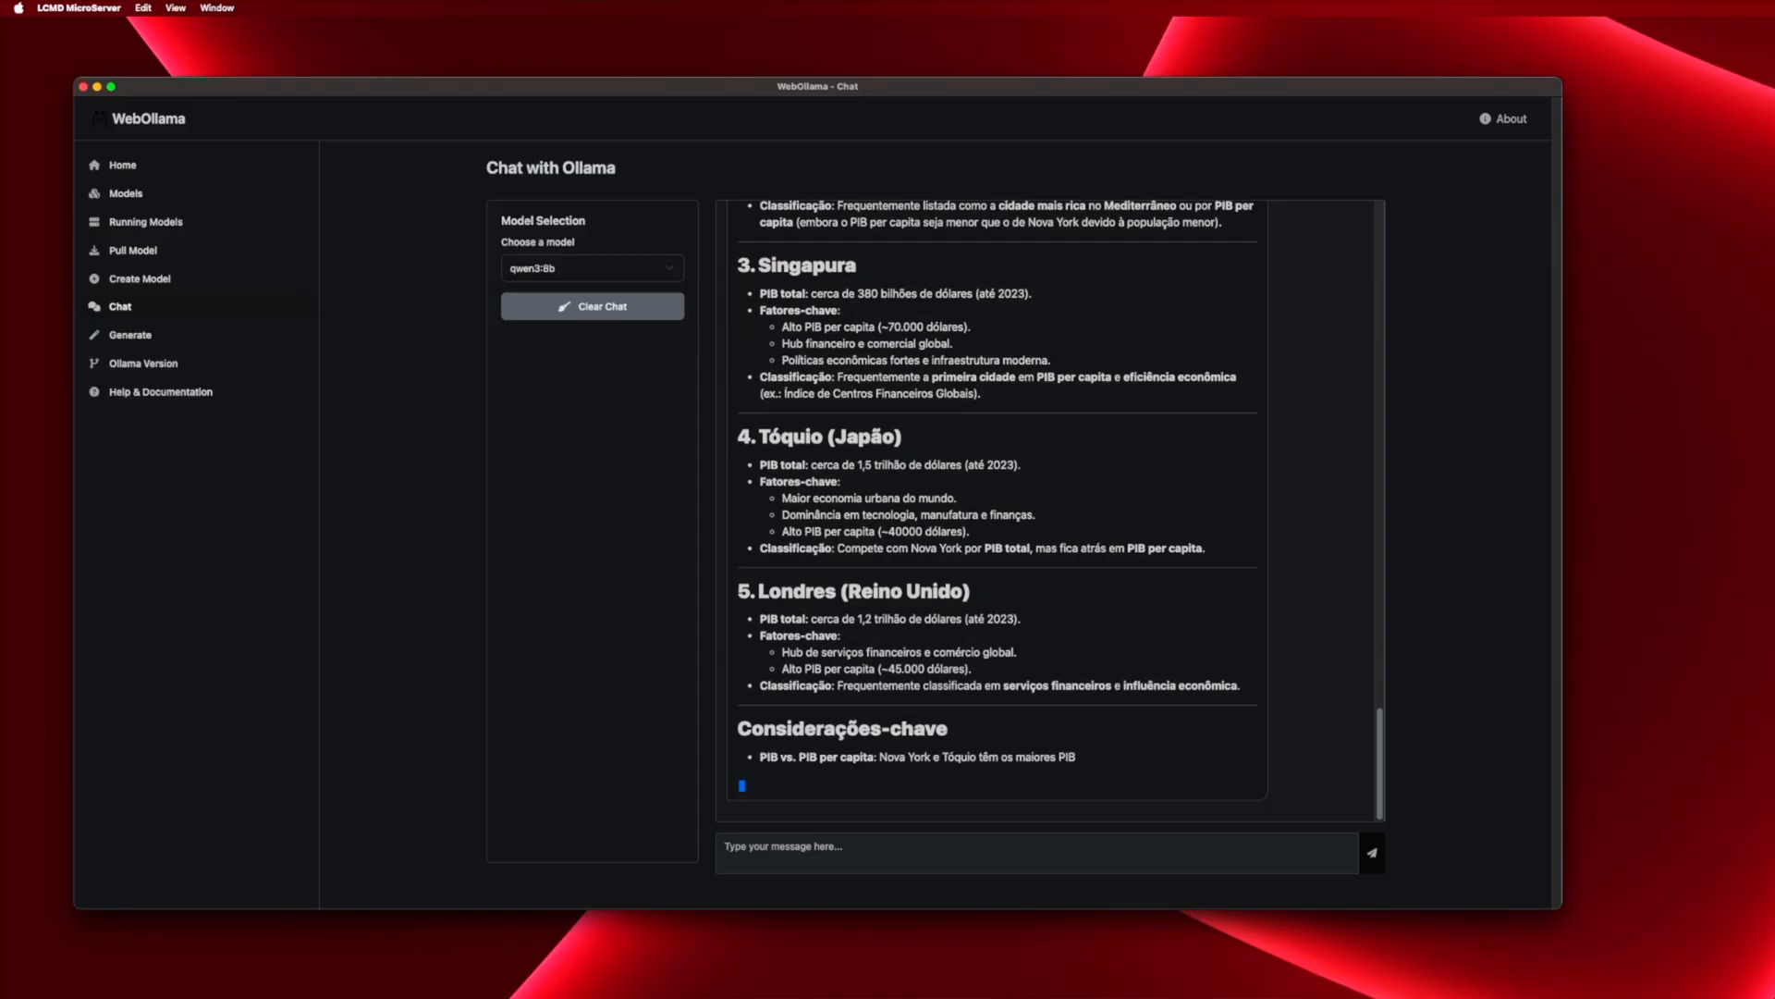
pyautogui.scroll(-3)
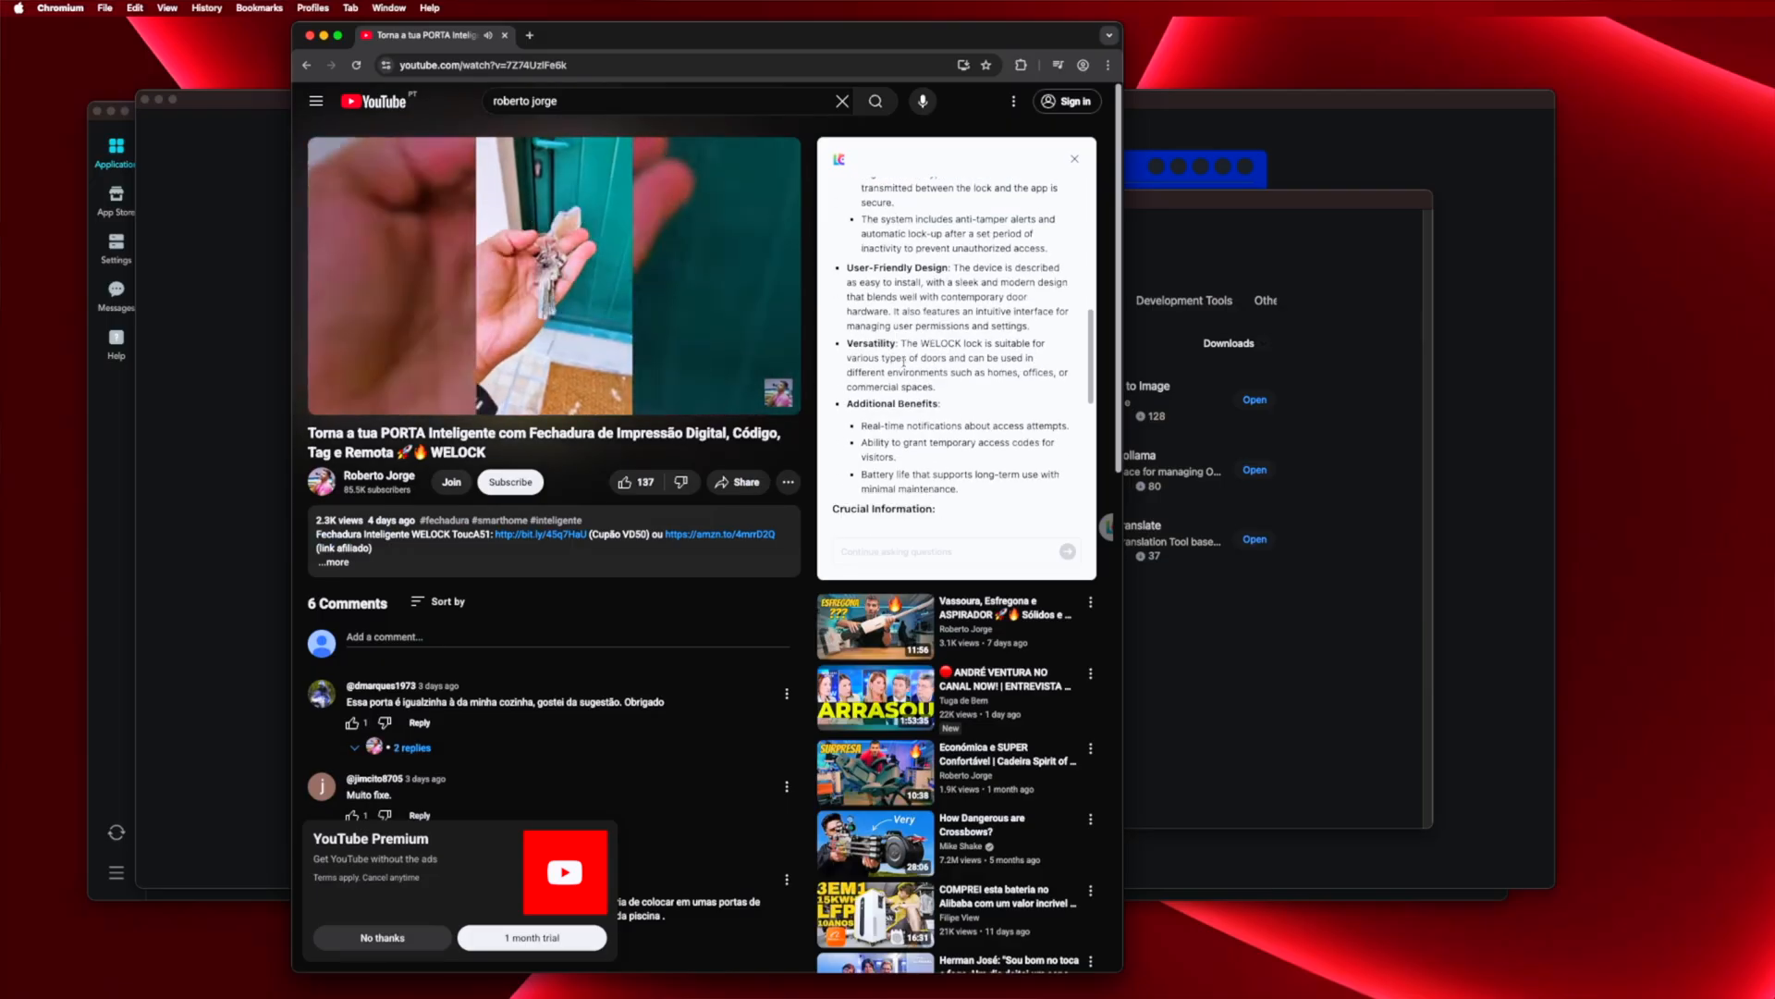
# - View the AI assistant's PDF summary of the broom, mop and vacuum cleaner video in a new tab
pyautogui.click(600, 35)
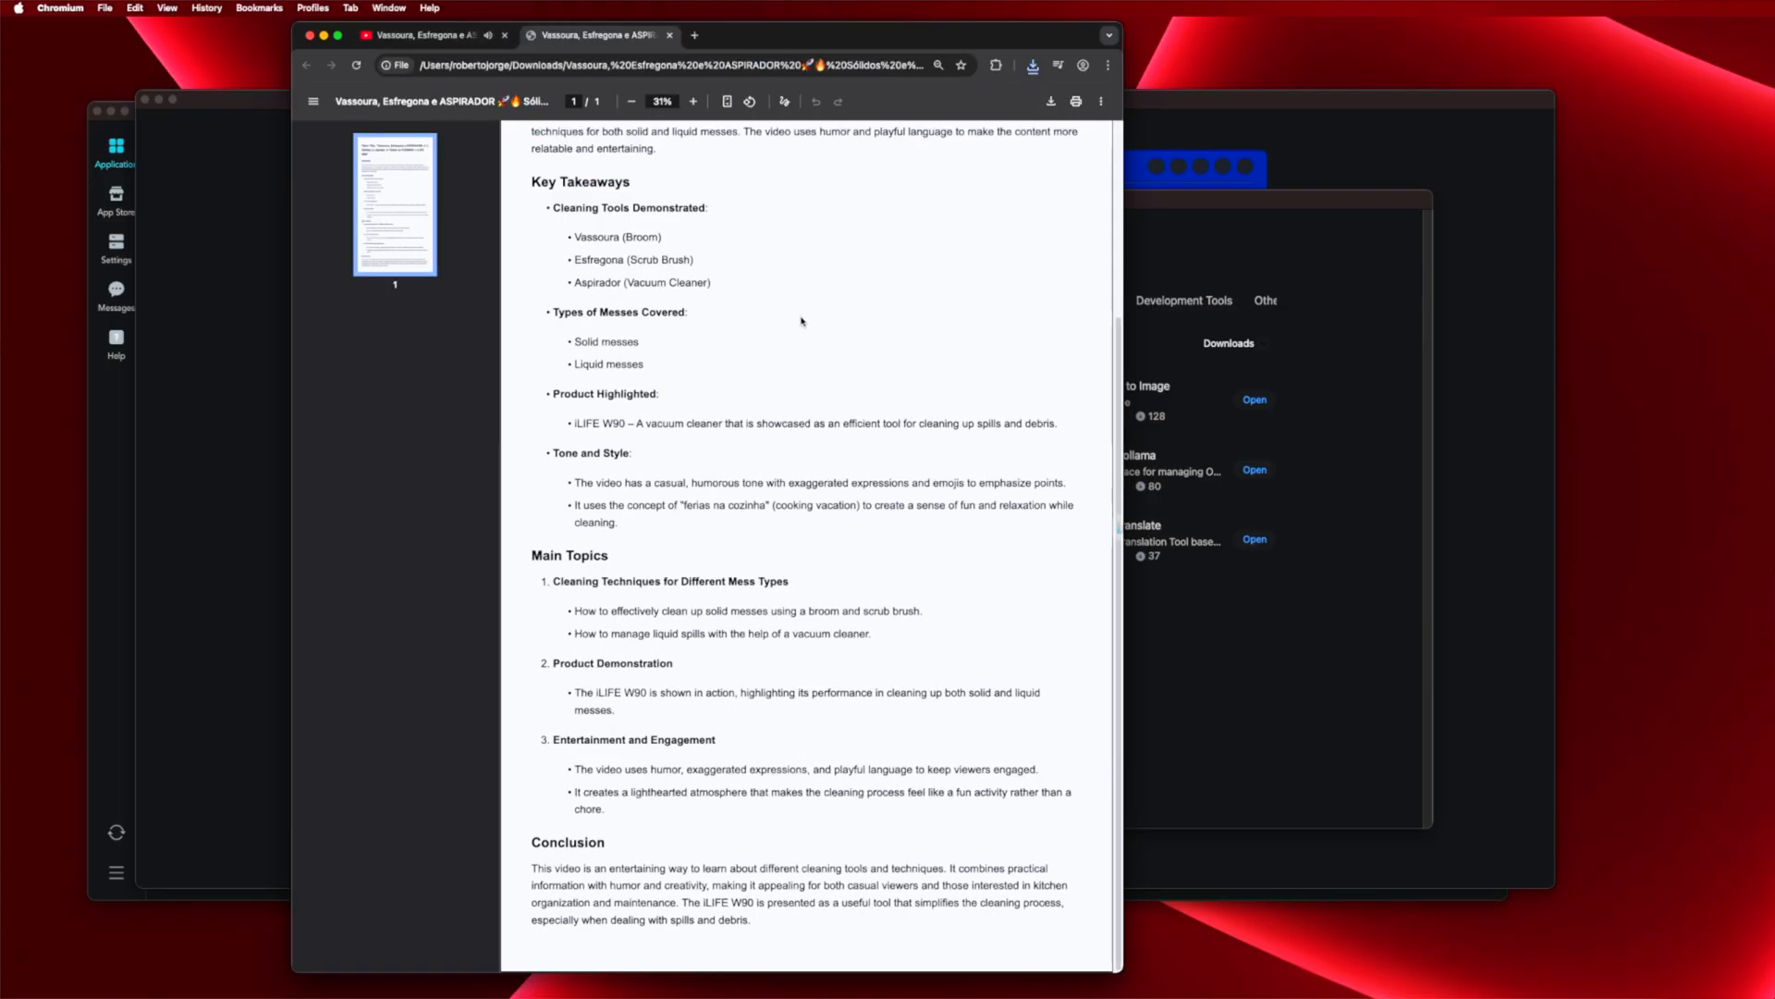
pyautogui.click(594, 35)
pyautogui.write('Portuga')
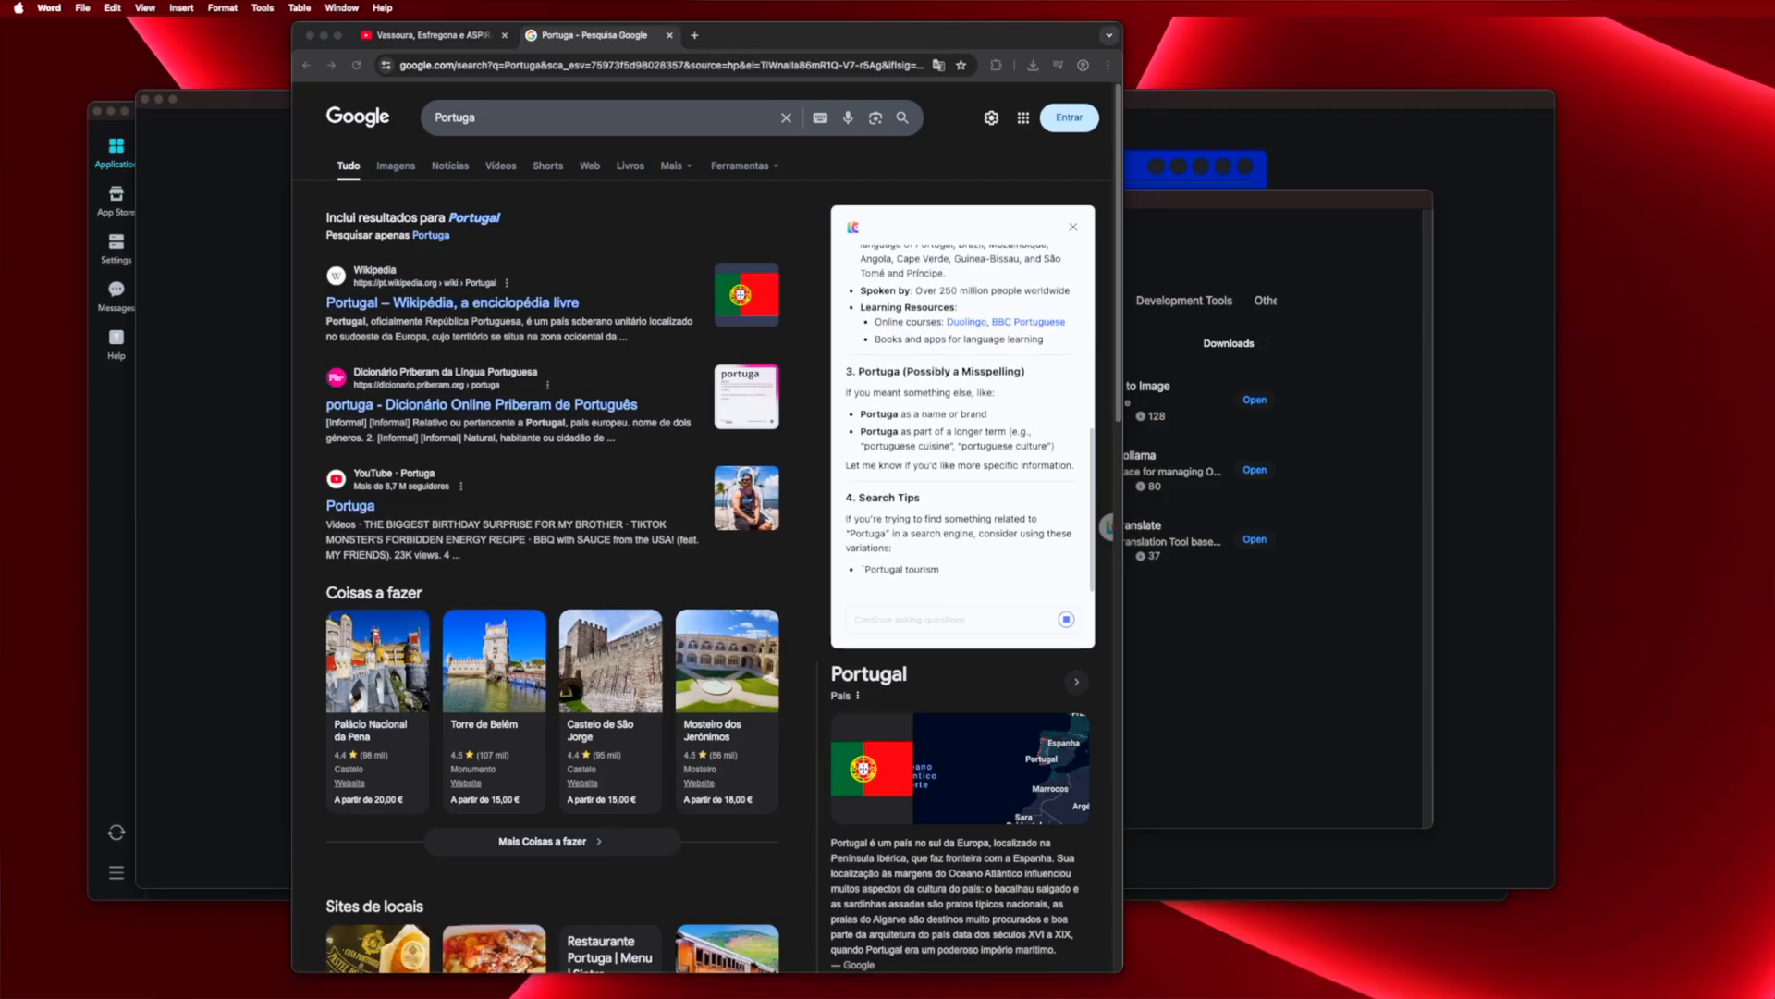
# - Scroll through the AI assistant's Mini computador guide down to the benefits of mini computers
pyautogui.scroll(-3)
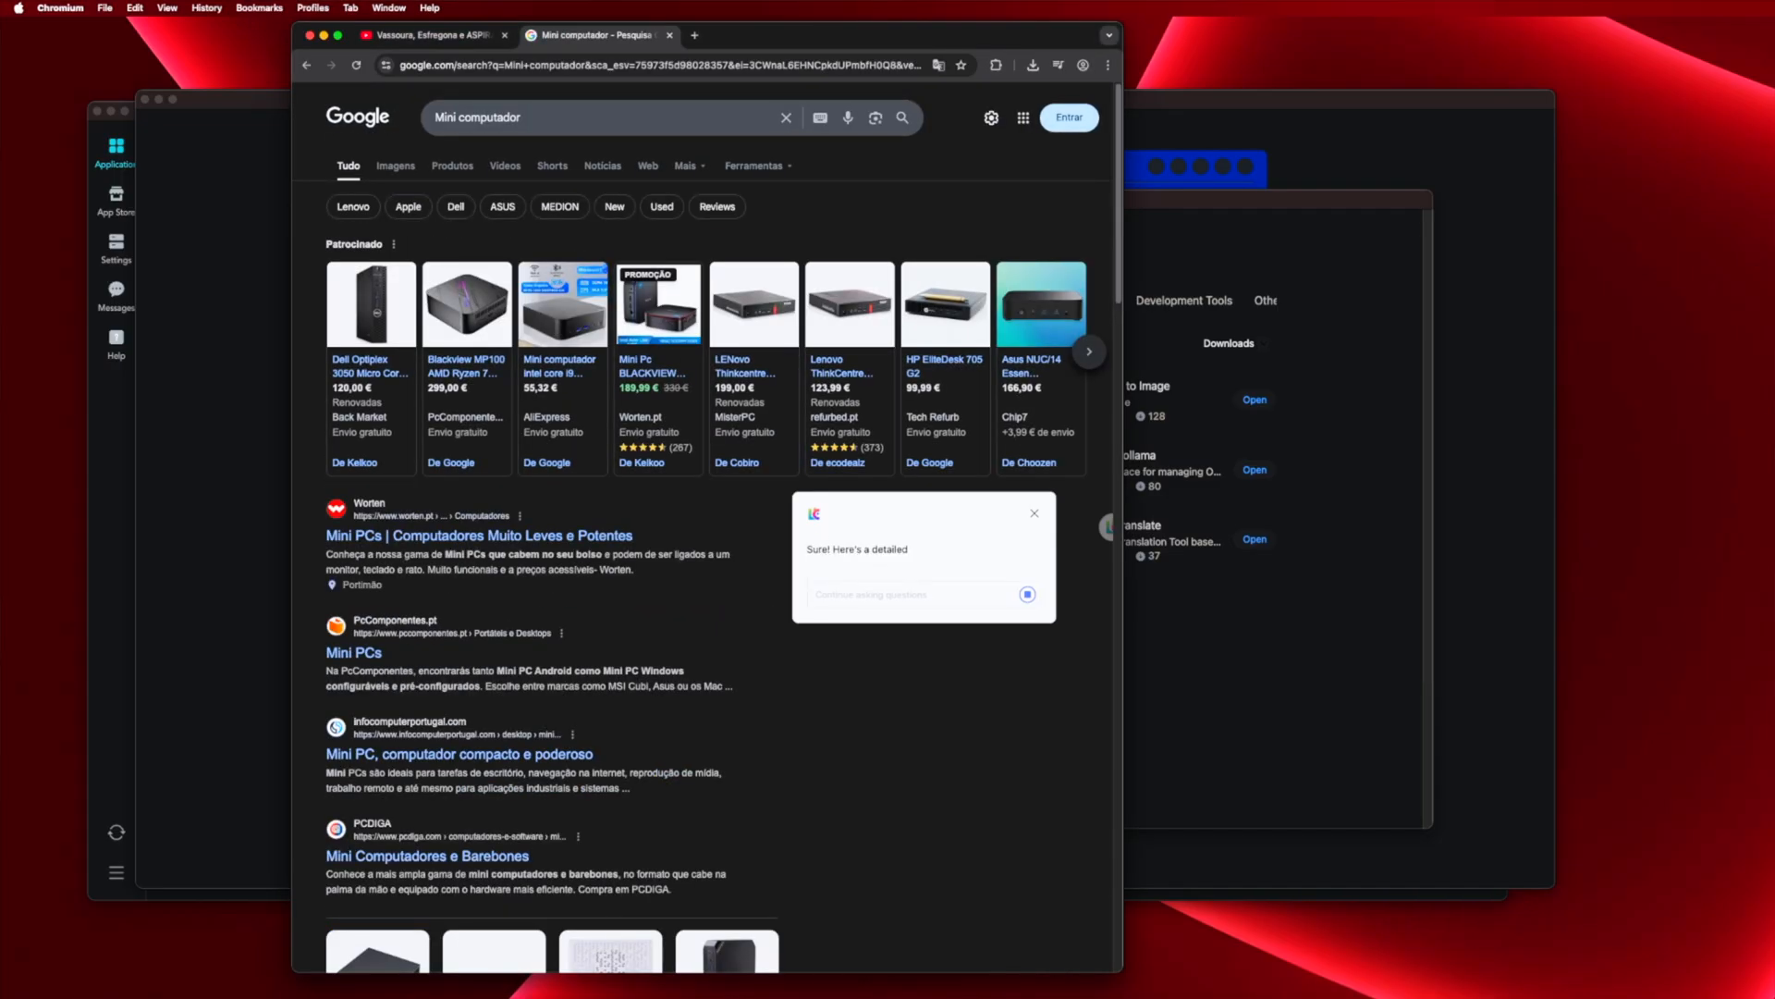
pyautogui.scroll(-3)
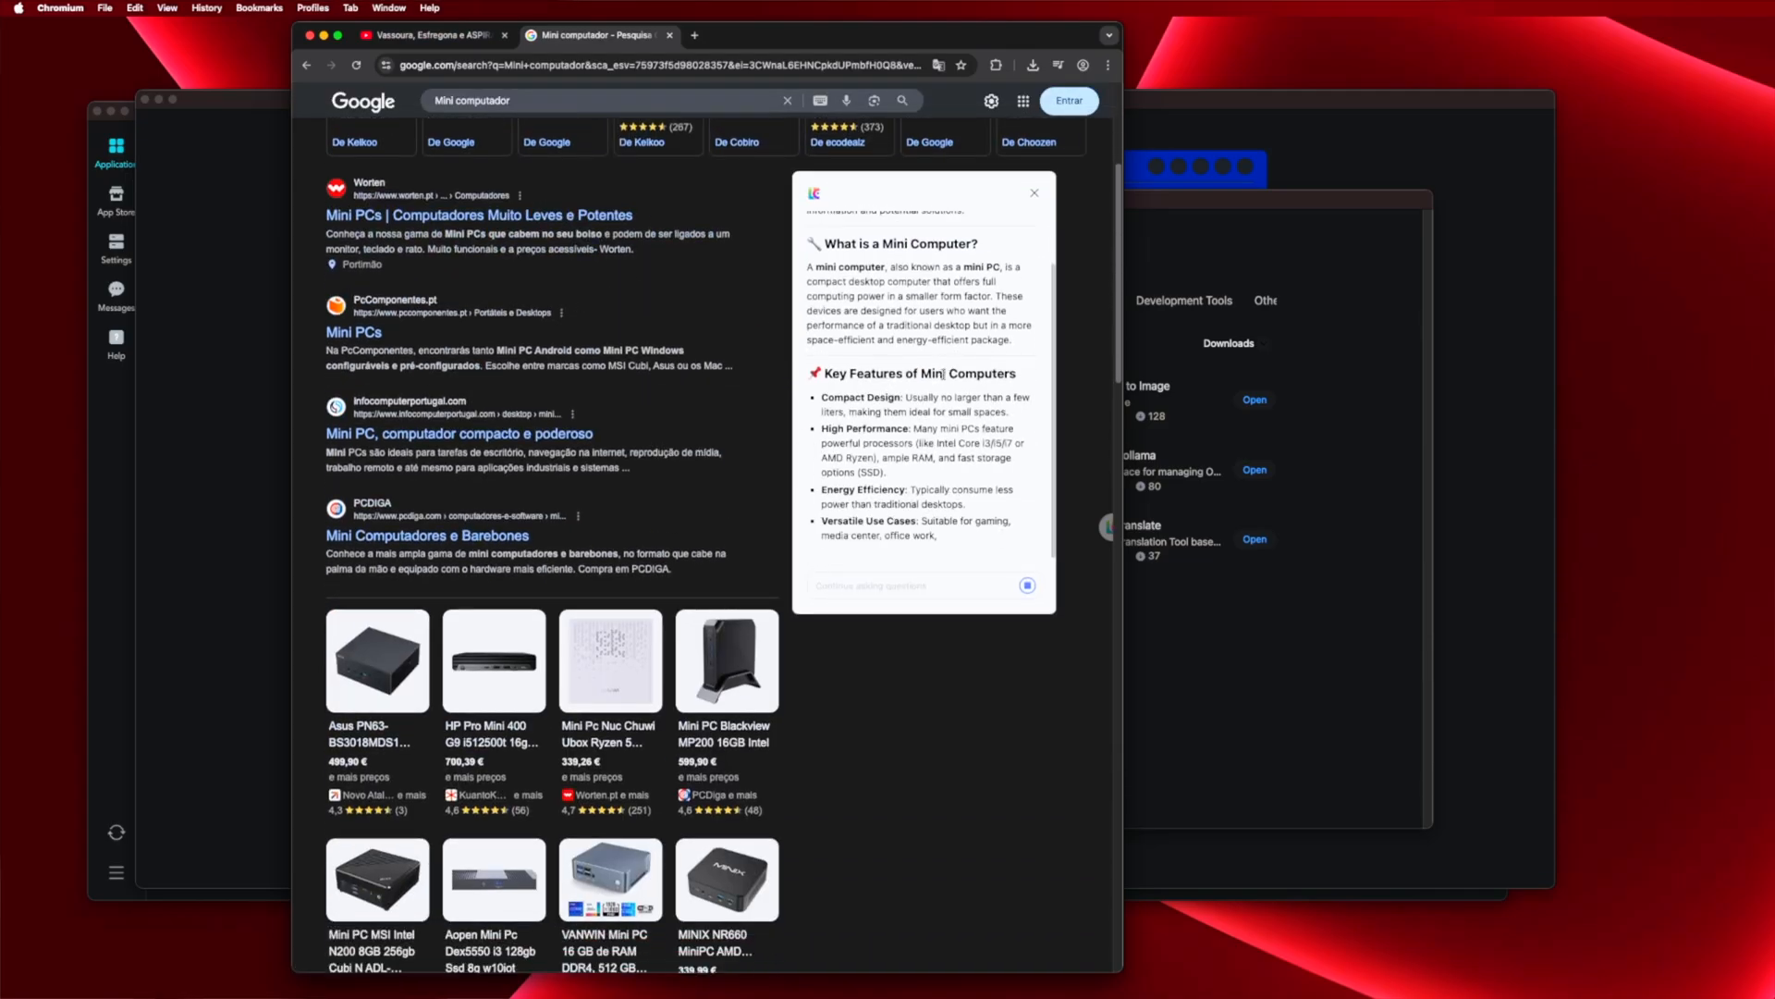
pyautogui.scroll(-3)
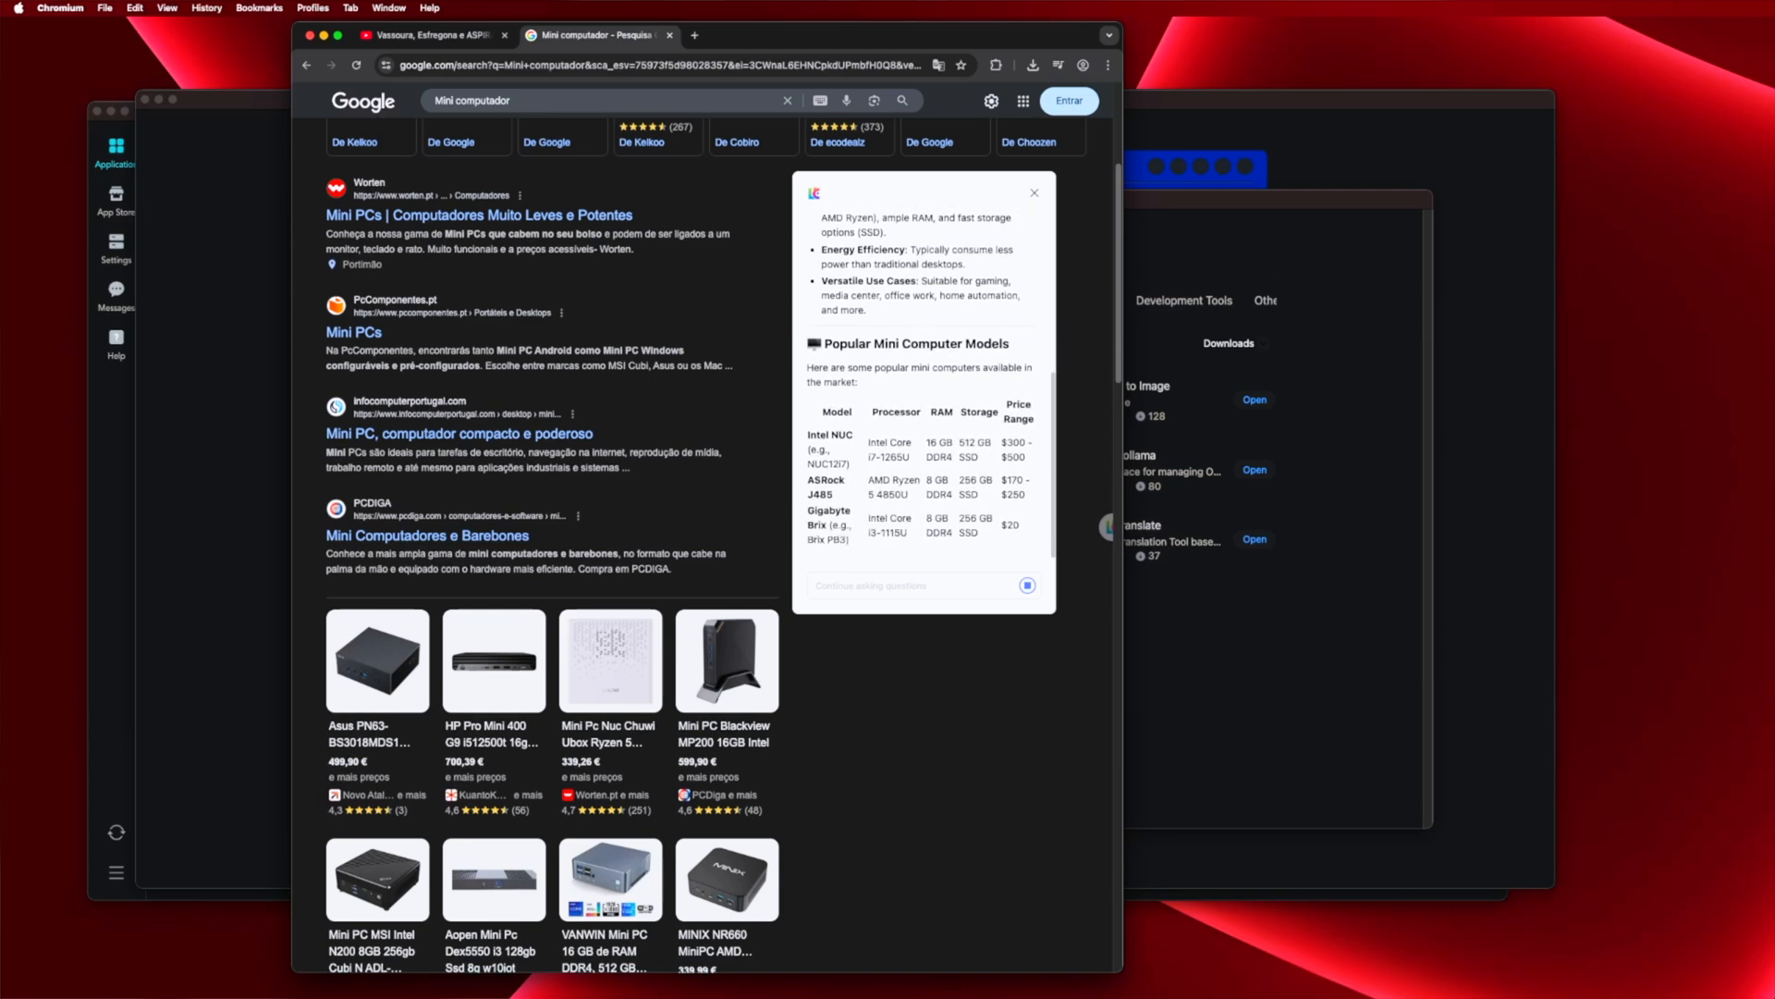
pyautogui.scroll(-3)
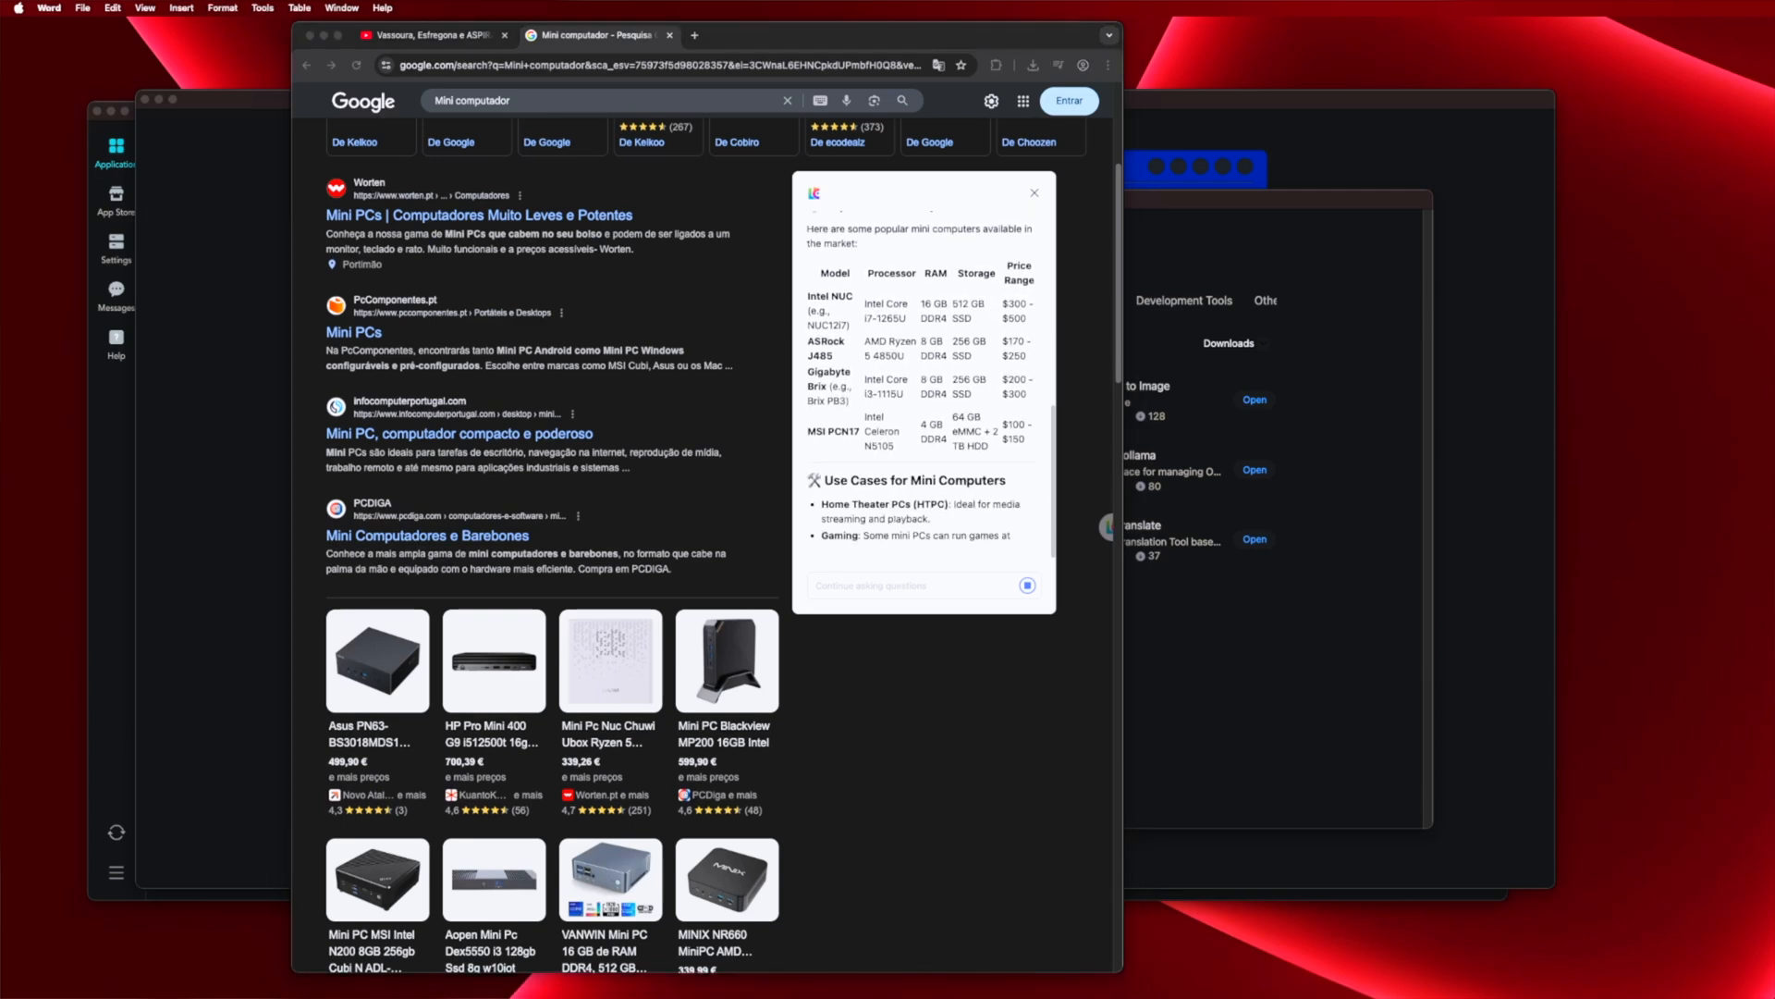
pyautogui.scroll(-3)
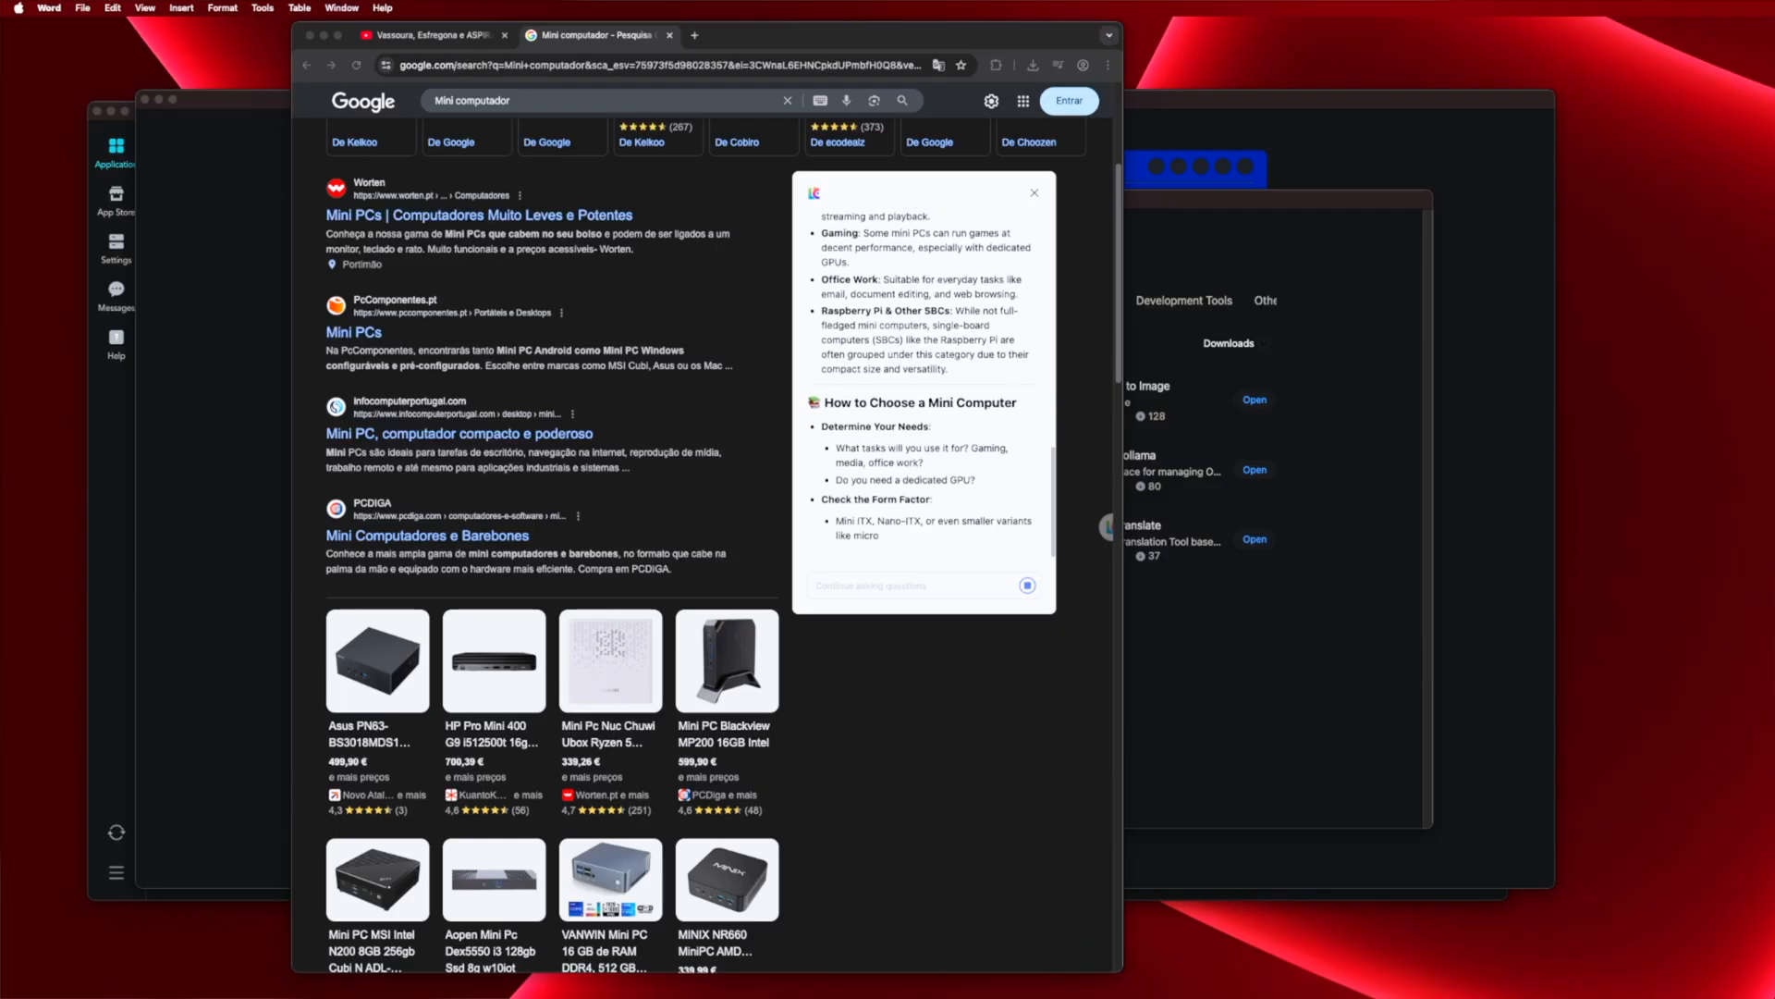
pyautogui.scroll(-3)
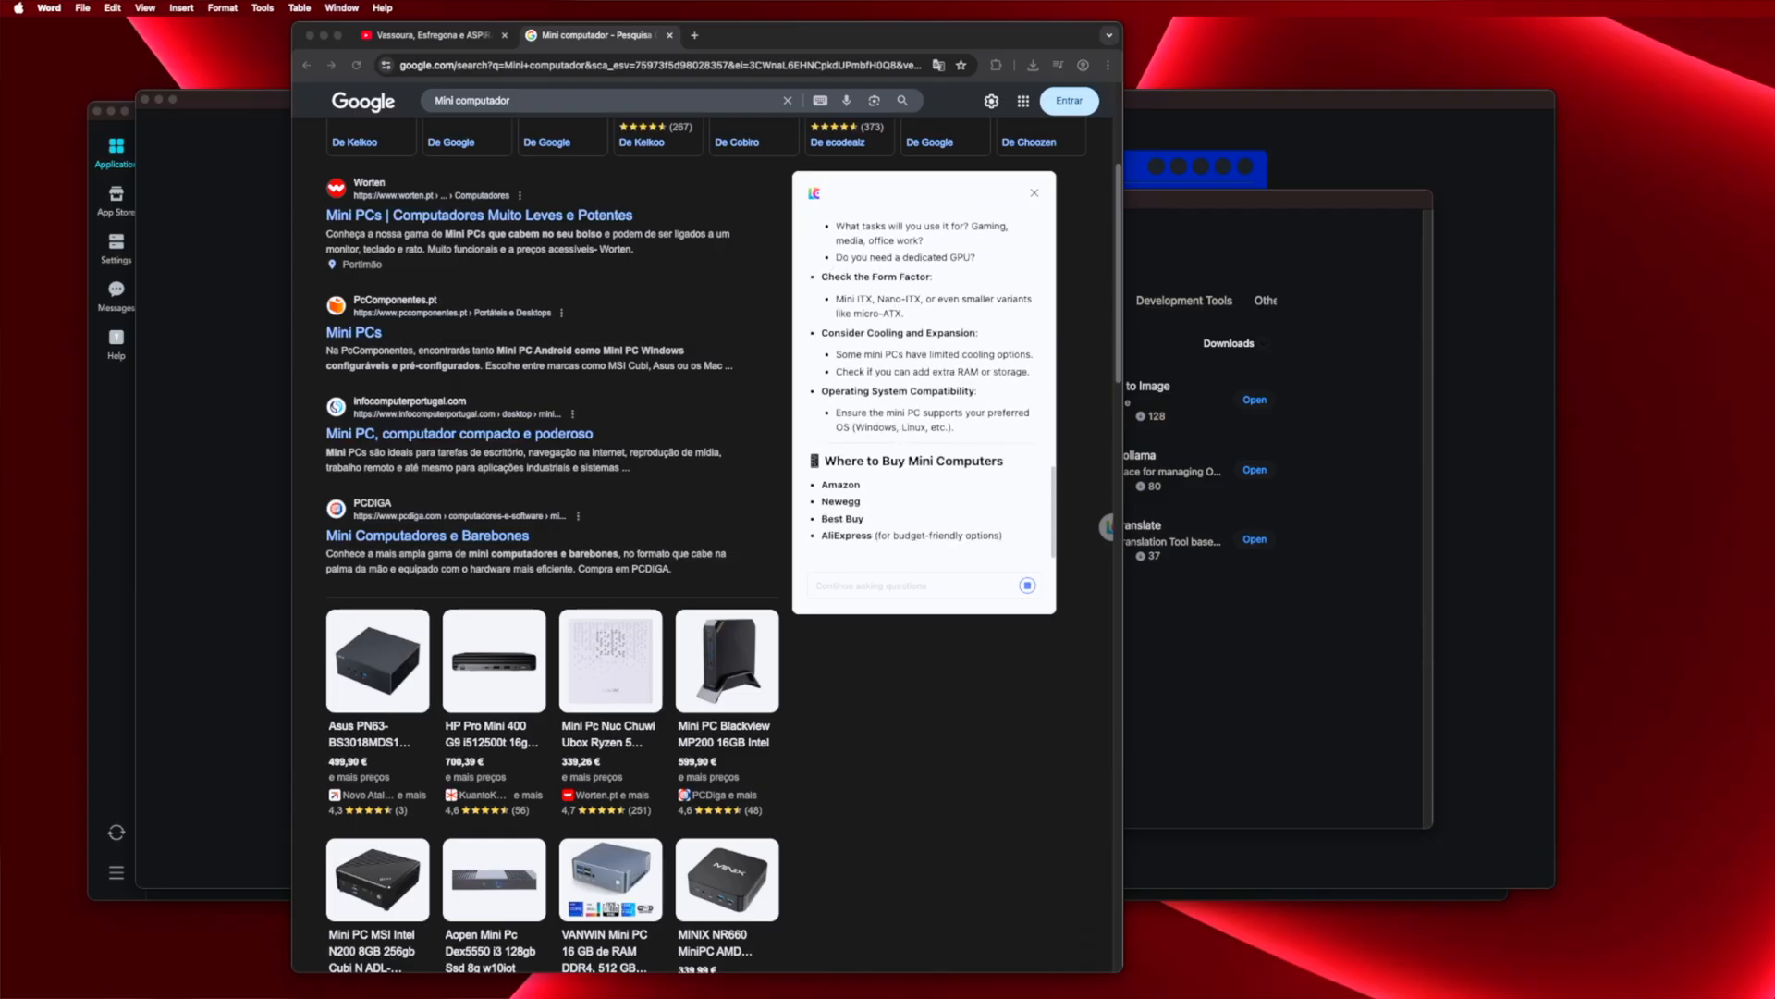
pyautogui.scroll(-3)
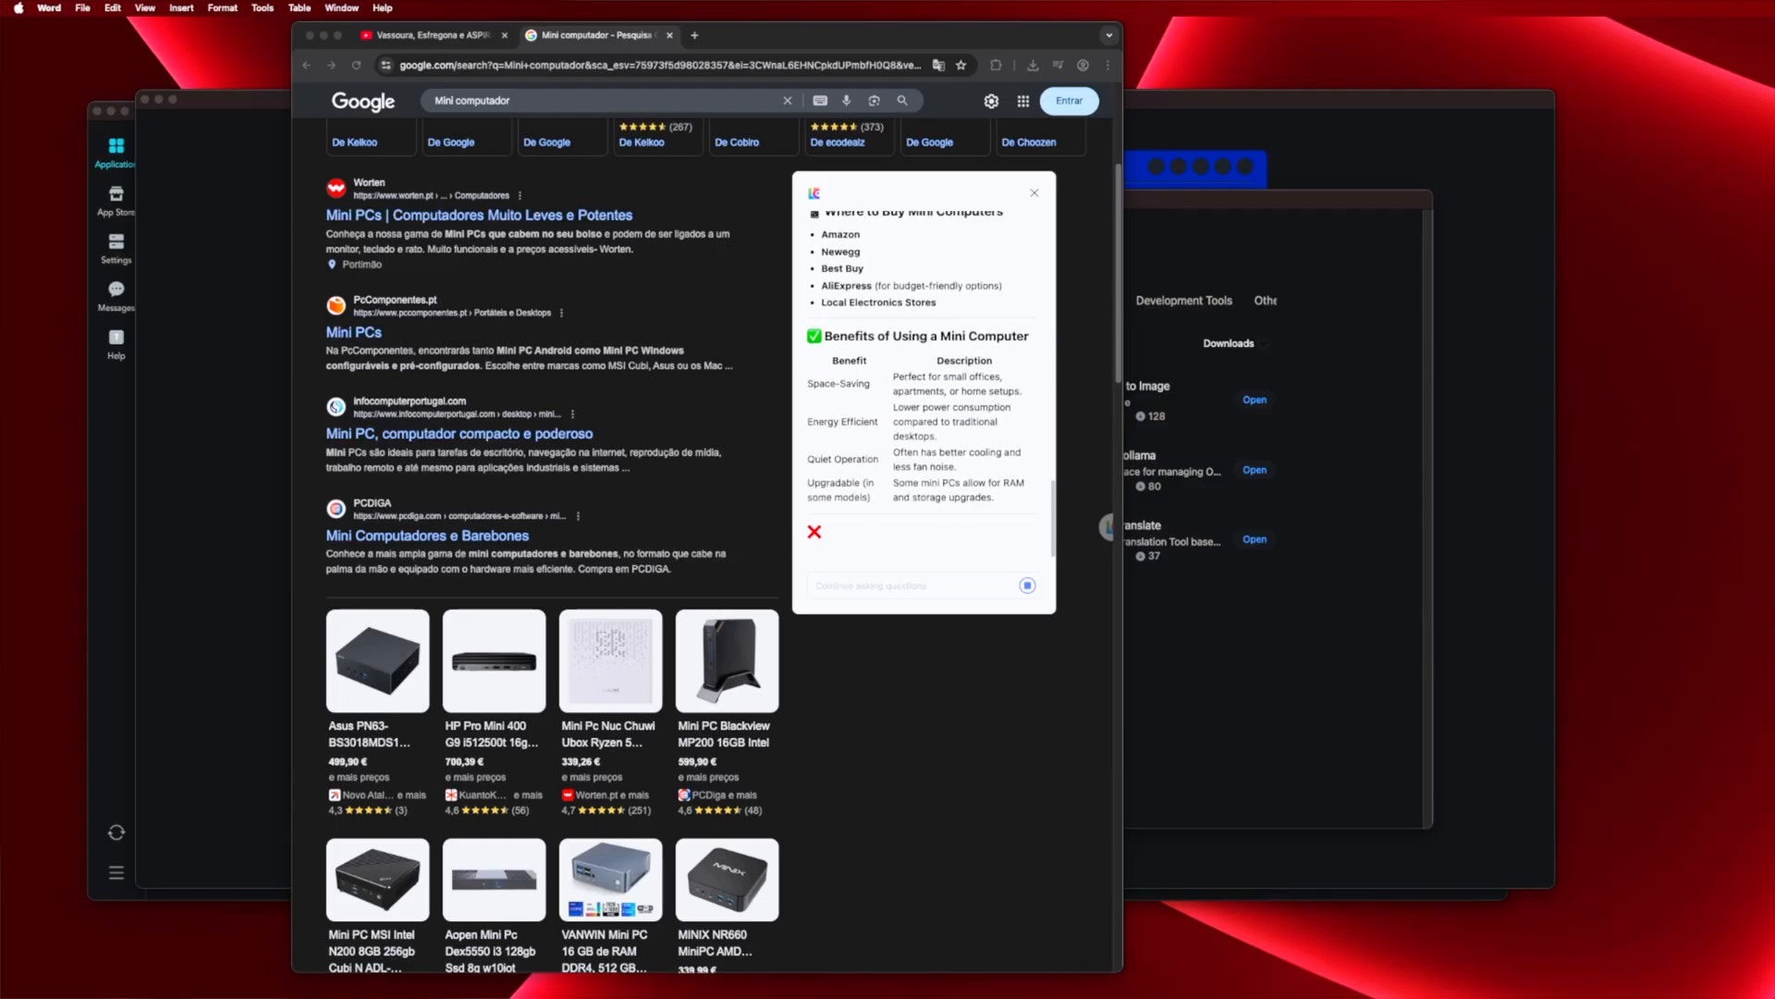
pyautogui.scroll(-3)
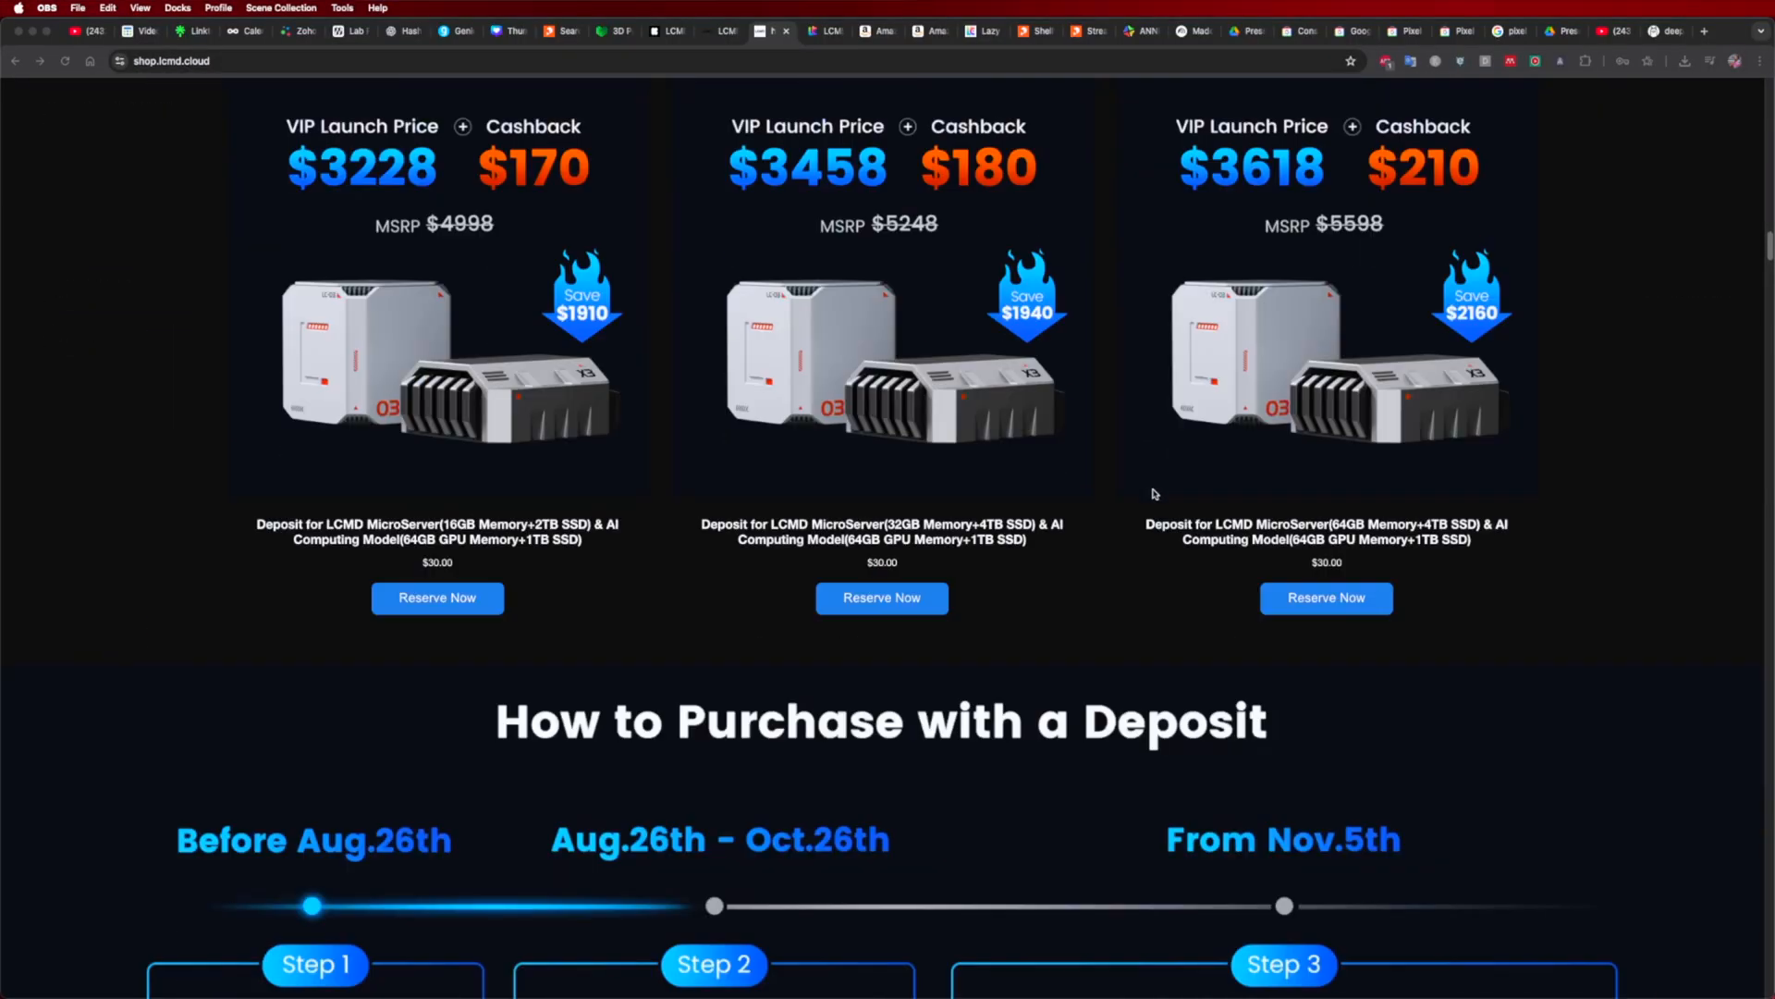
# - Scroll down the shop page past pricing and deposit steps to the 2.5G Ethernet and Triple Layer OS sections
pyautogui.scroll(-3)
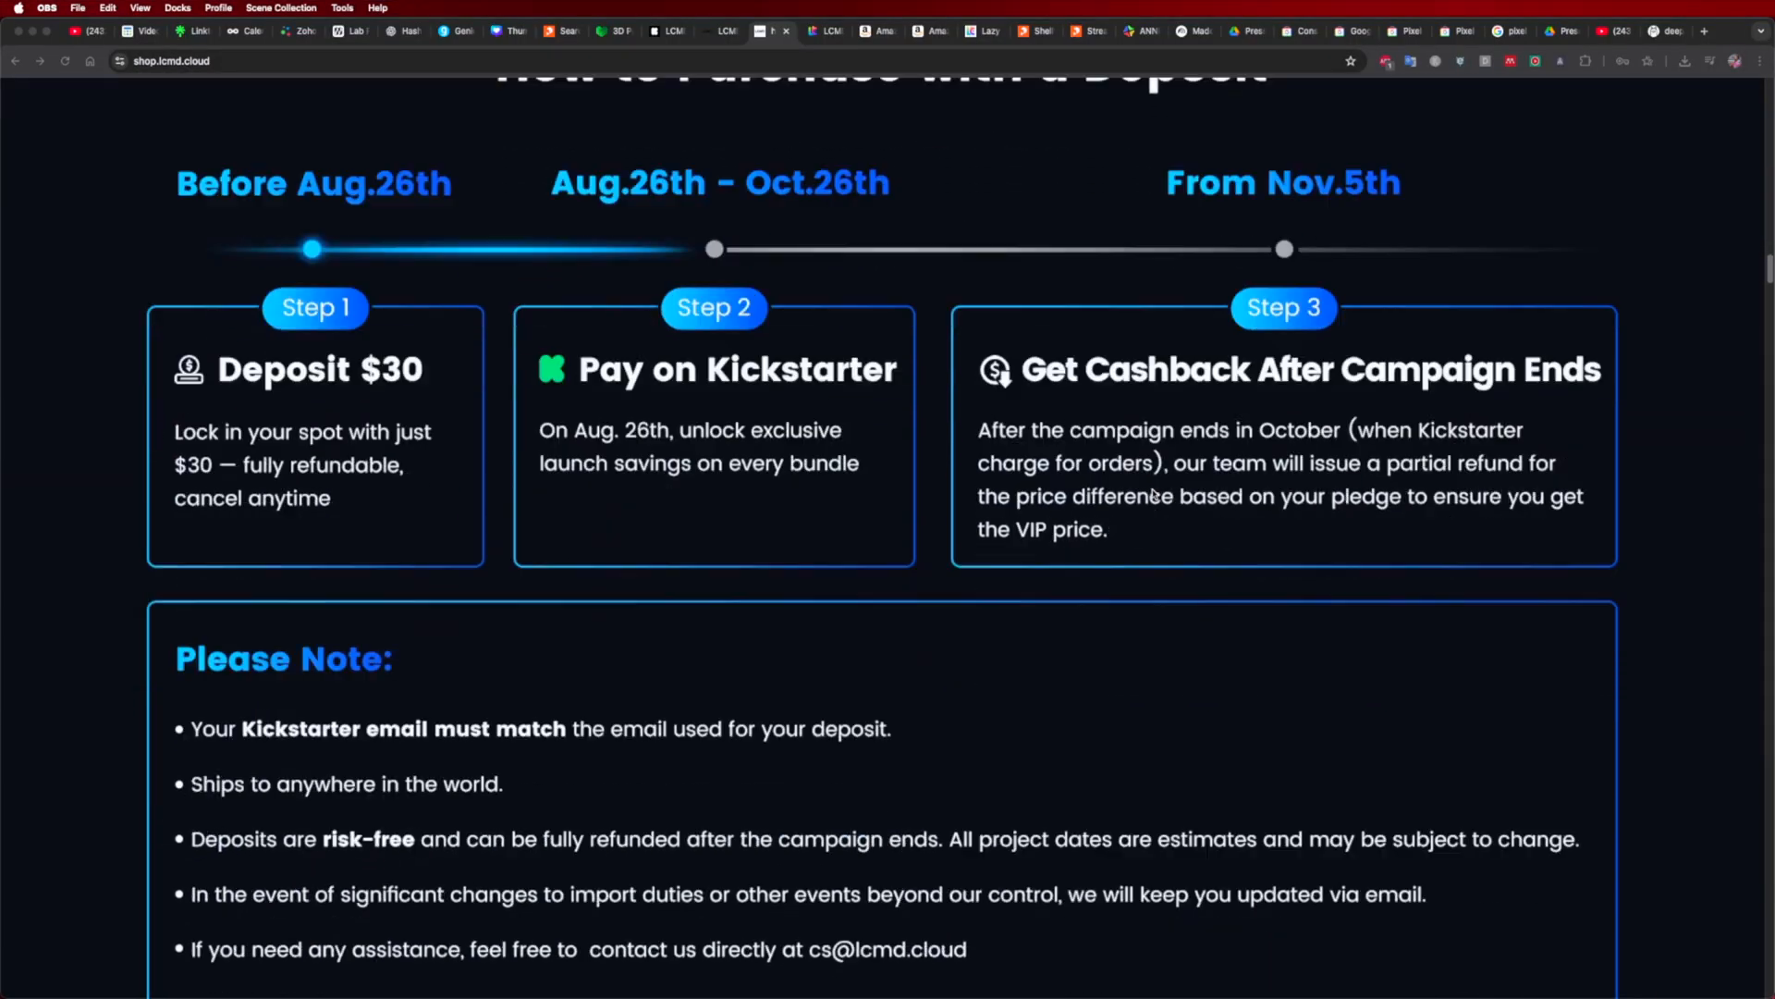
pyautogui.scroll(3)
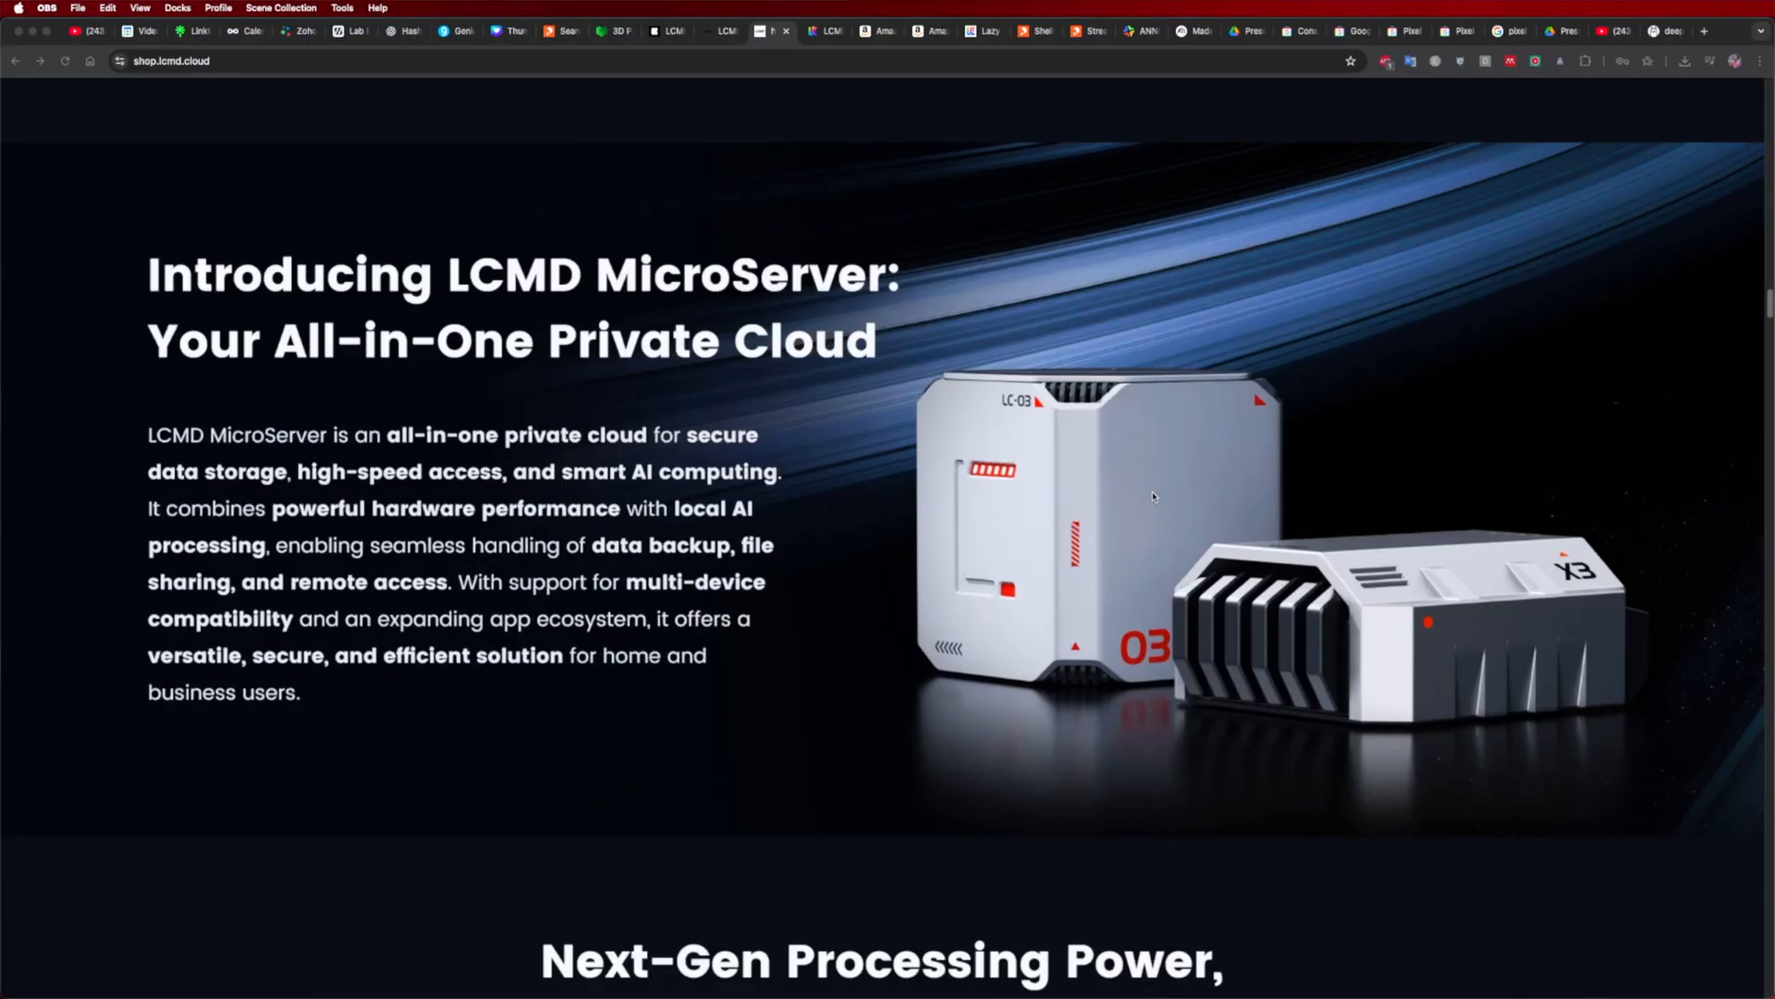
pyautogui.scroll(-3)
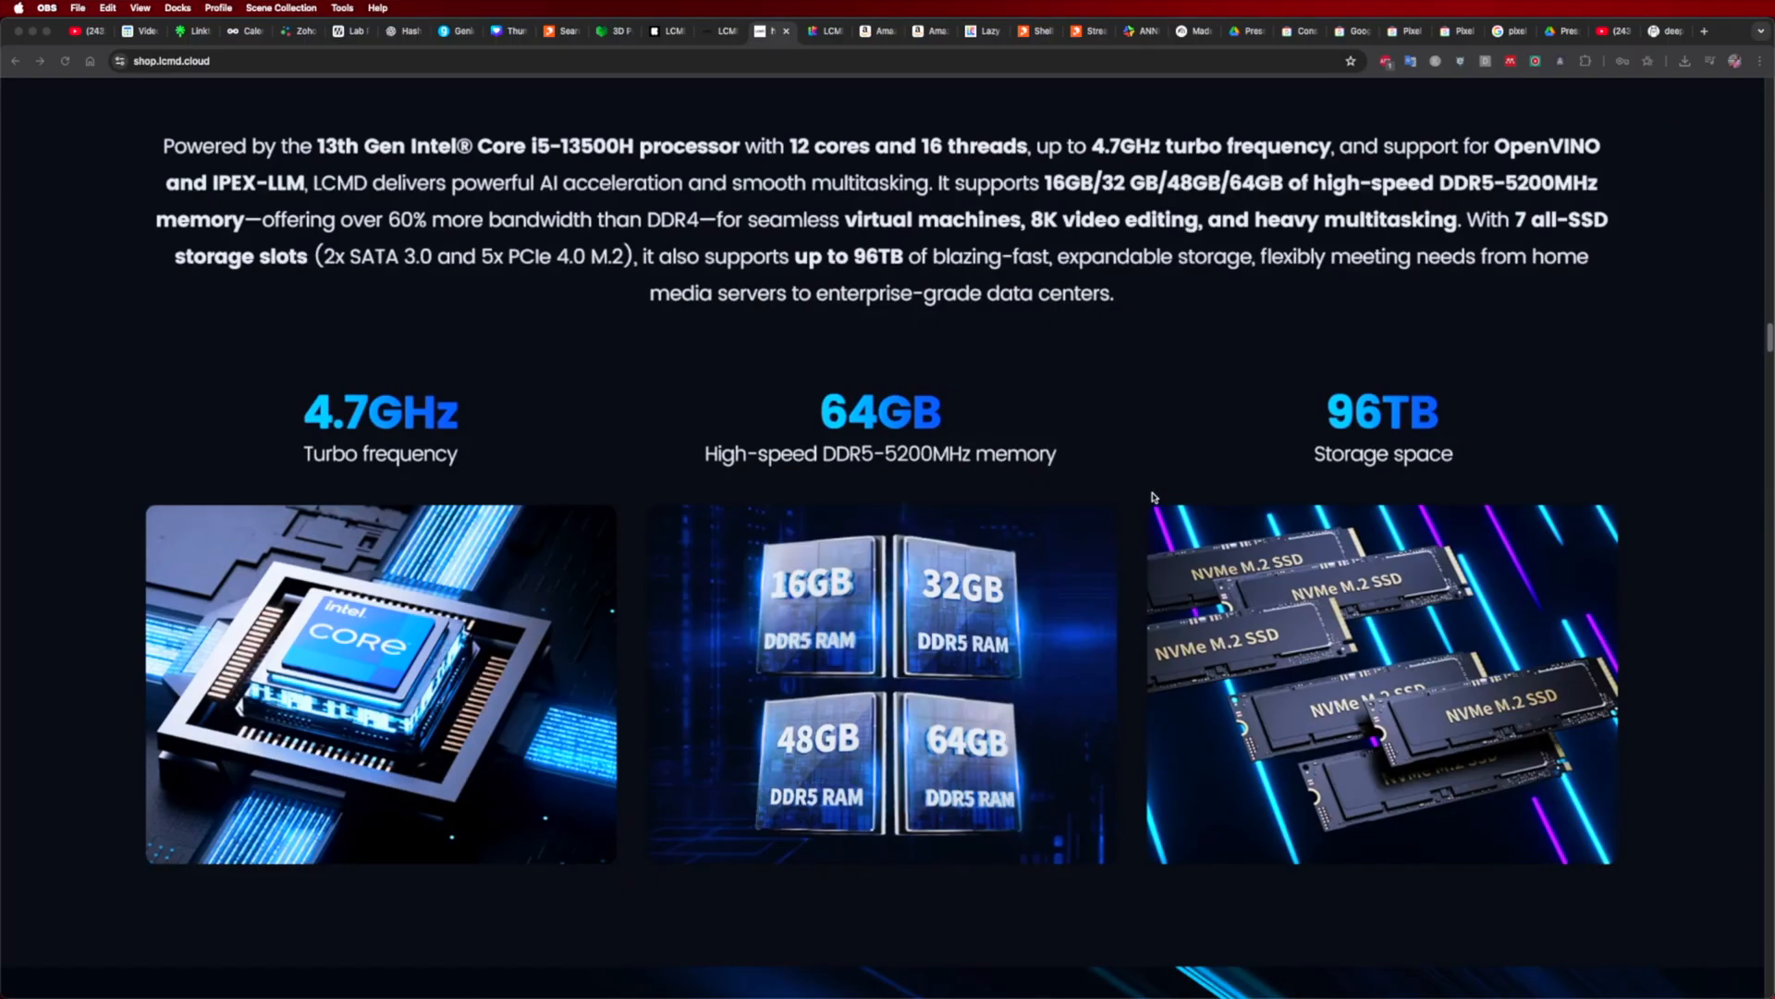
pyautogui.scroll(-3)
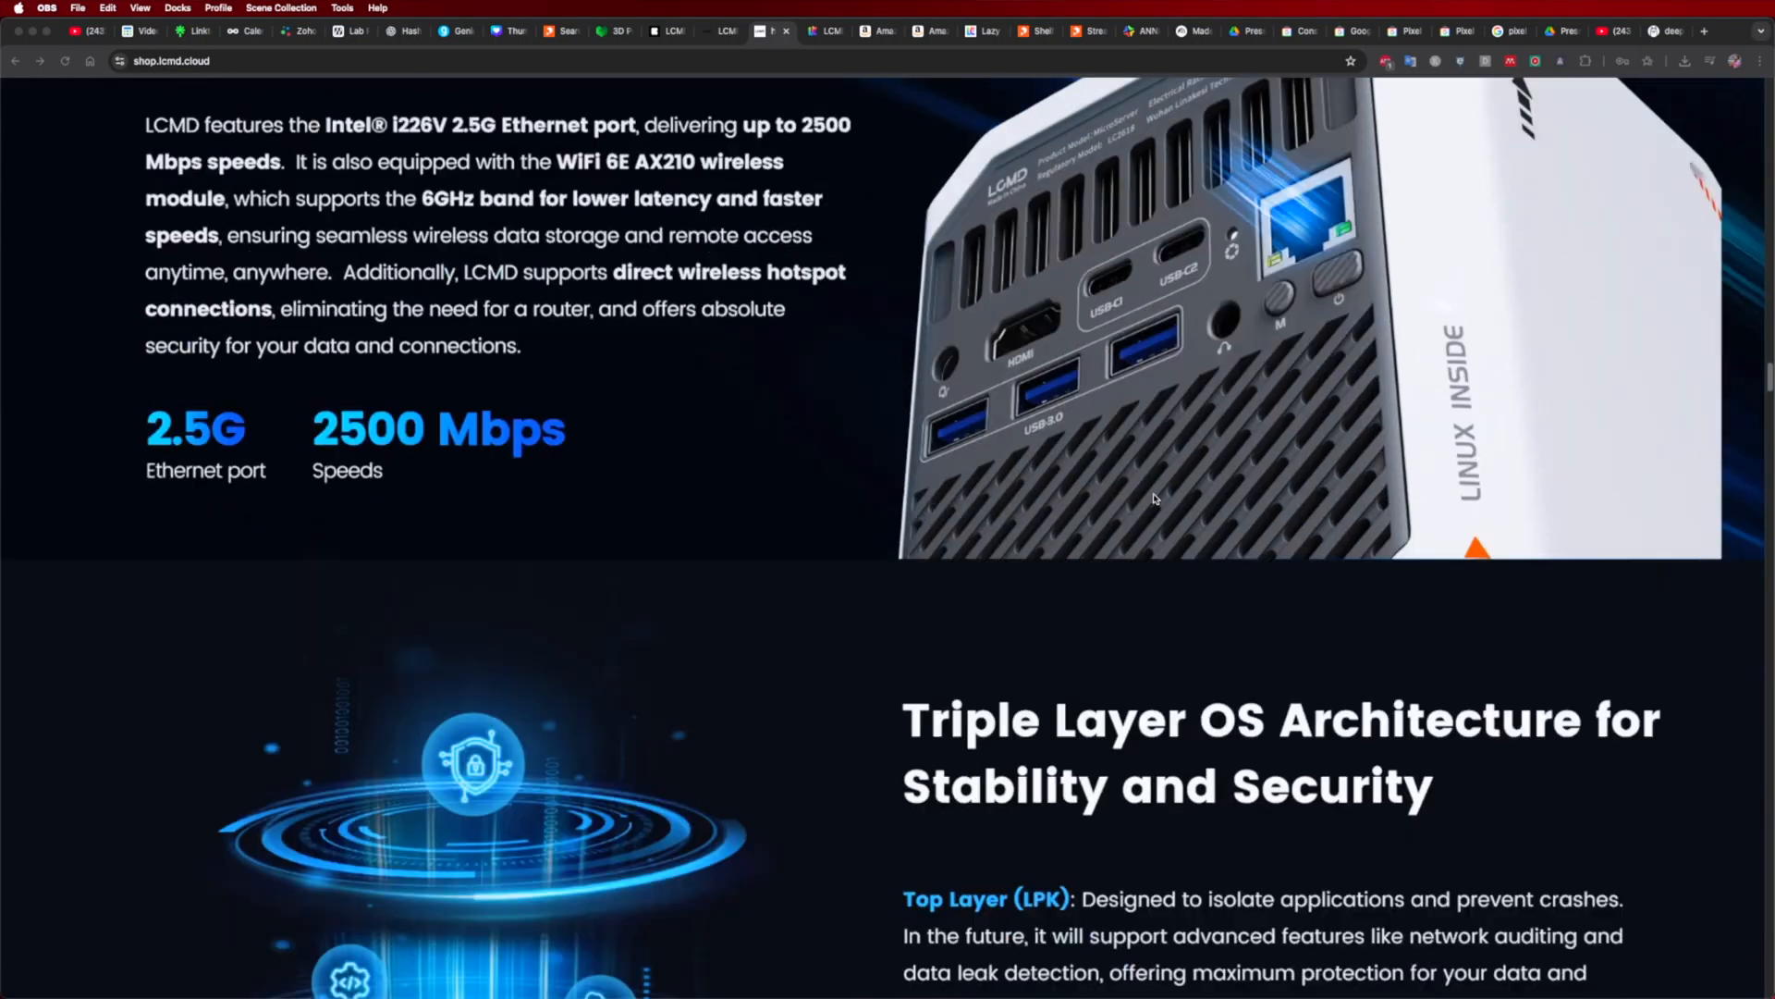